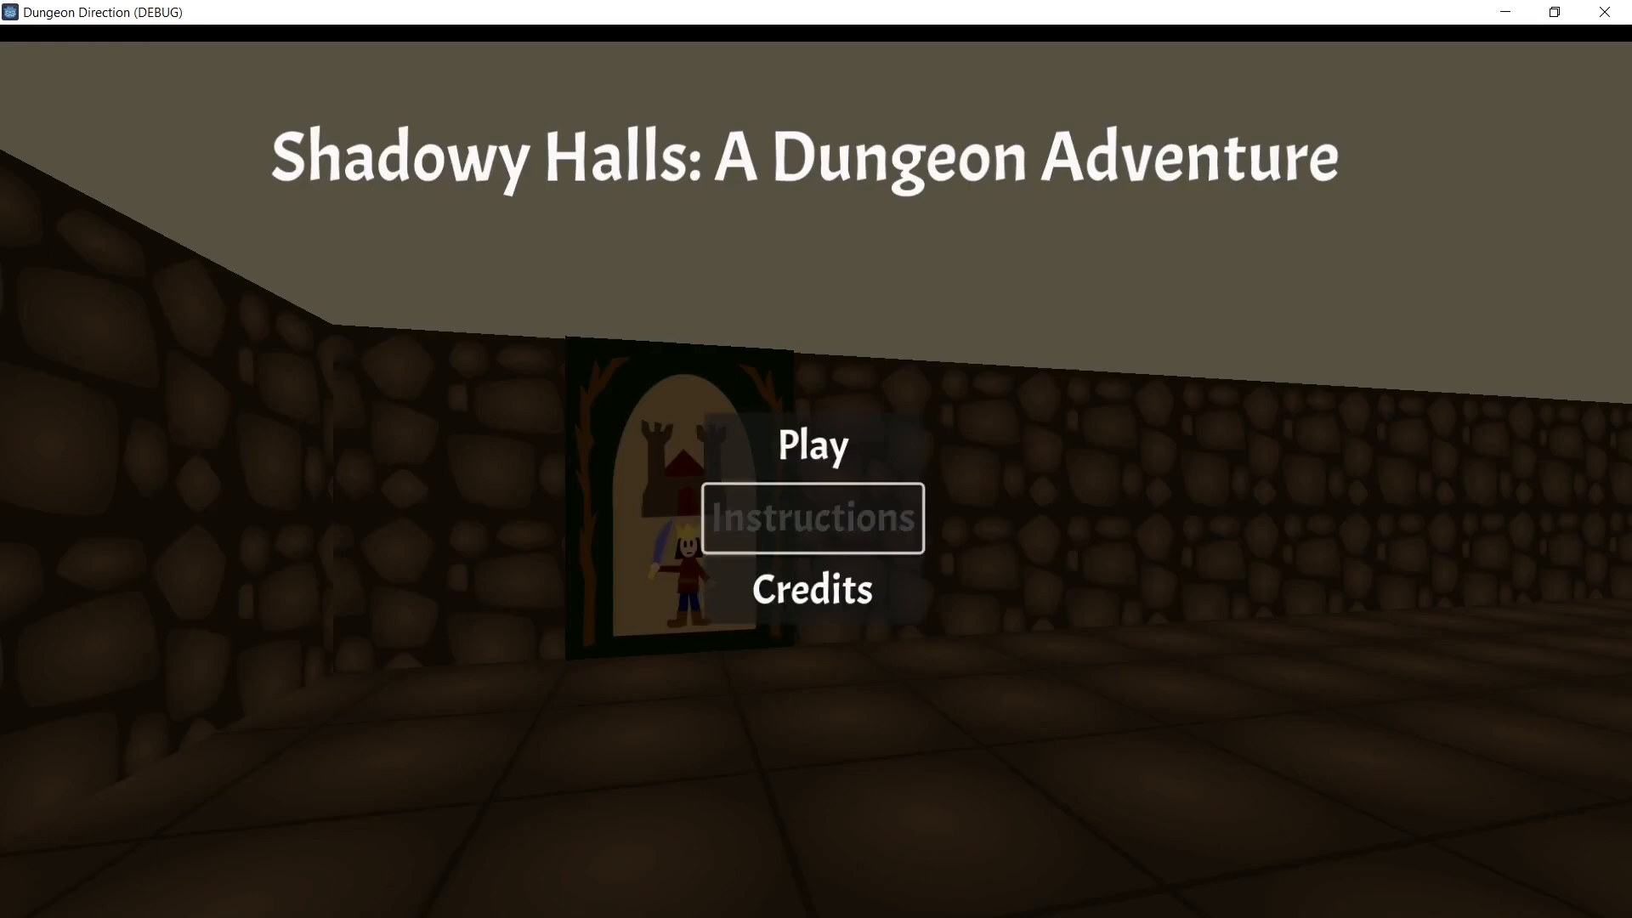
mouse_move(812, 446)
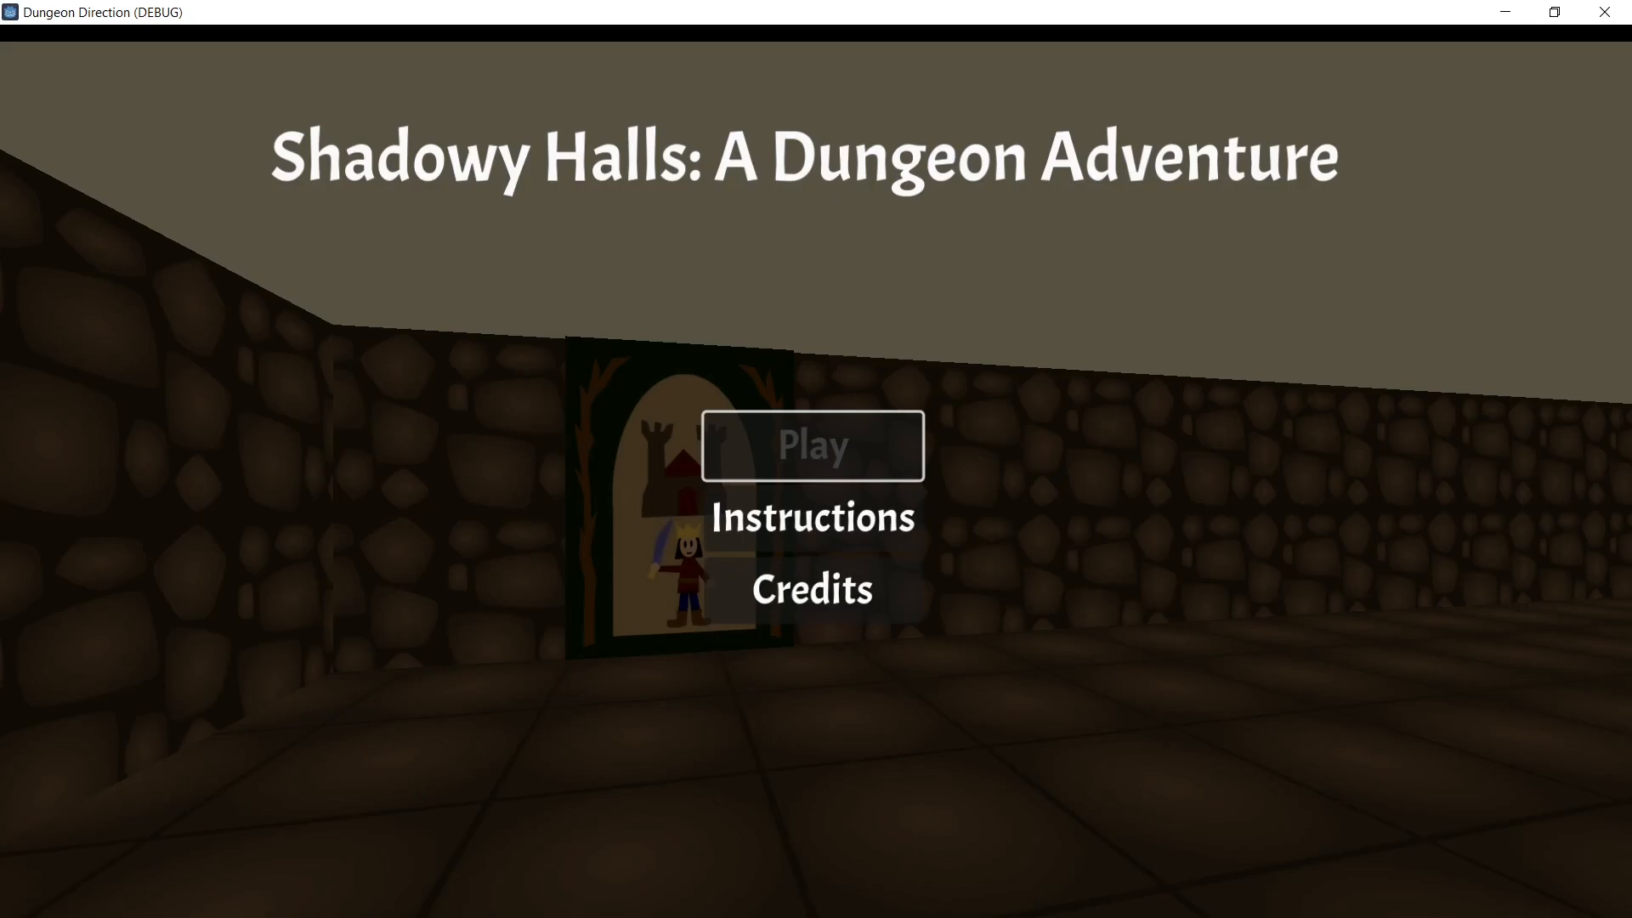
- Stop the running Dungeon Direction title-screen test
left_click(812, 445)
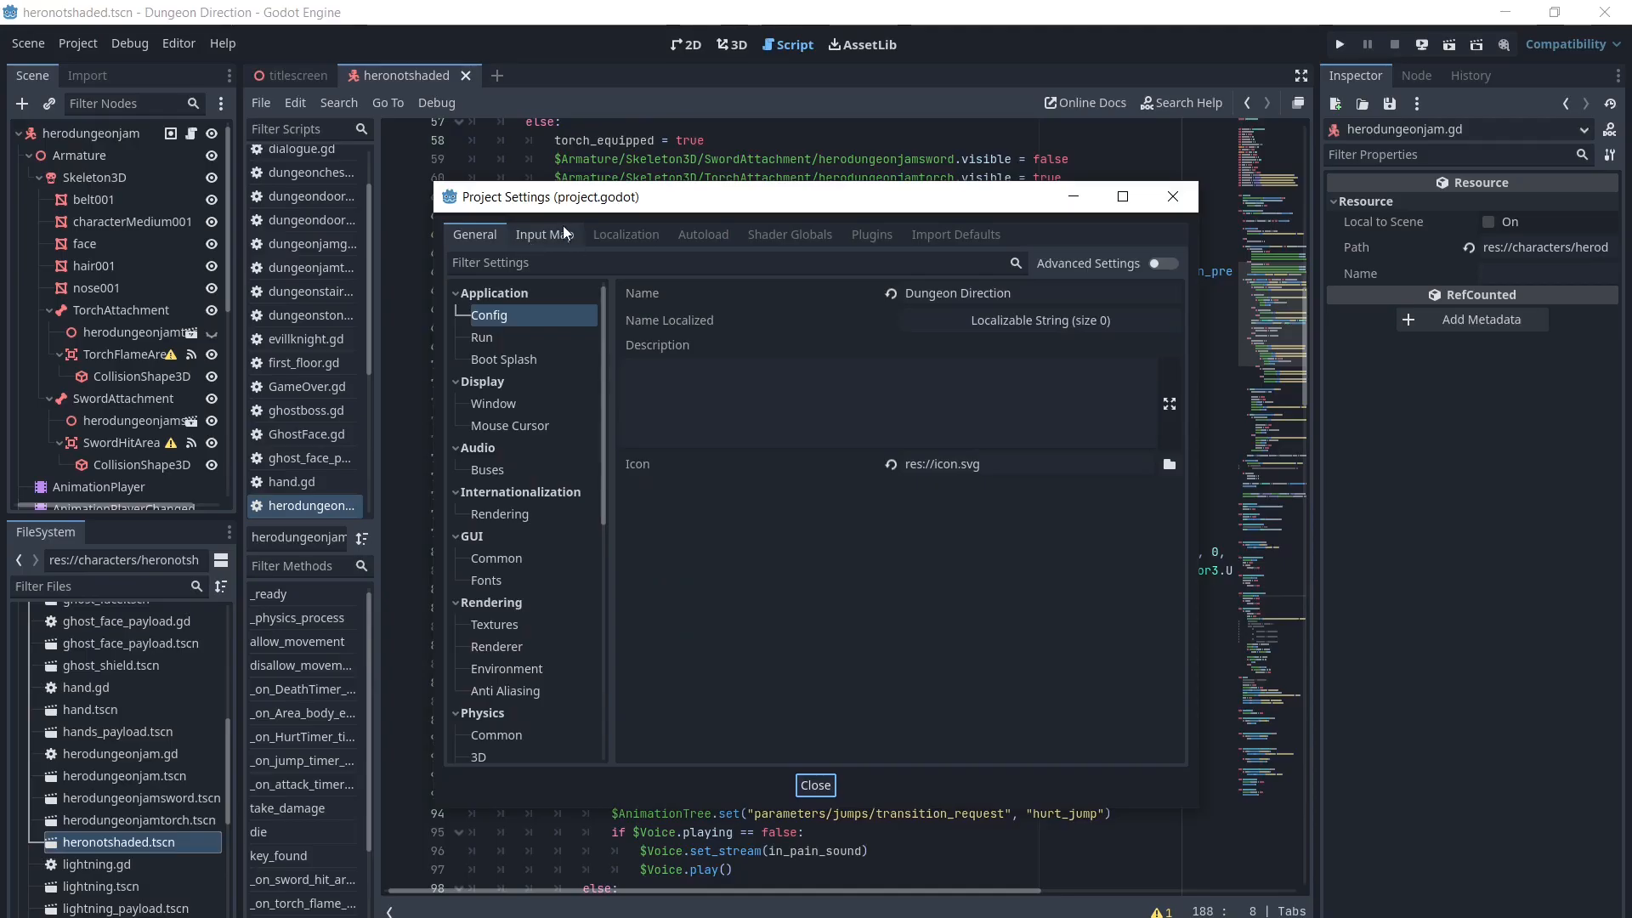
- In the Input Map, add Joypad Axis 1 - (left stick up) to the forward action
left_click(541, 233)
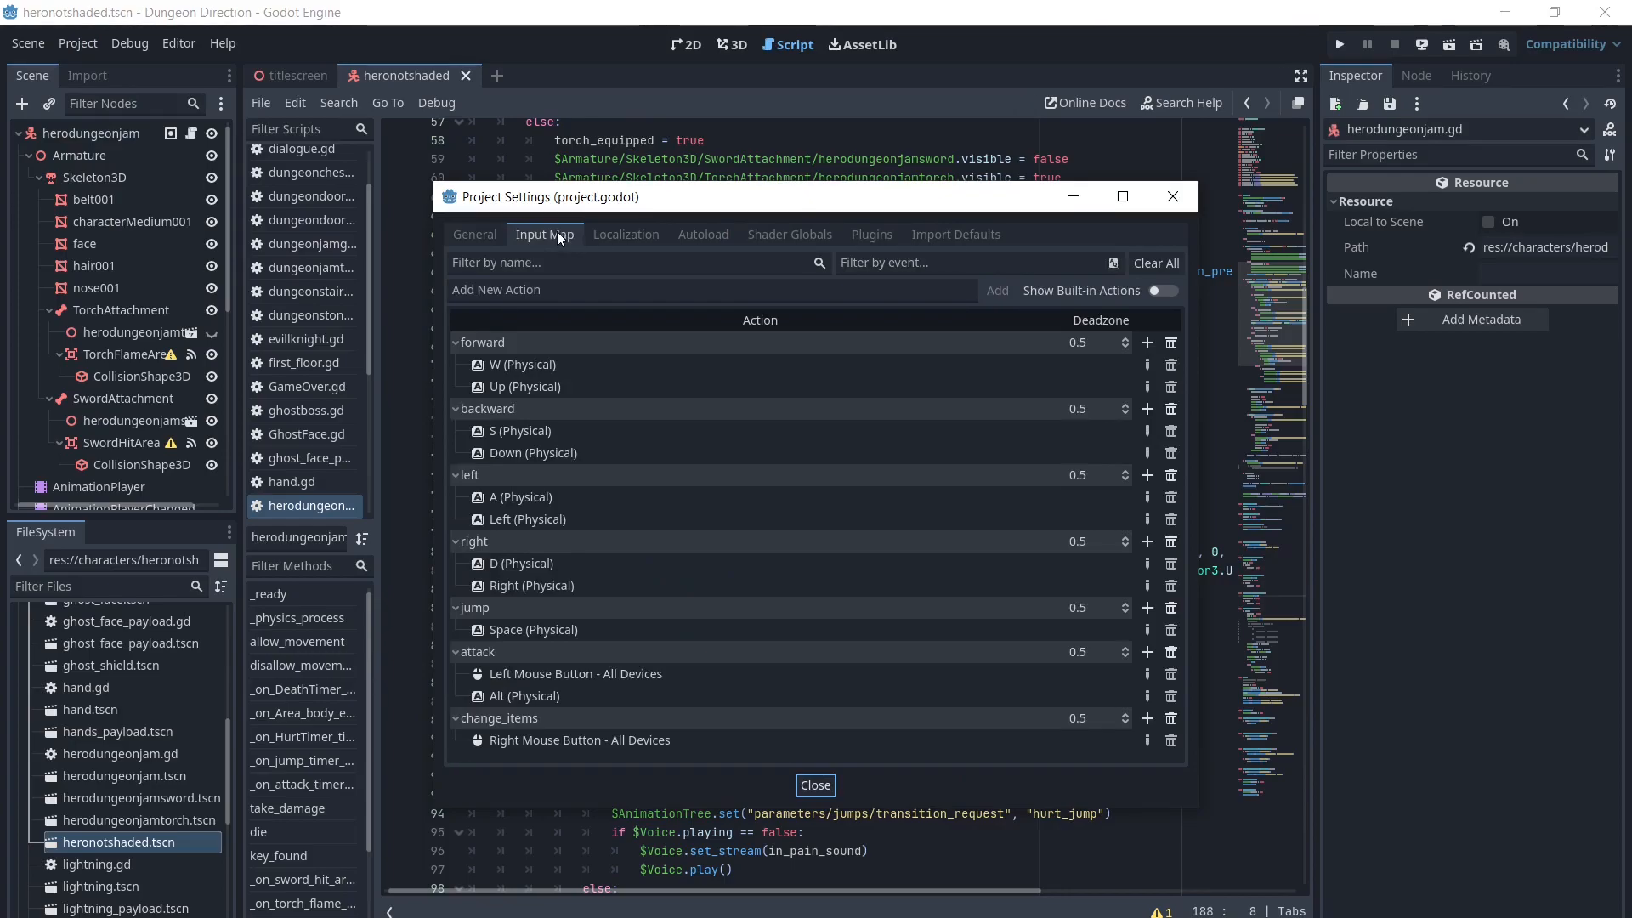
left_click(1147, 342)
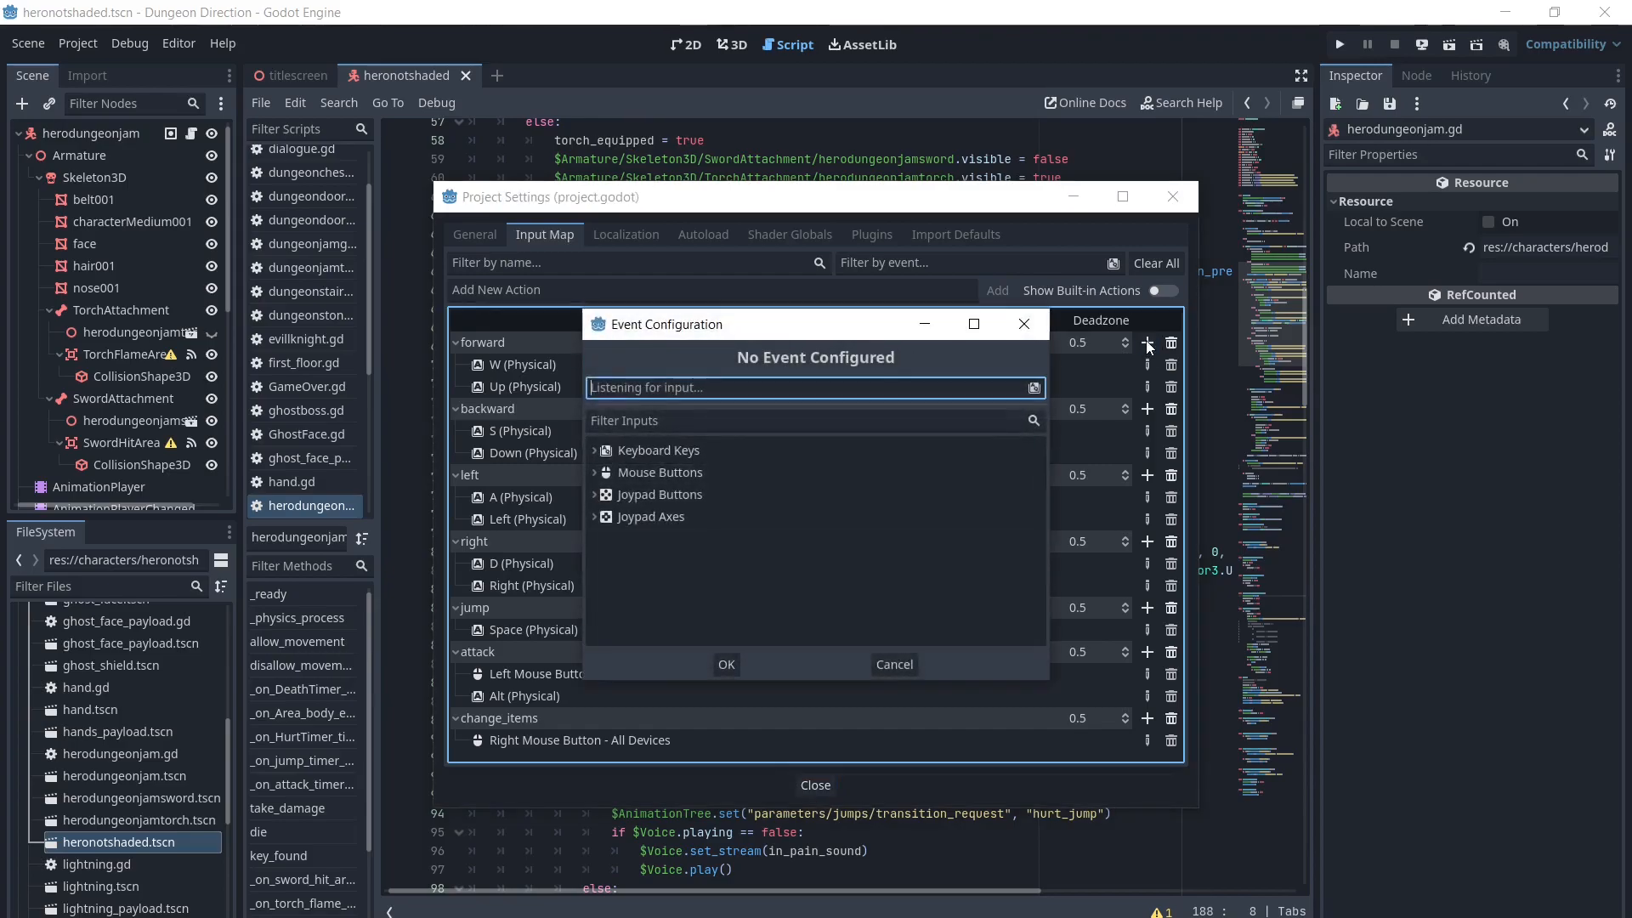
left_click(594, 516)
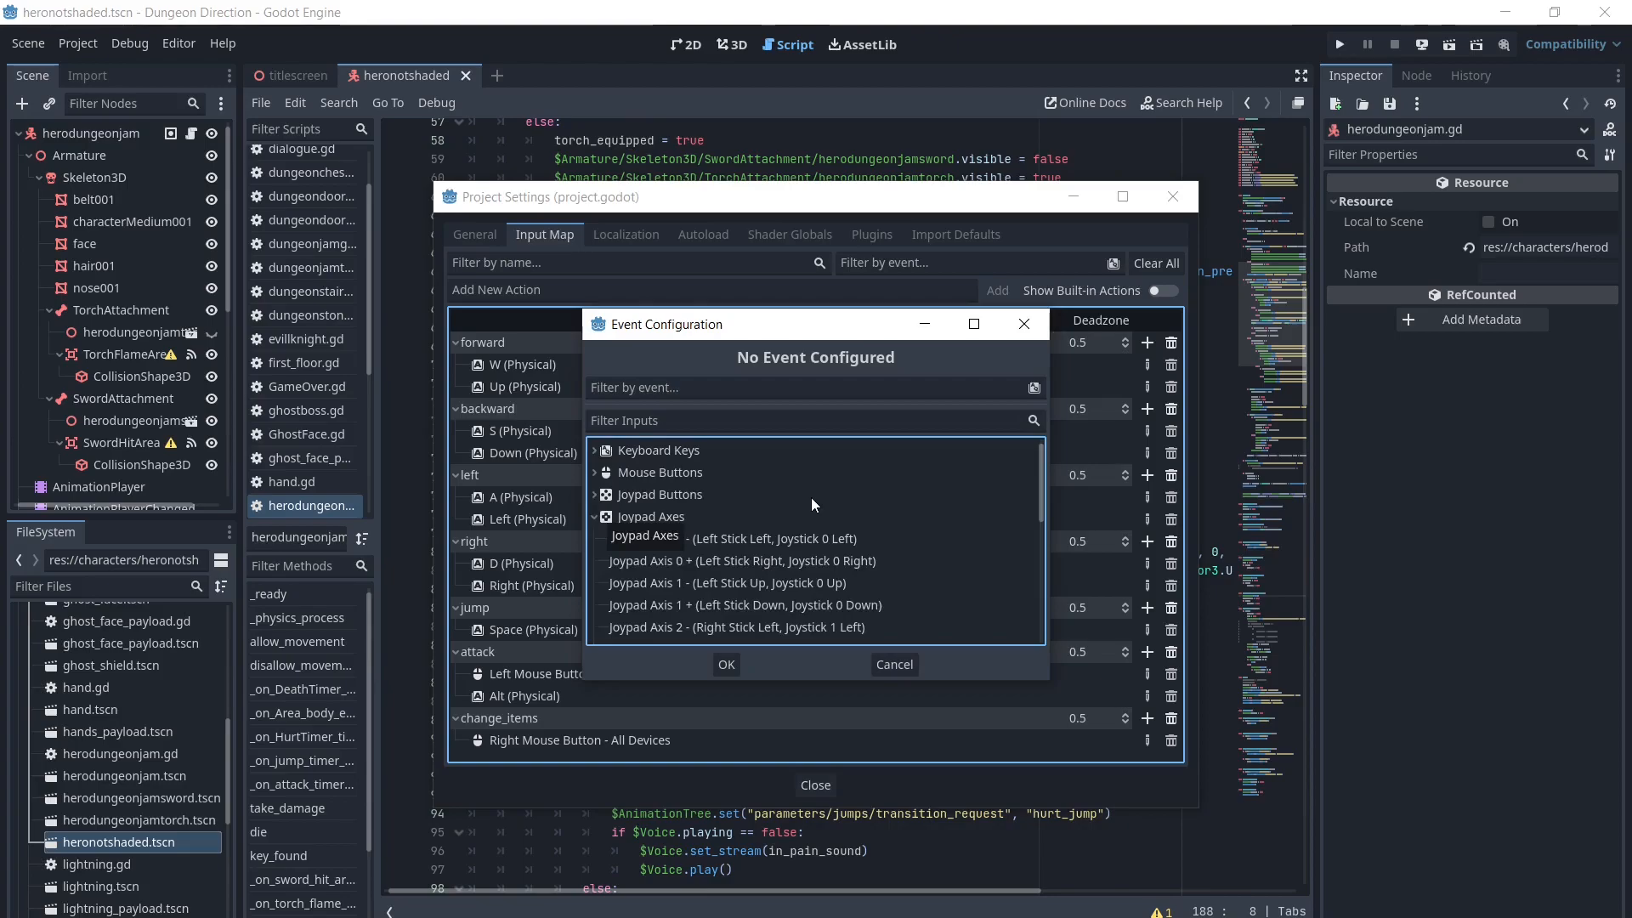
left_click(727, 583)
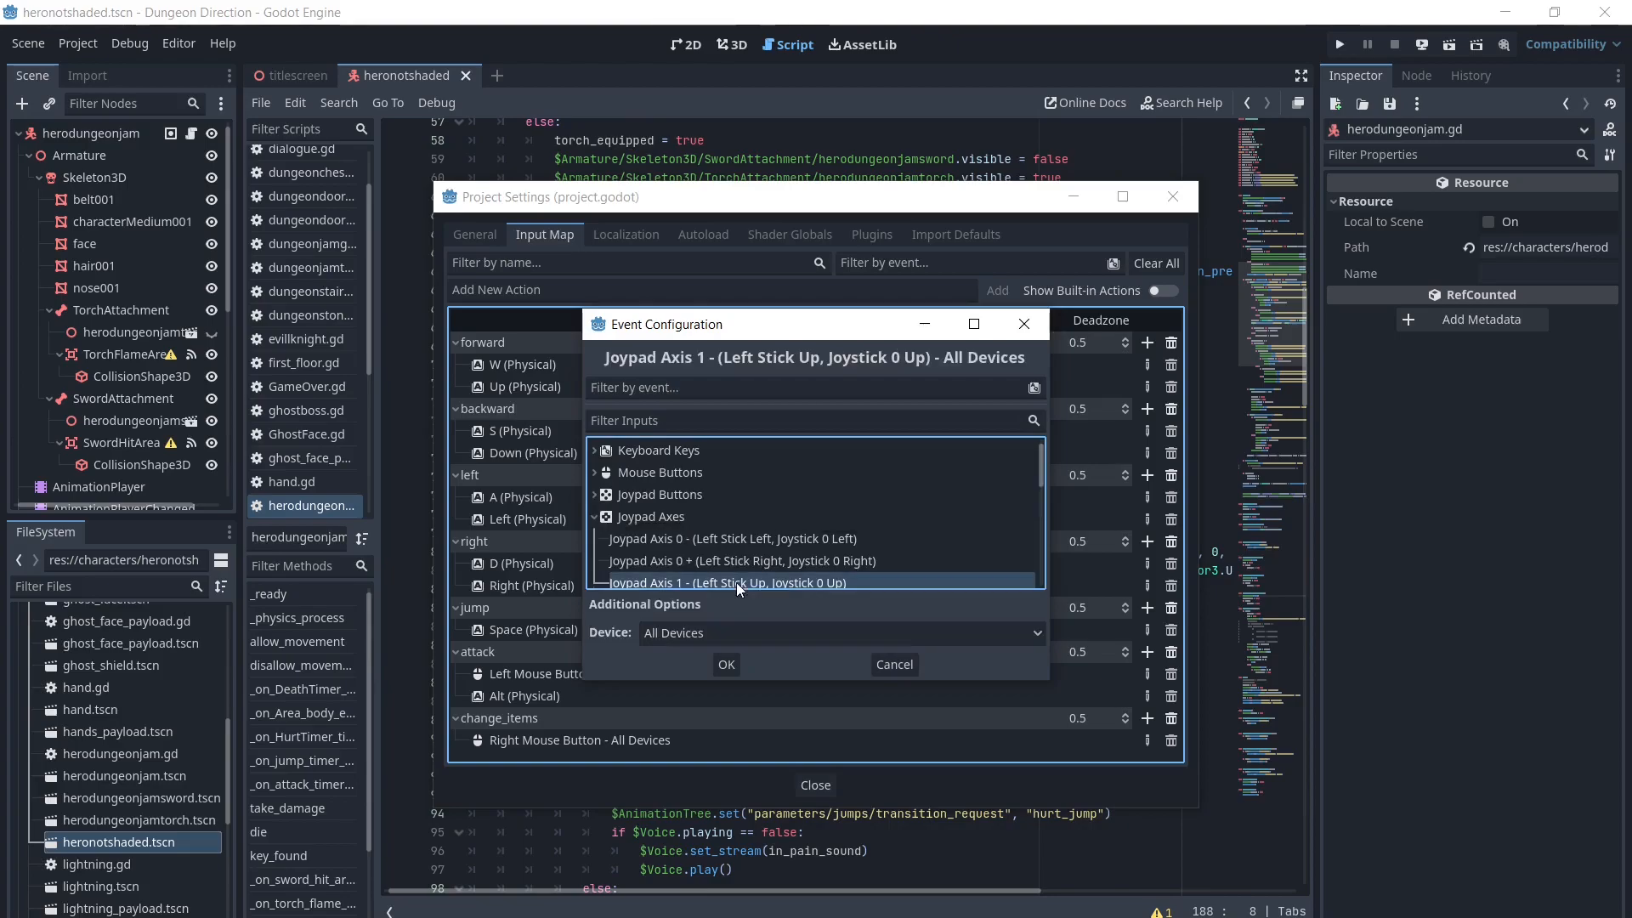
left_click(725, 664)
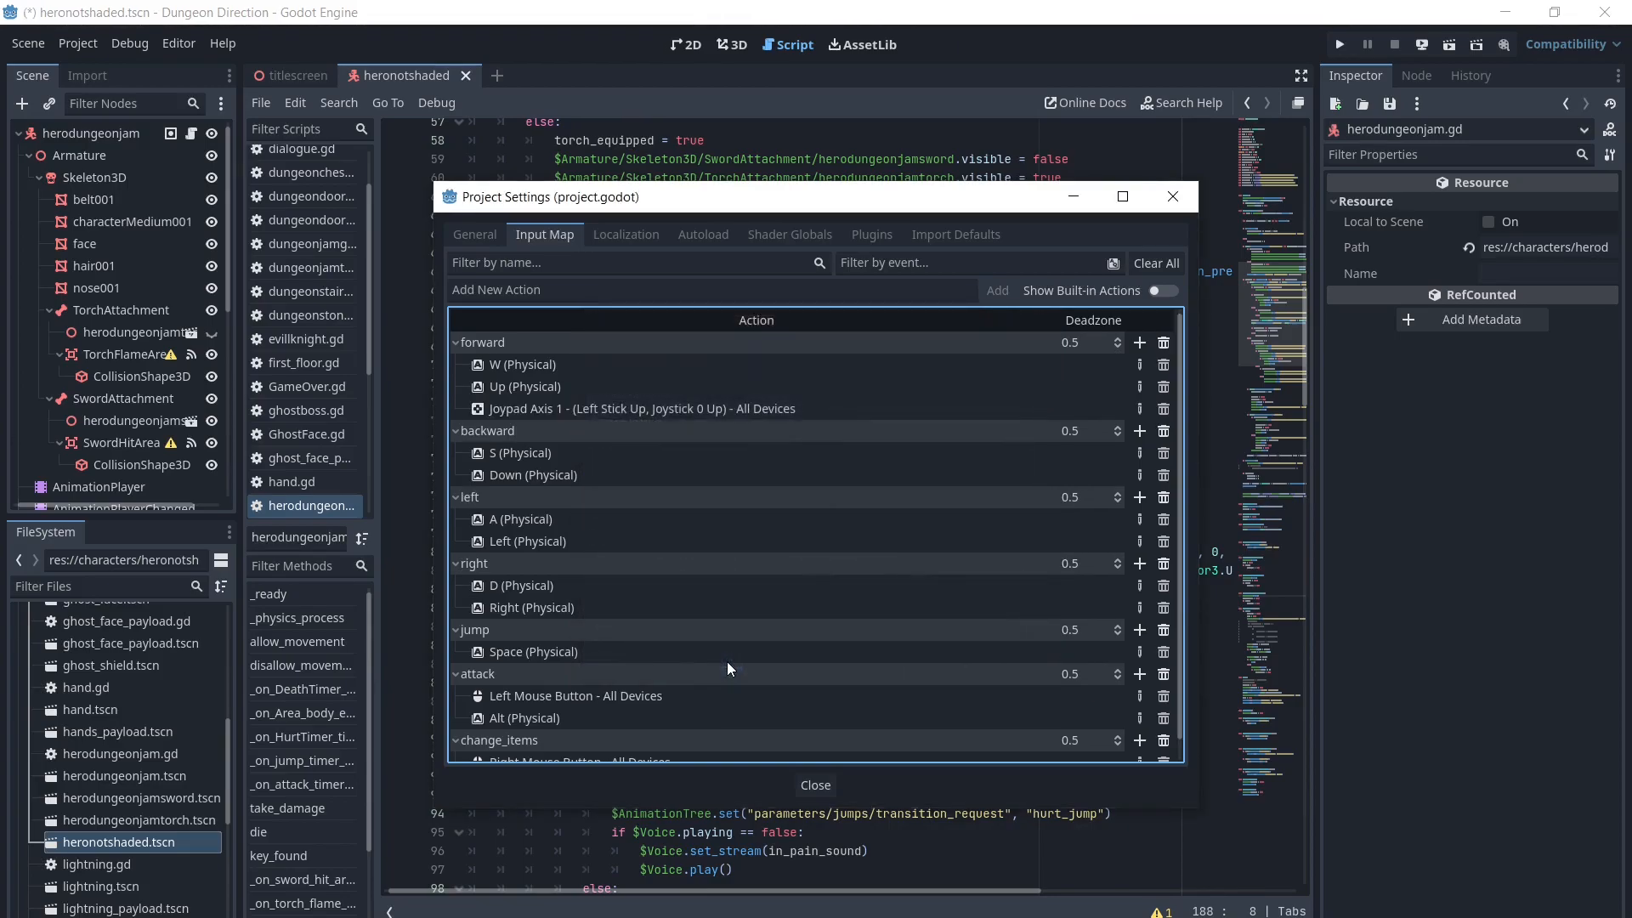
mouse_move(1129, 435)
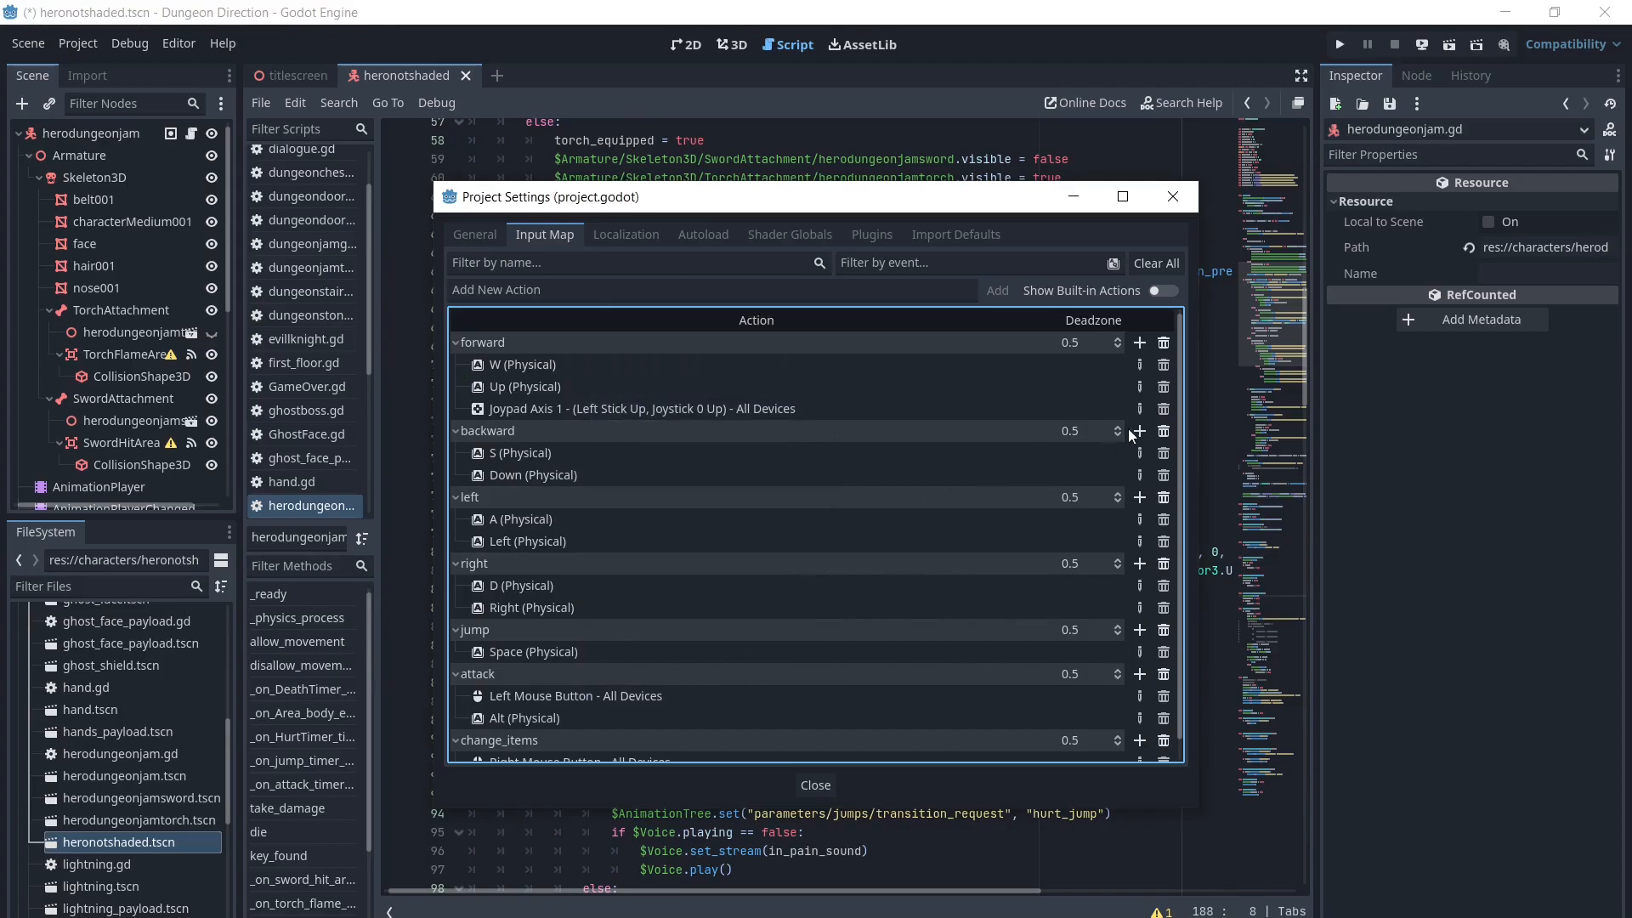
- Start adding a joypad axis event to the backward action
left_click(1139, 431)
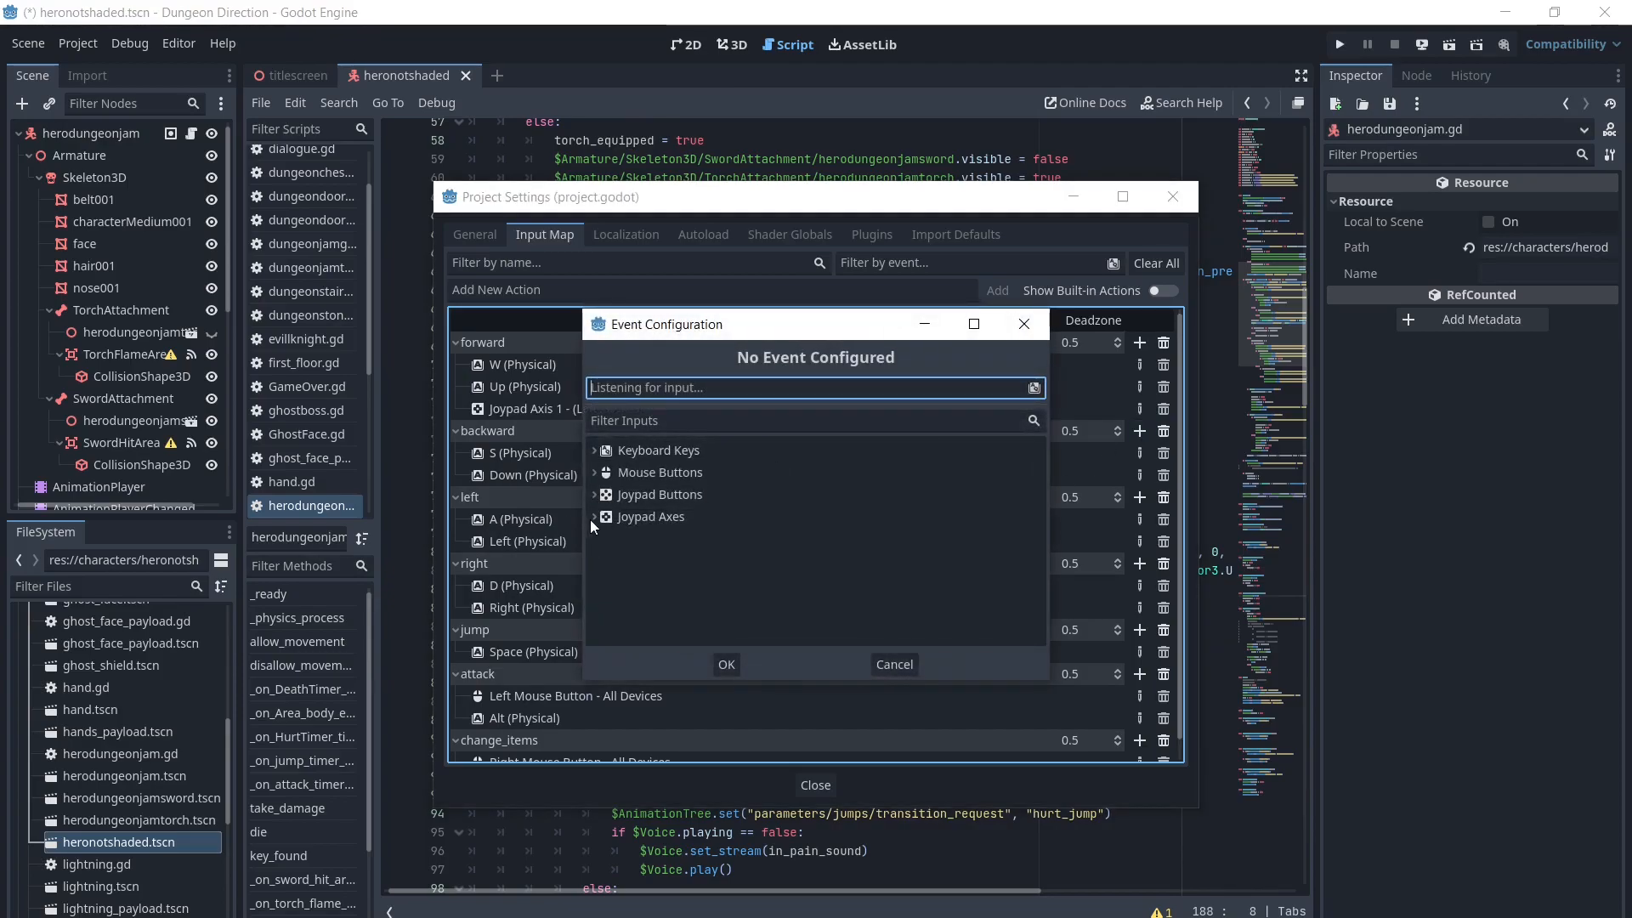
left_click(743, 541)
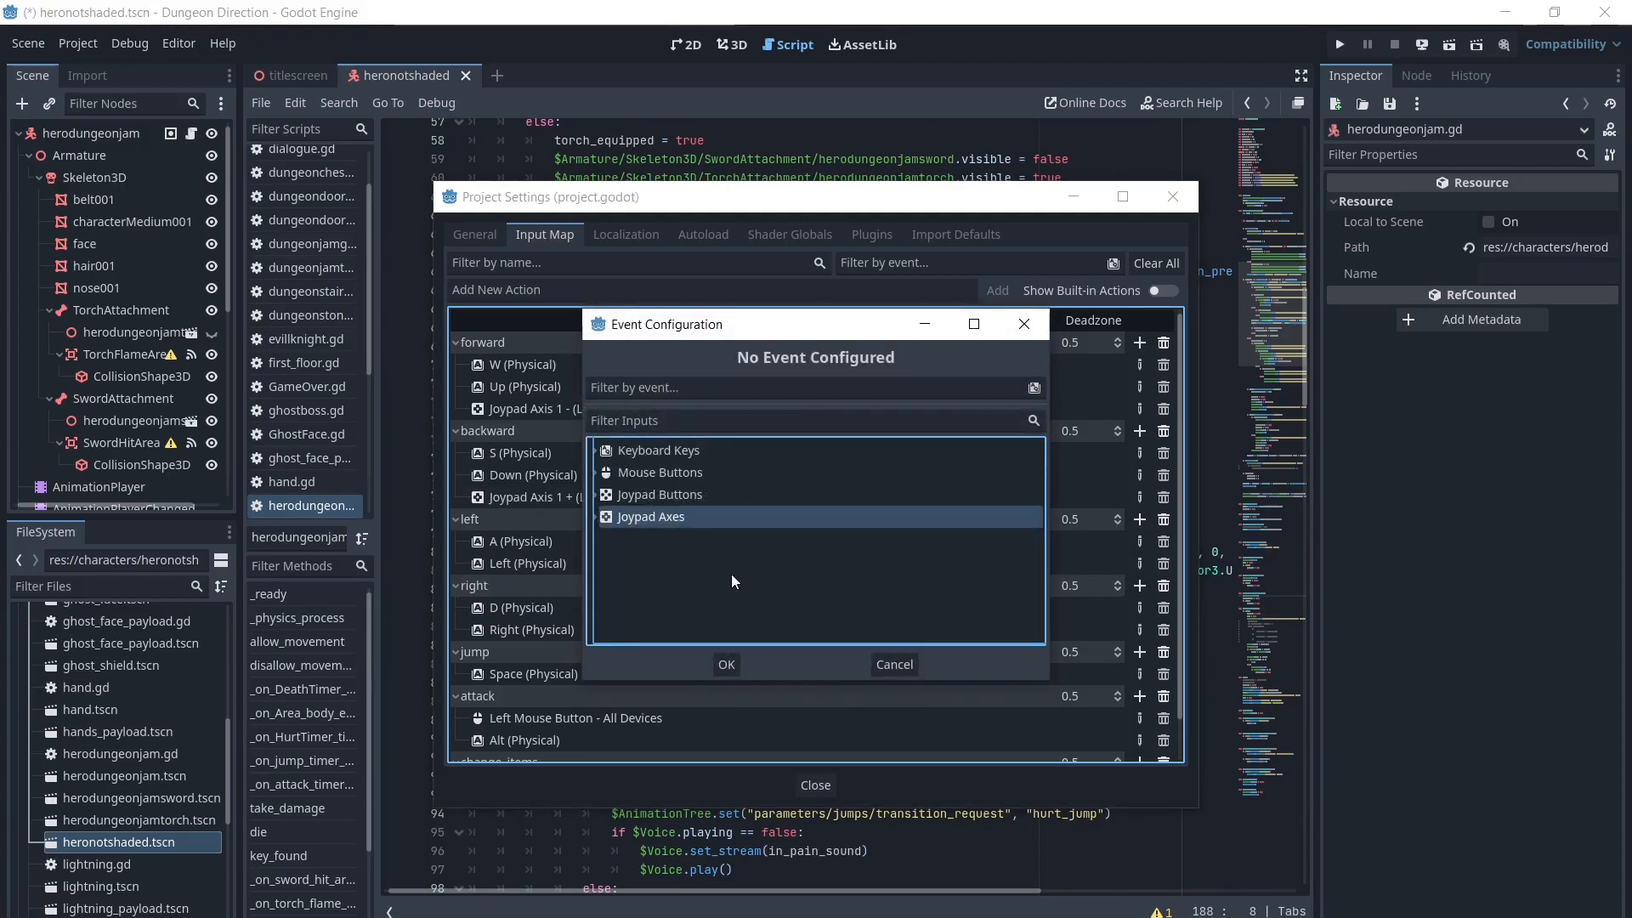
left_click(650, 516)
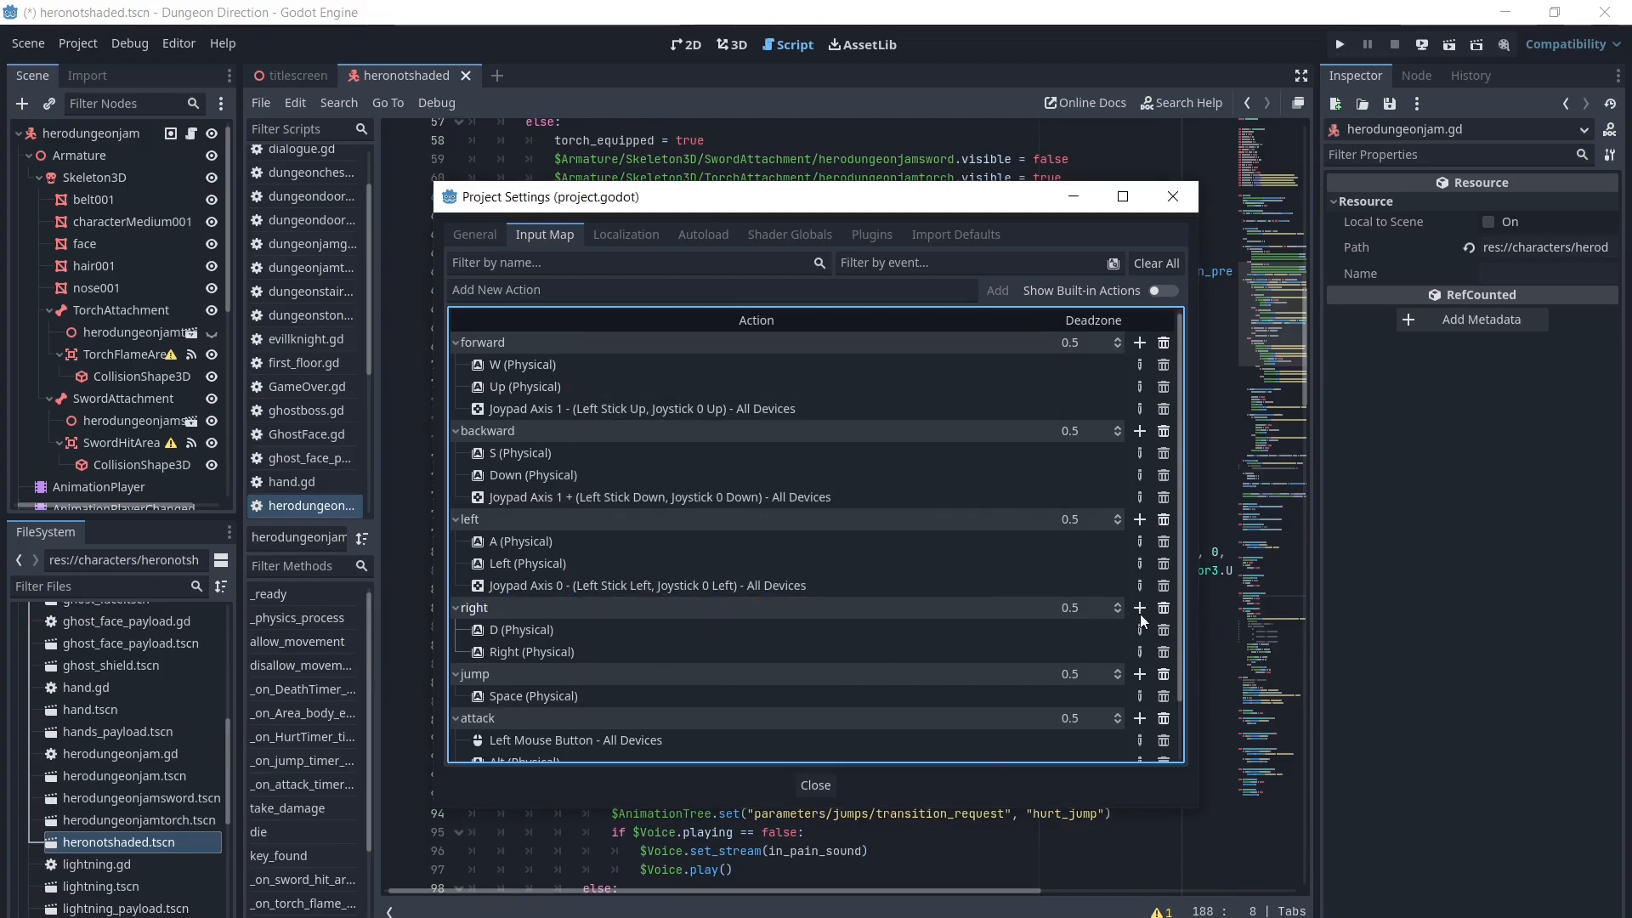
- Add joypad input events to the right and change_items actions
left_click(1139, 607)
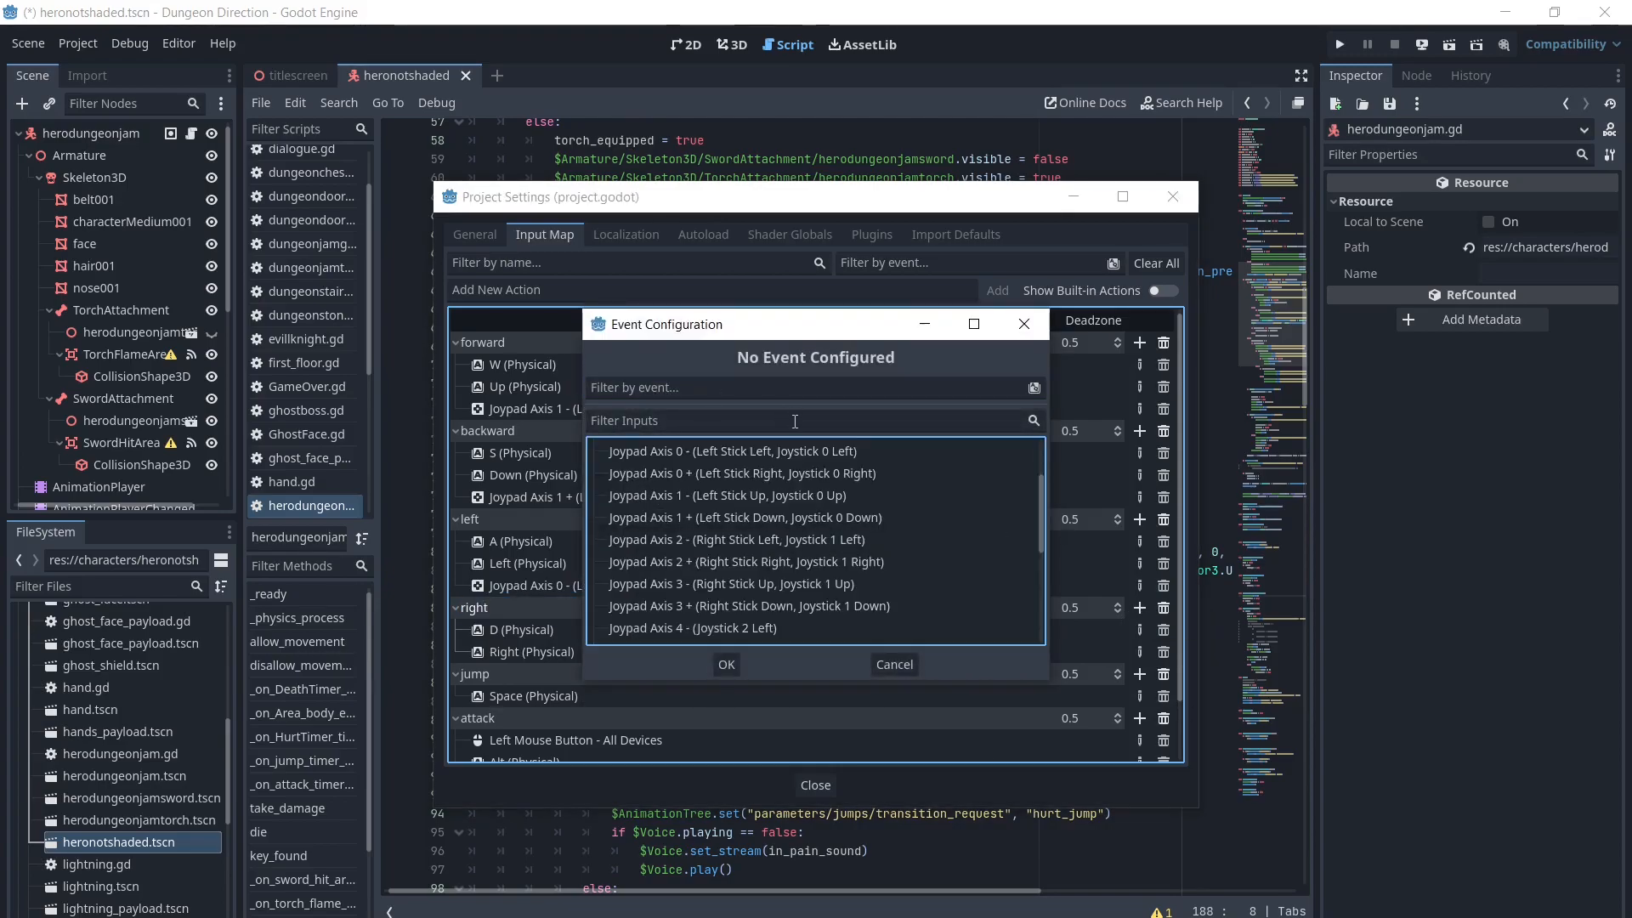
mouse_move(686, 472)
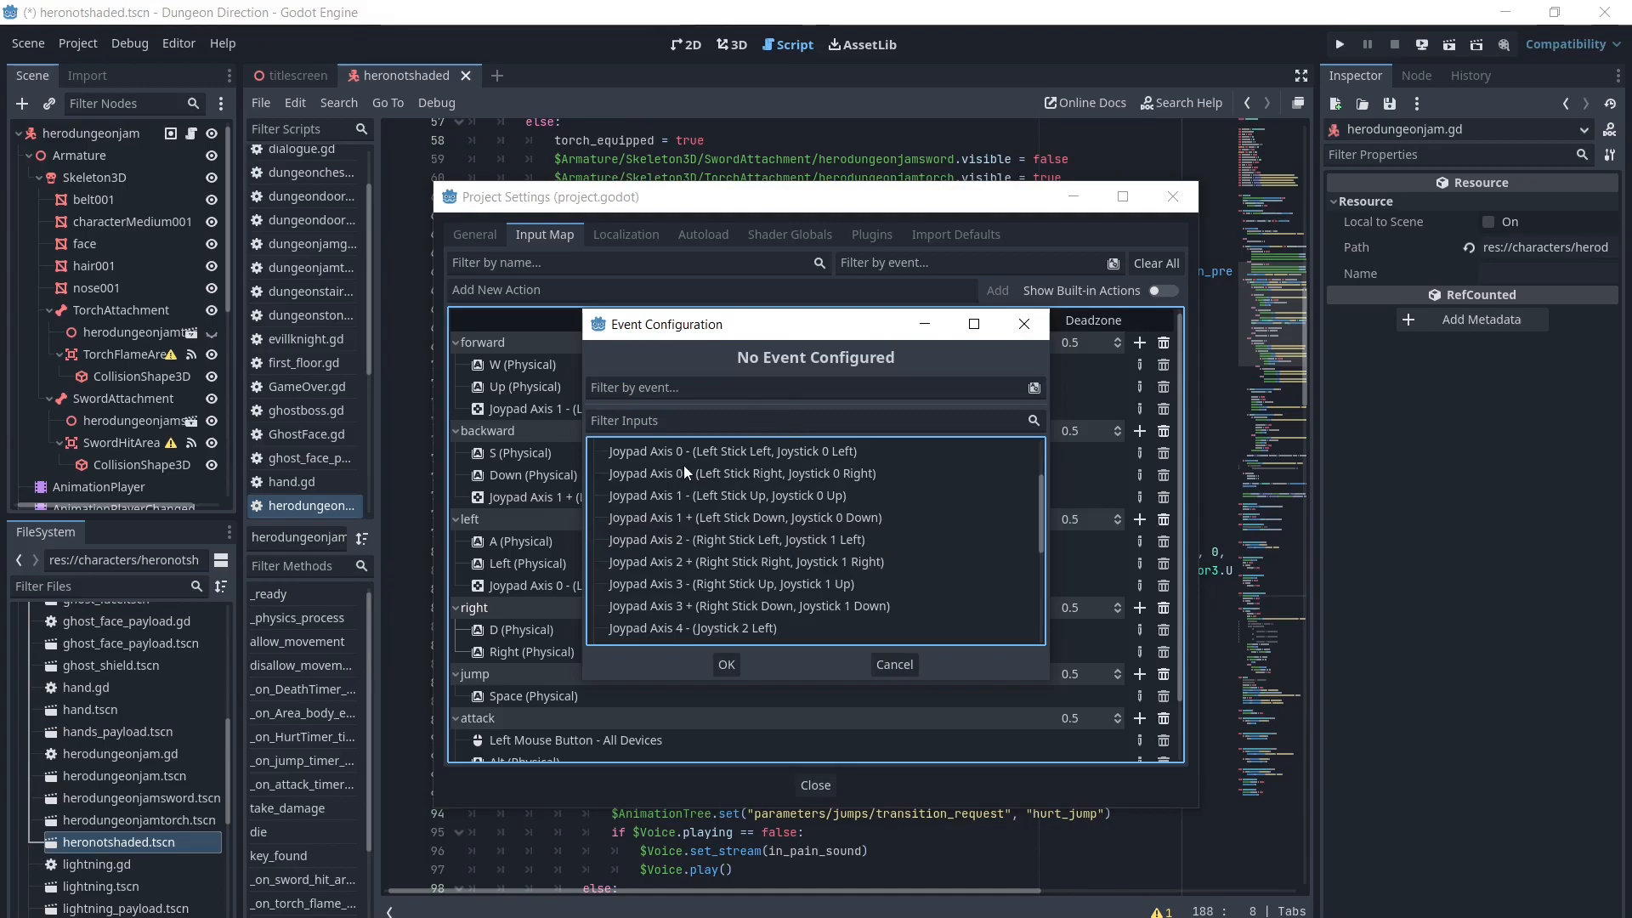
mouse_move(653, 479)
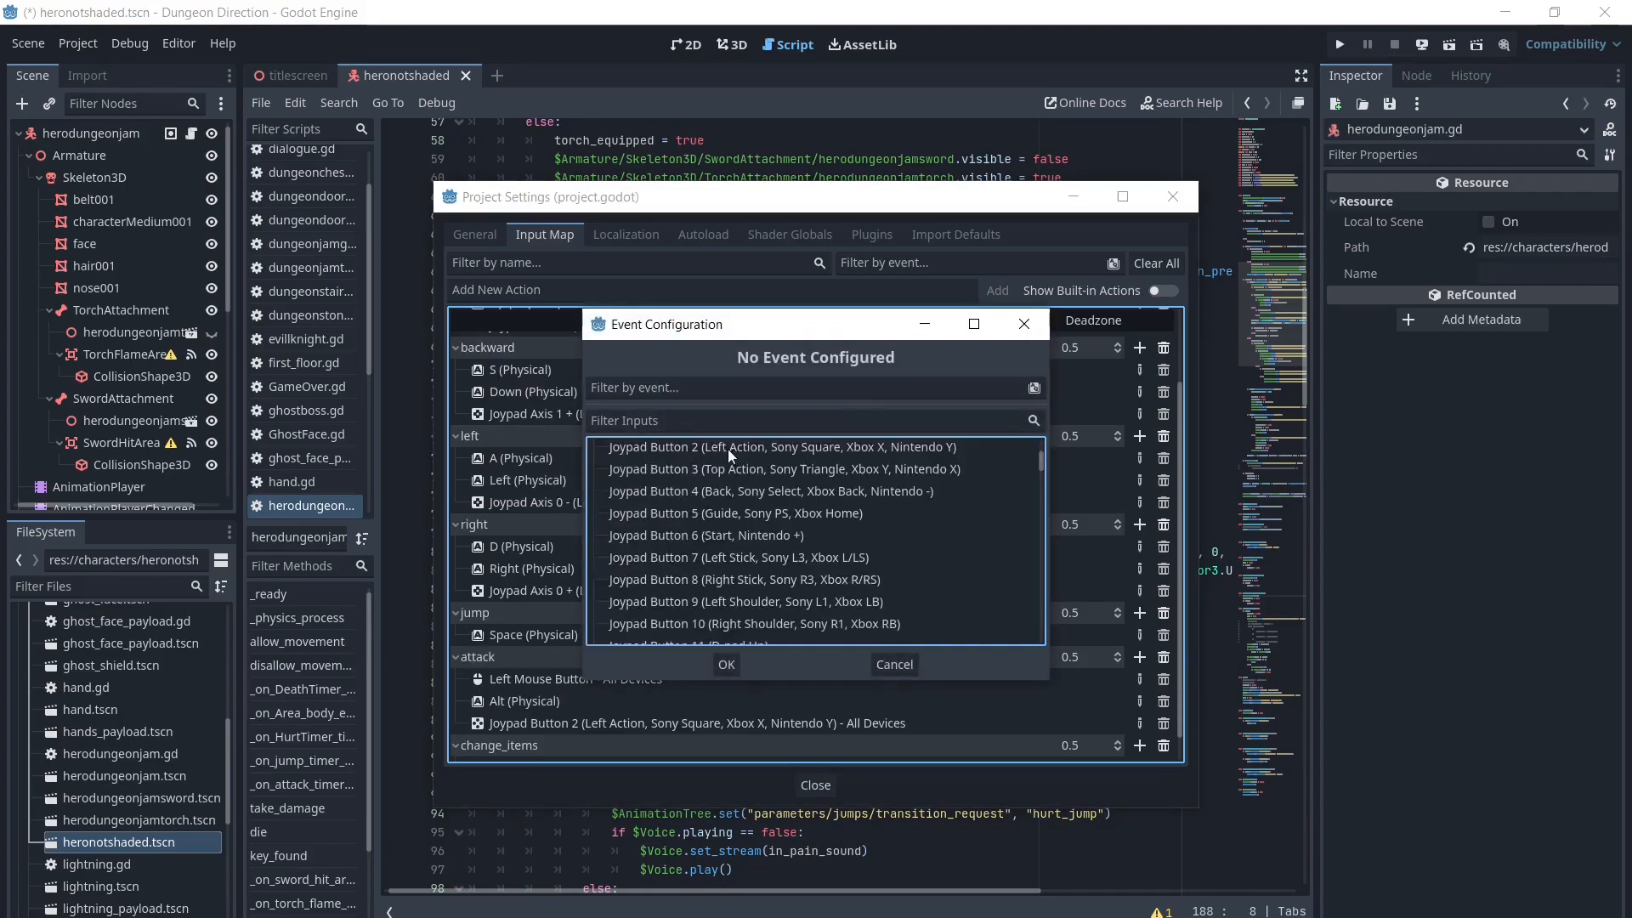
mouse_move(802, 474)
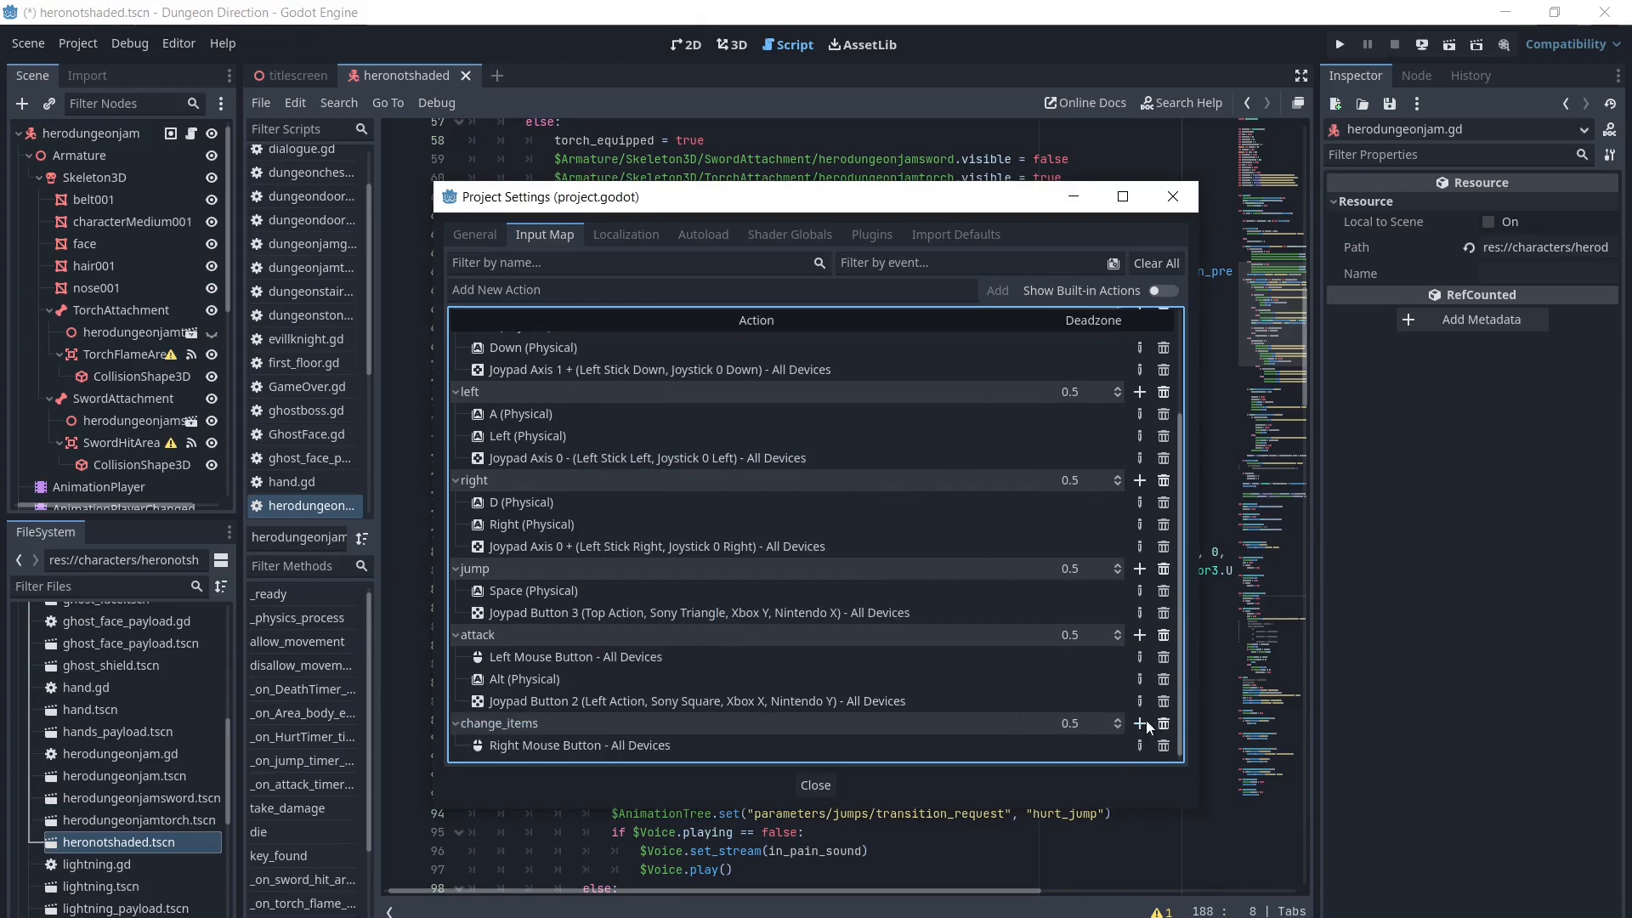
left_click(1139, 722)
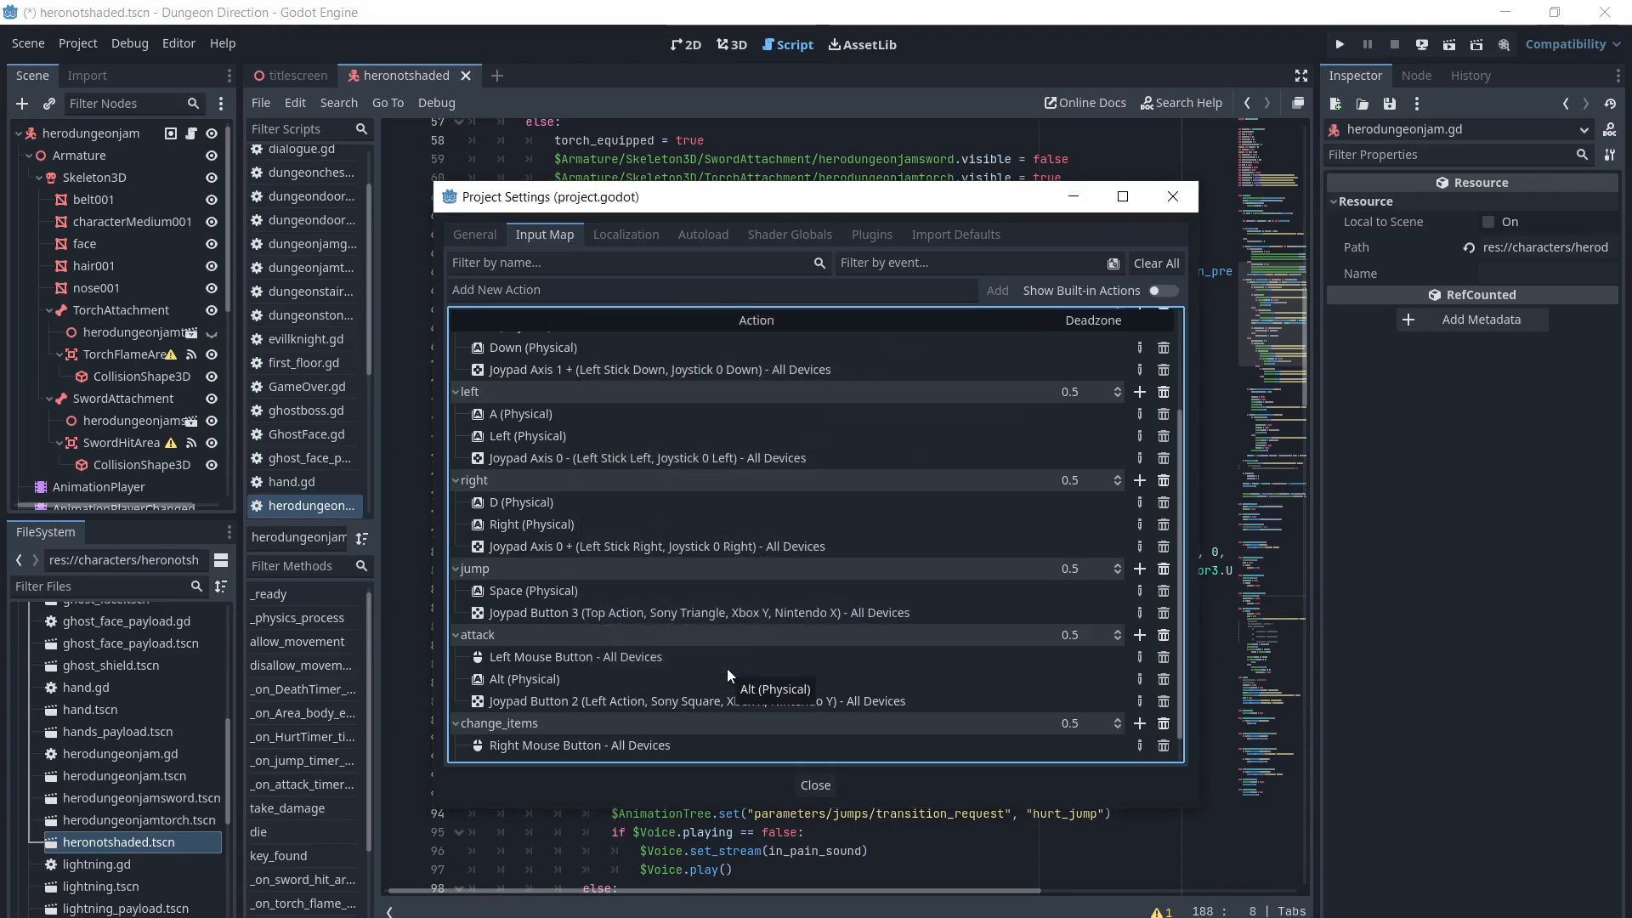
mouse_move(1179, 733)
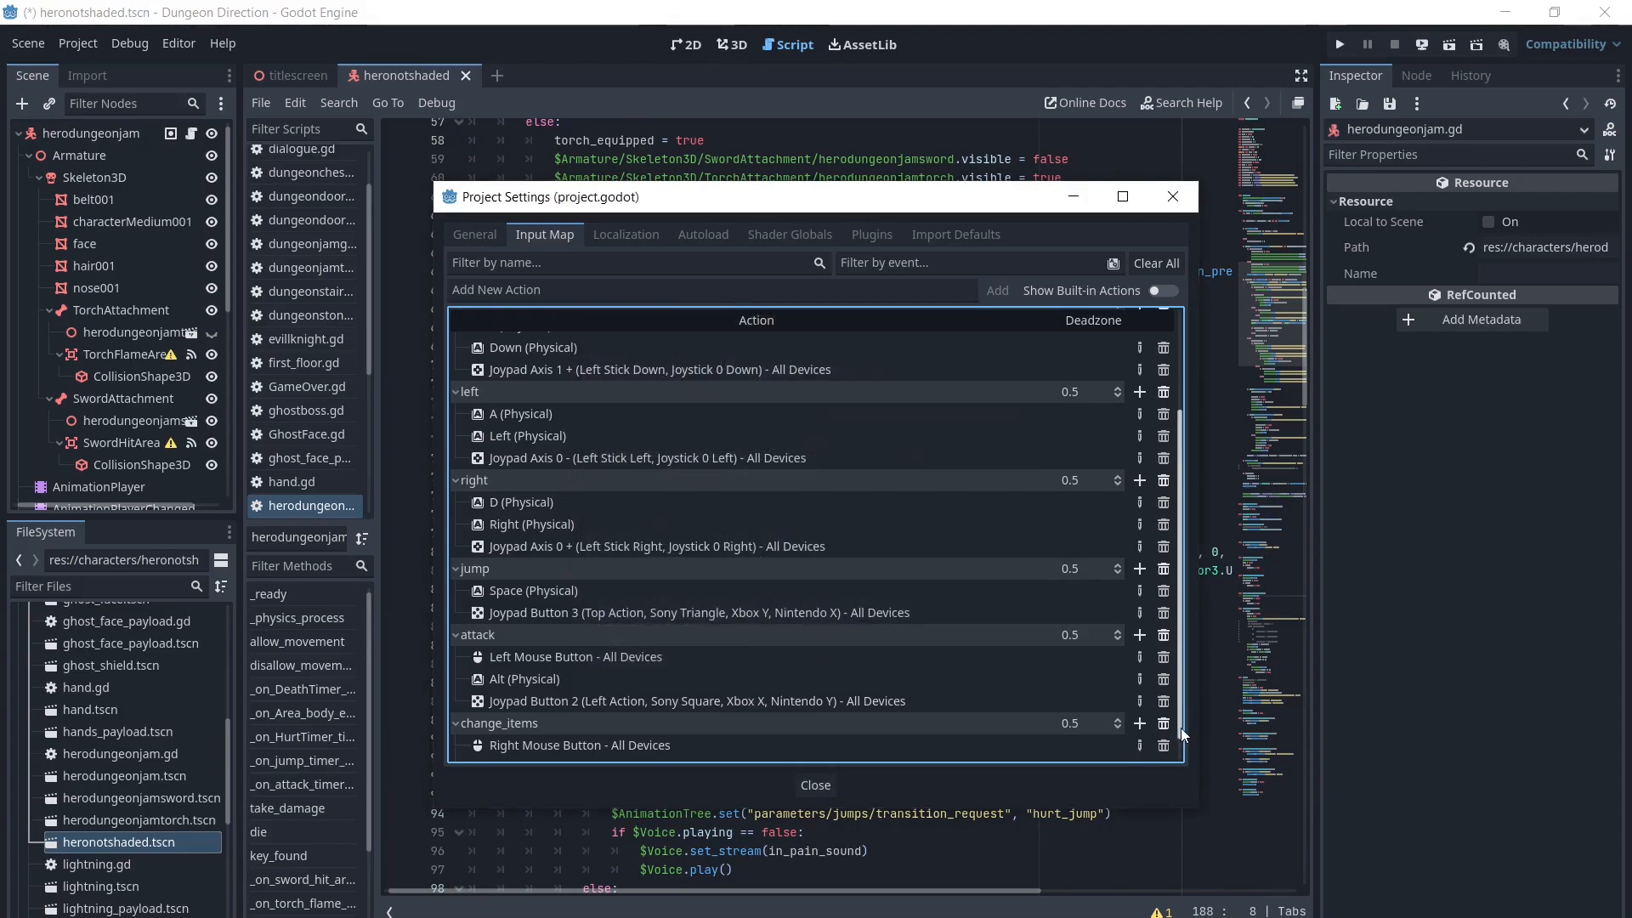
scroll("down", 3)
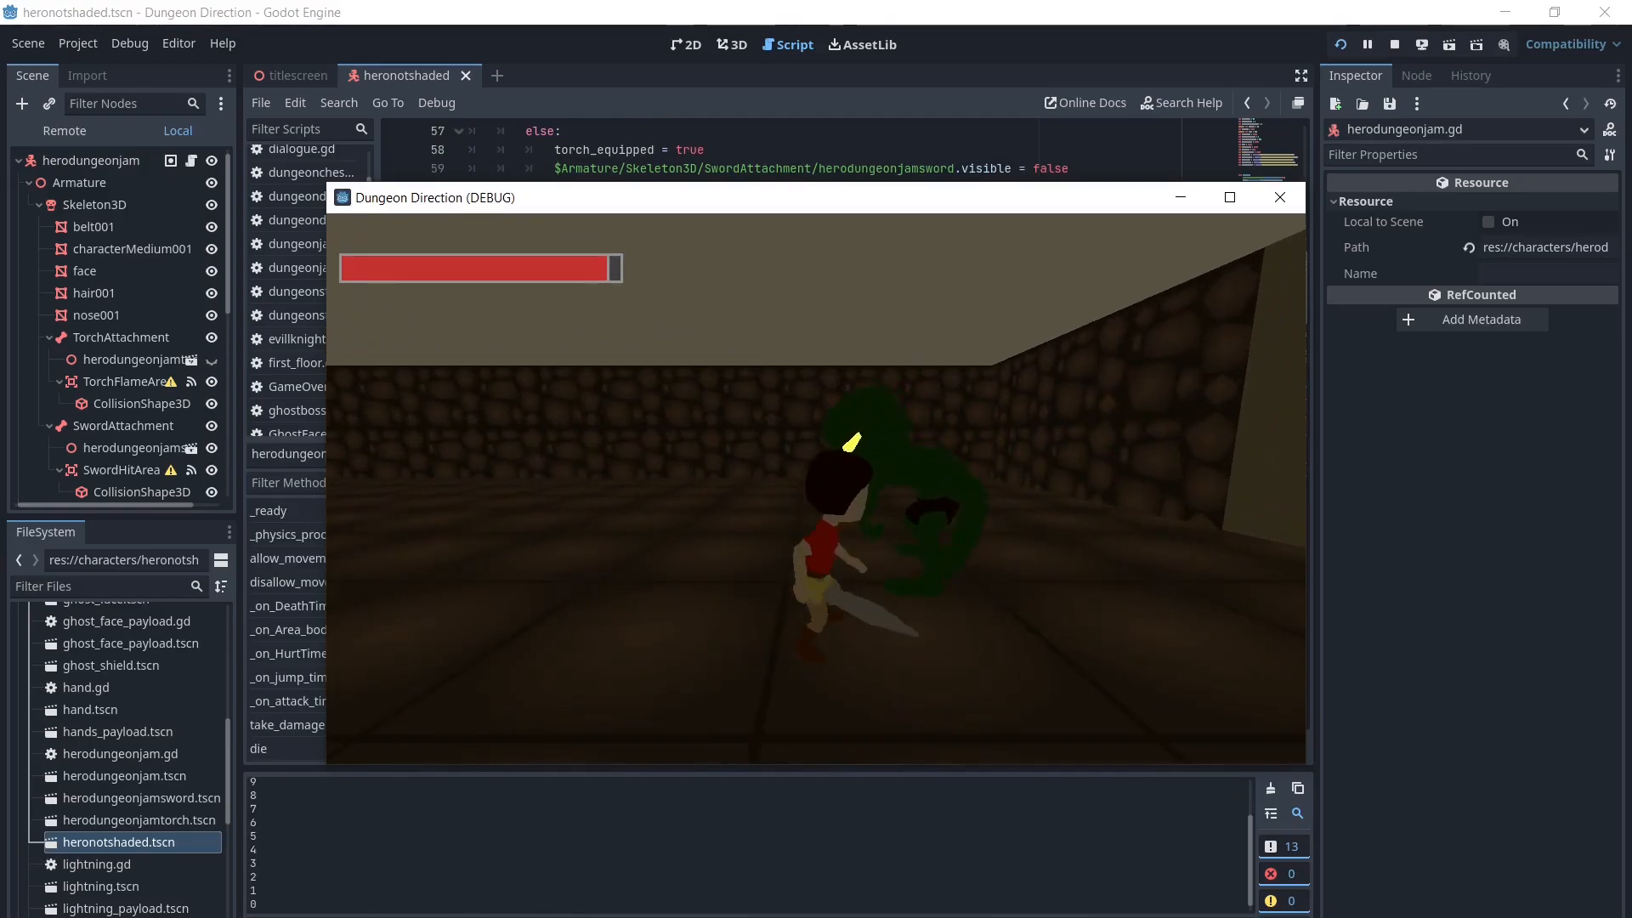
- Stop the game test and open titlescreen.tscn from the FileSystem
left_click(1279, 196)
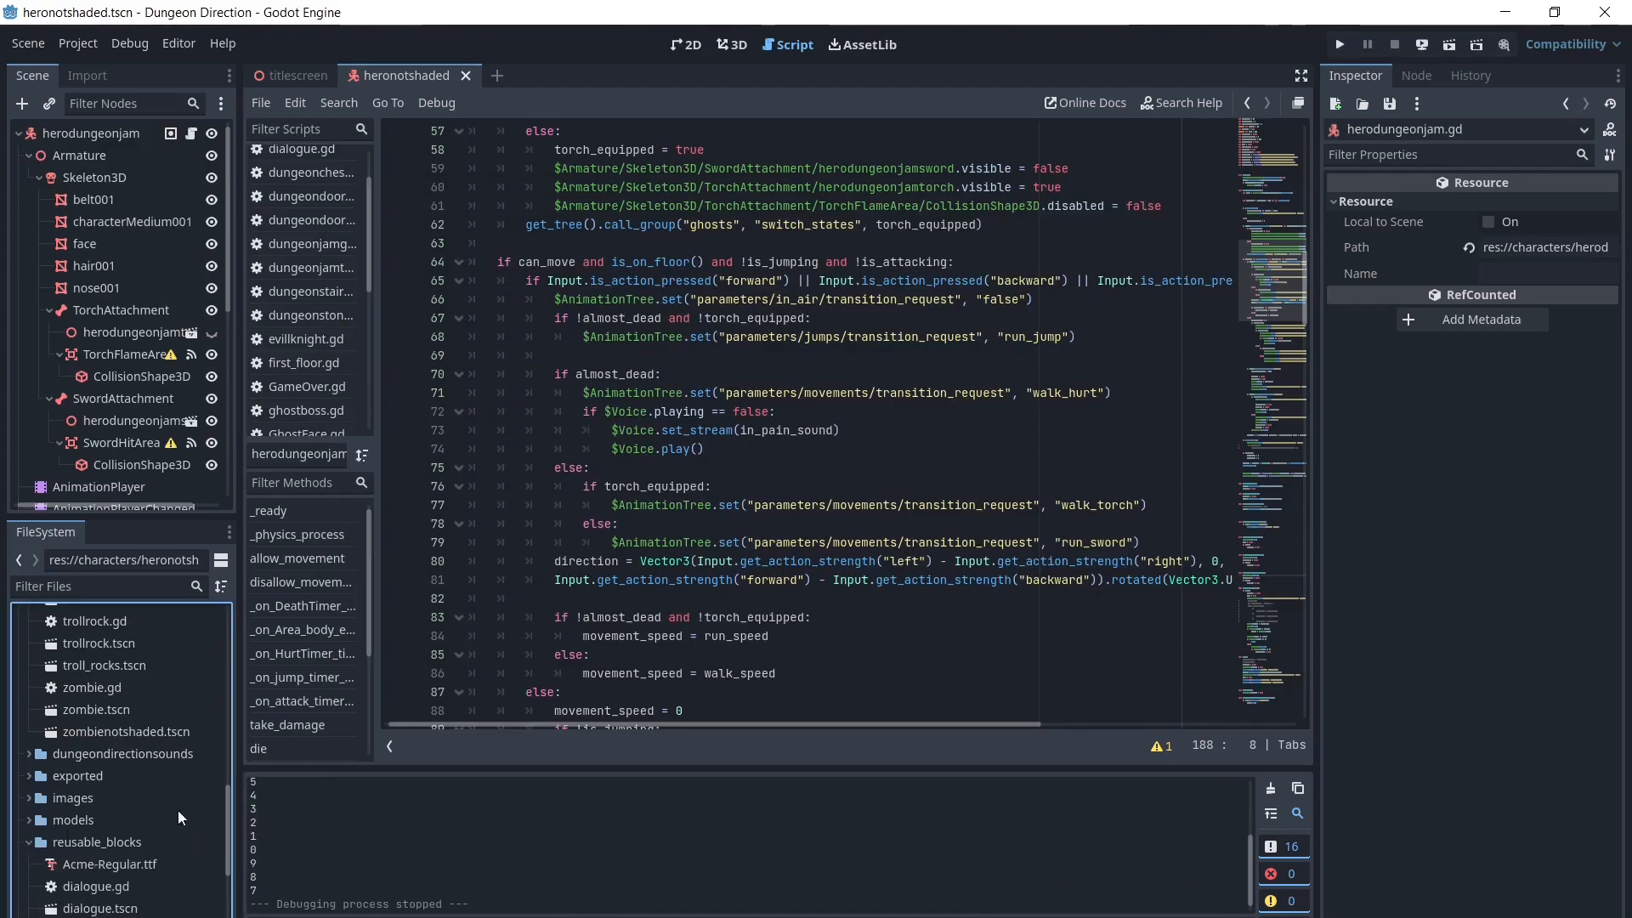
scroll("down", 3)
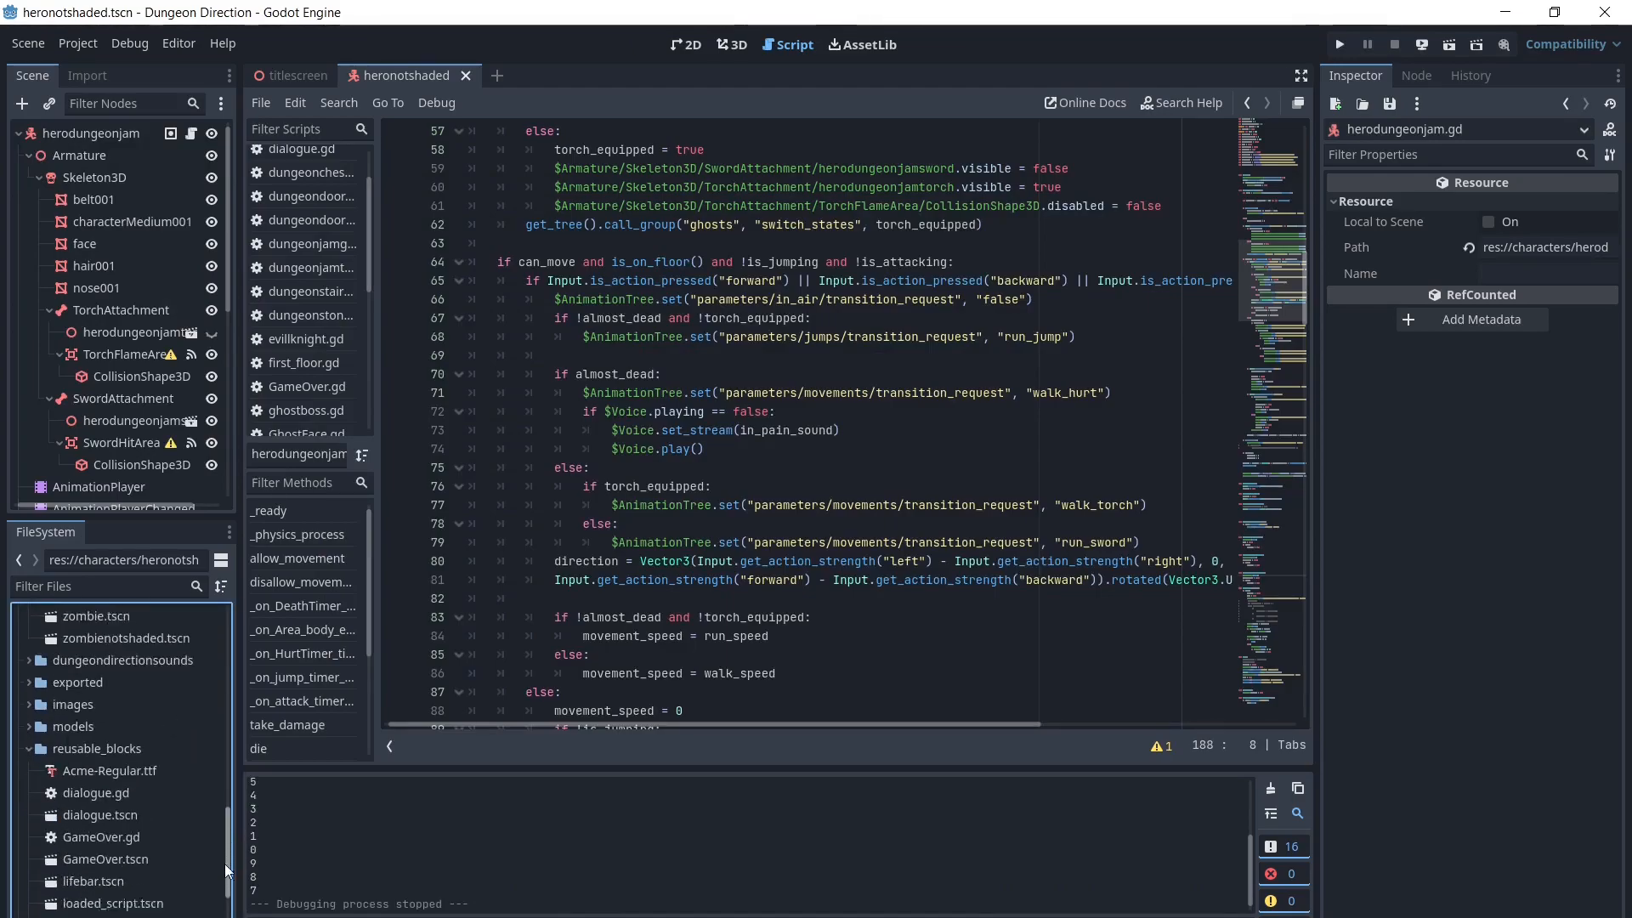
double_click(106, 843)
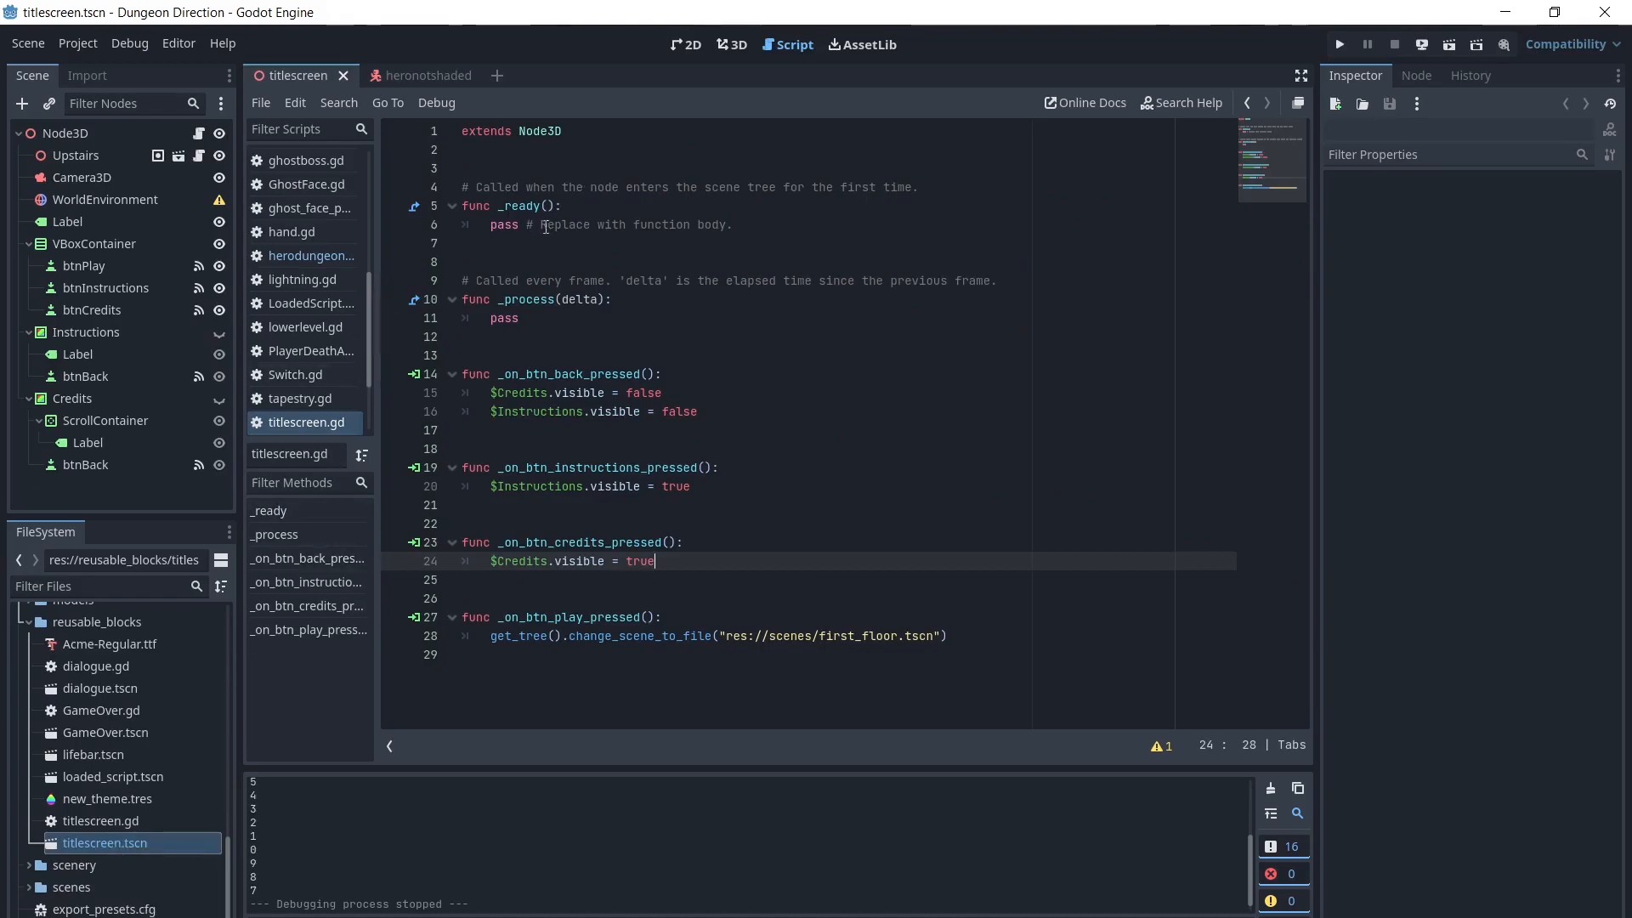
- Set btnPlay's Focus Neighbor Bottom to btnInstructions in the title screen scene
left_click(685, 43)
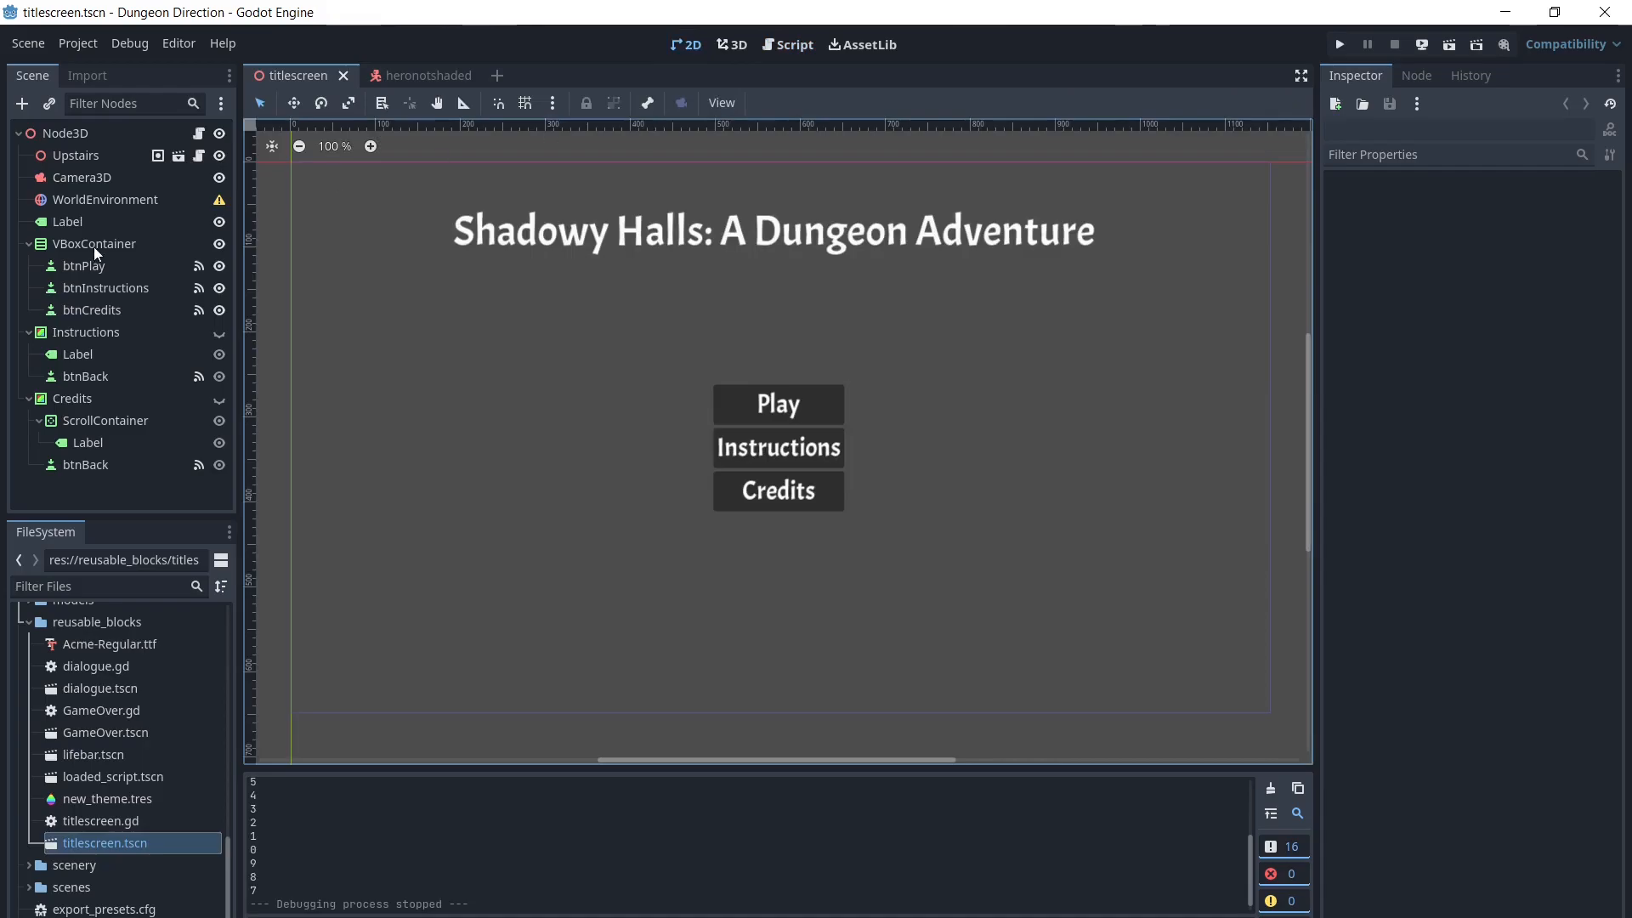
left_click(83, 266)
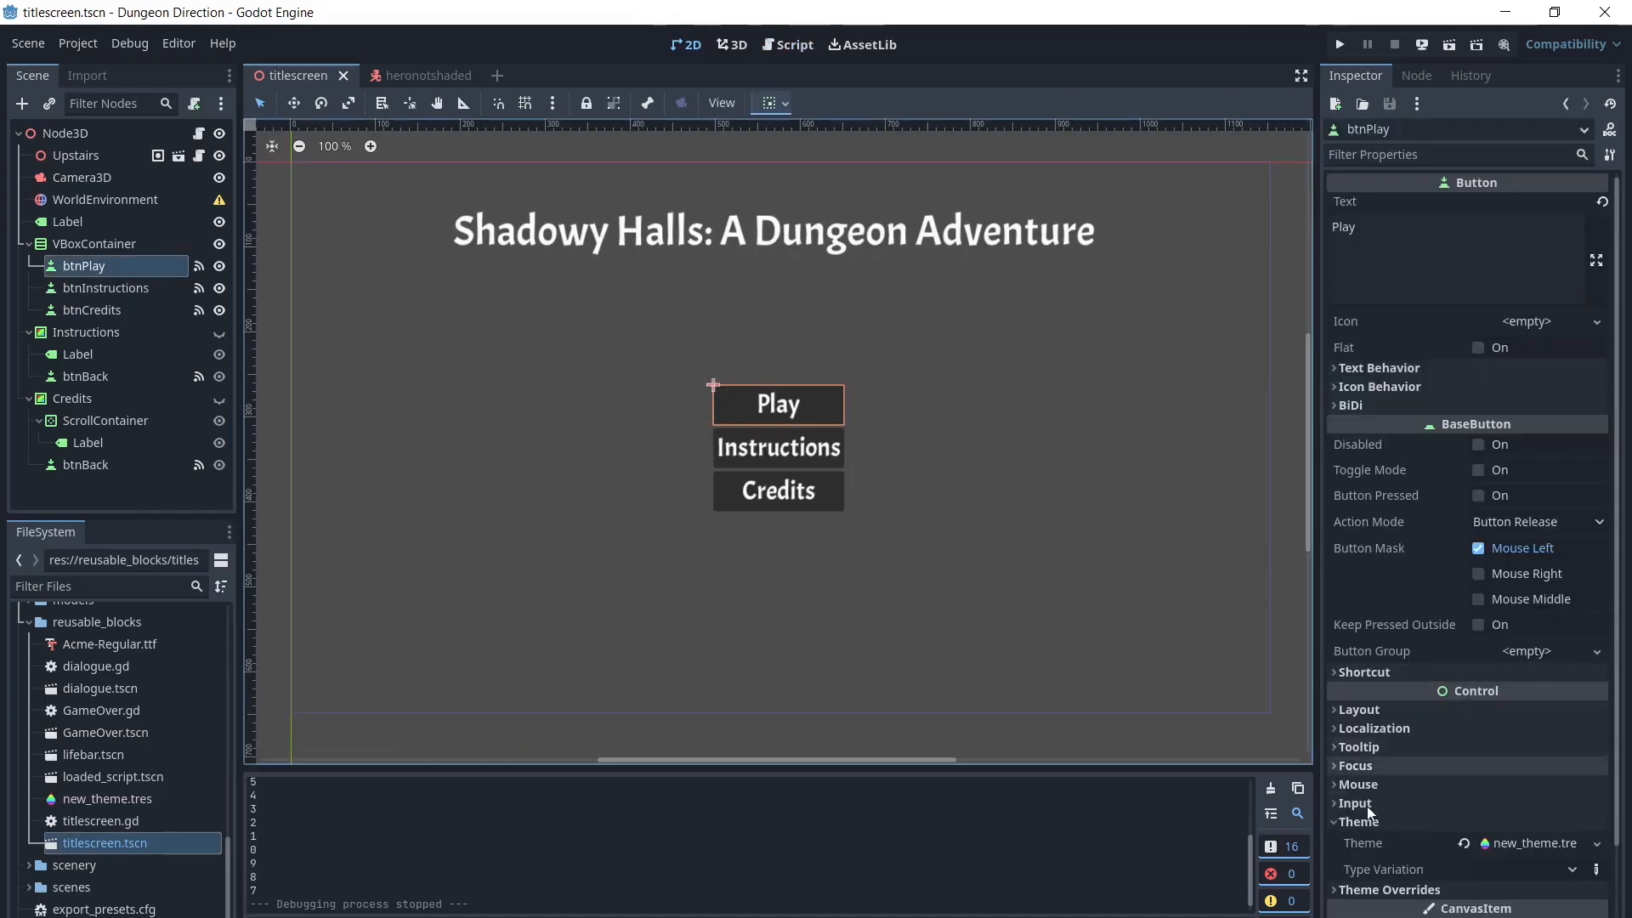
left_click(1355, 765)
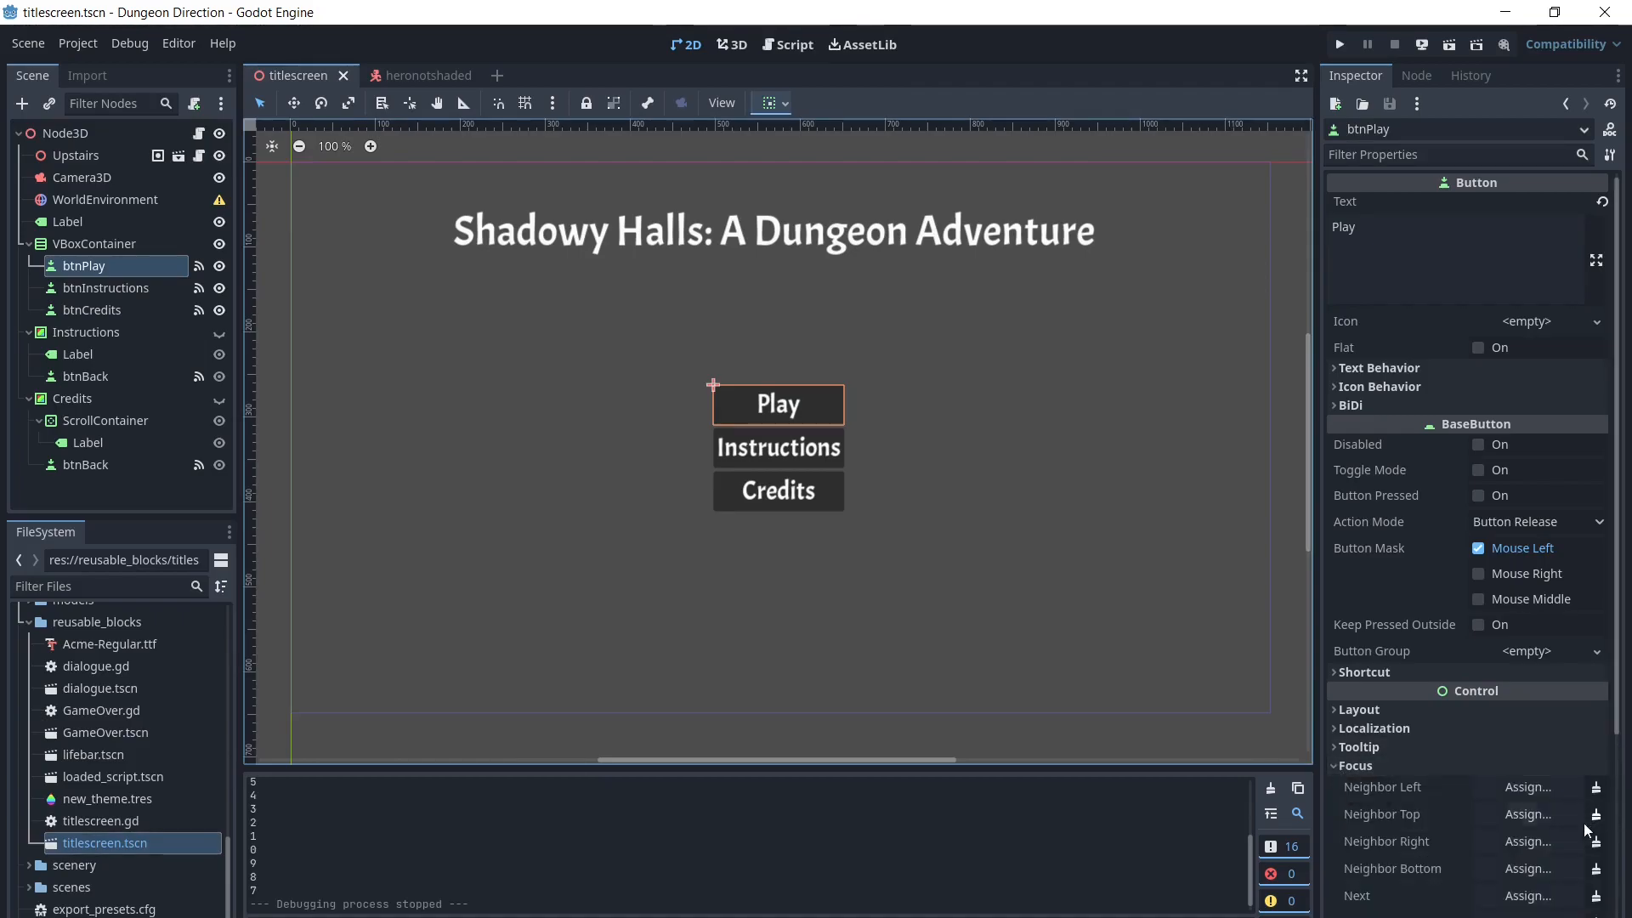
left_click(1527, 867)
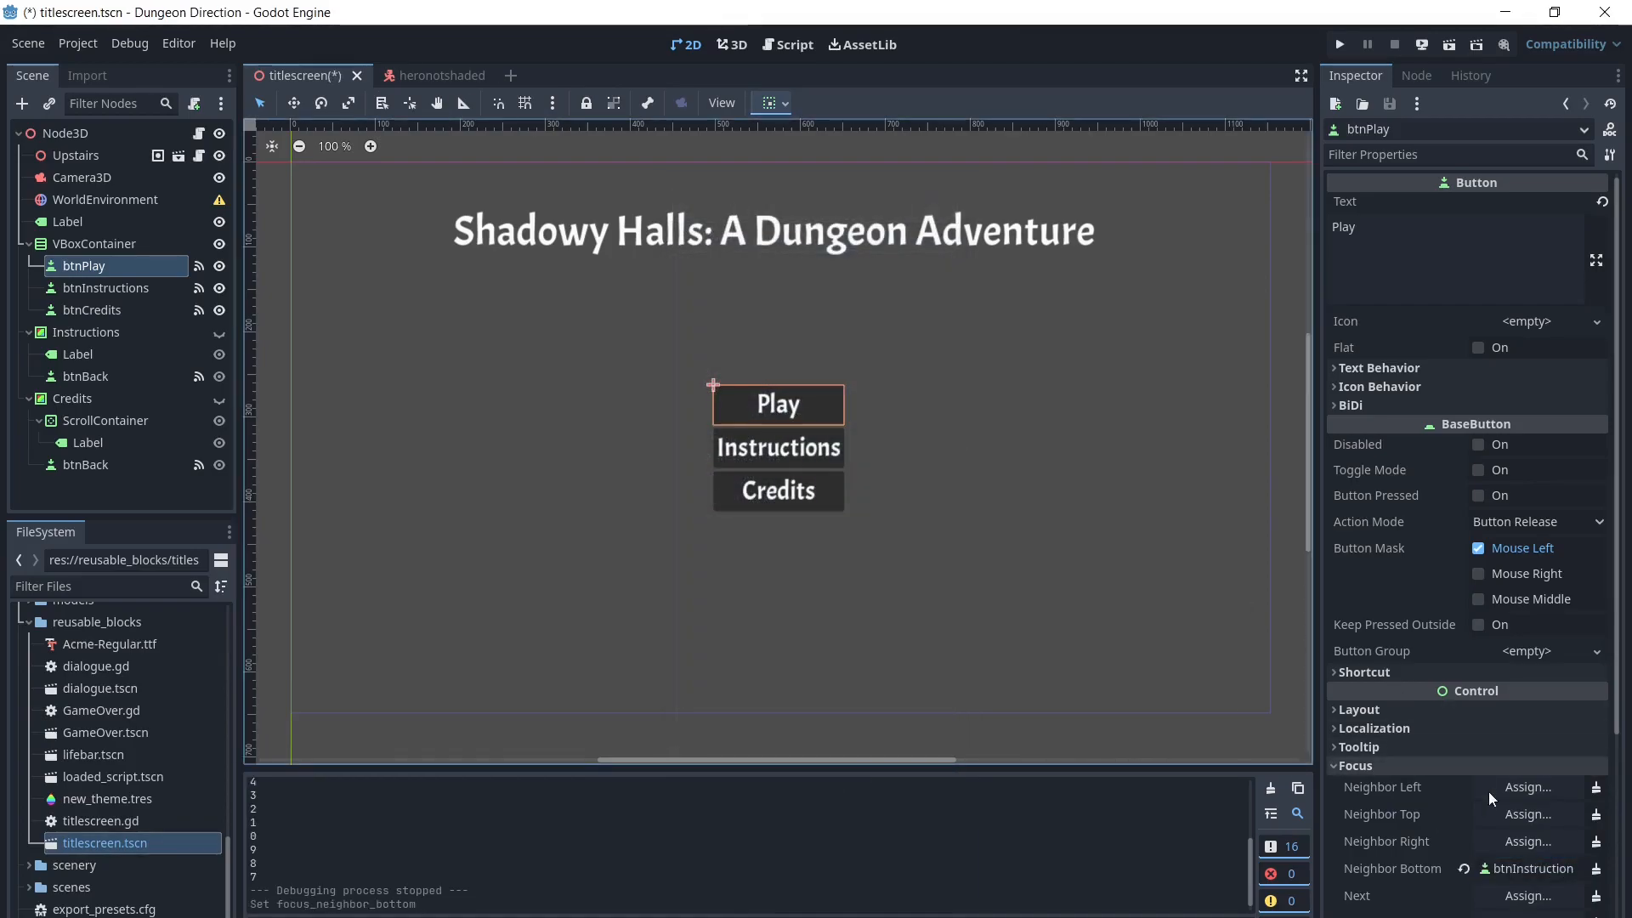
left_click(105, 287)
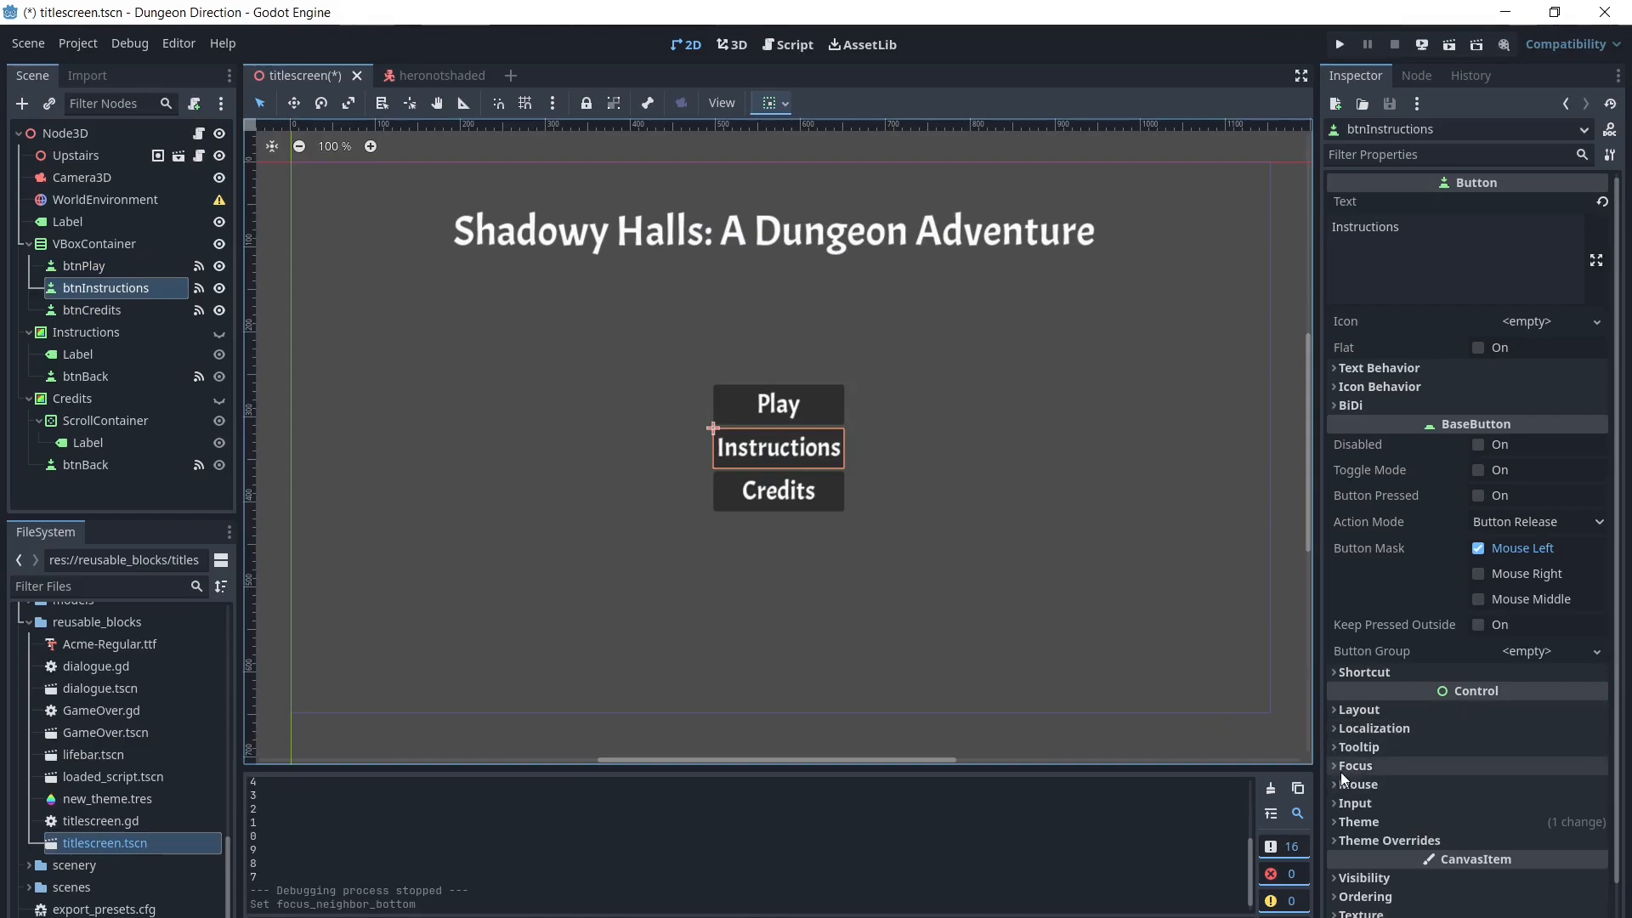
- Assign btnCredits as btnInstructions' Focus Neighbor Bottom
left_click(1357, 765)
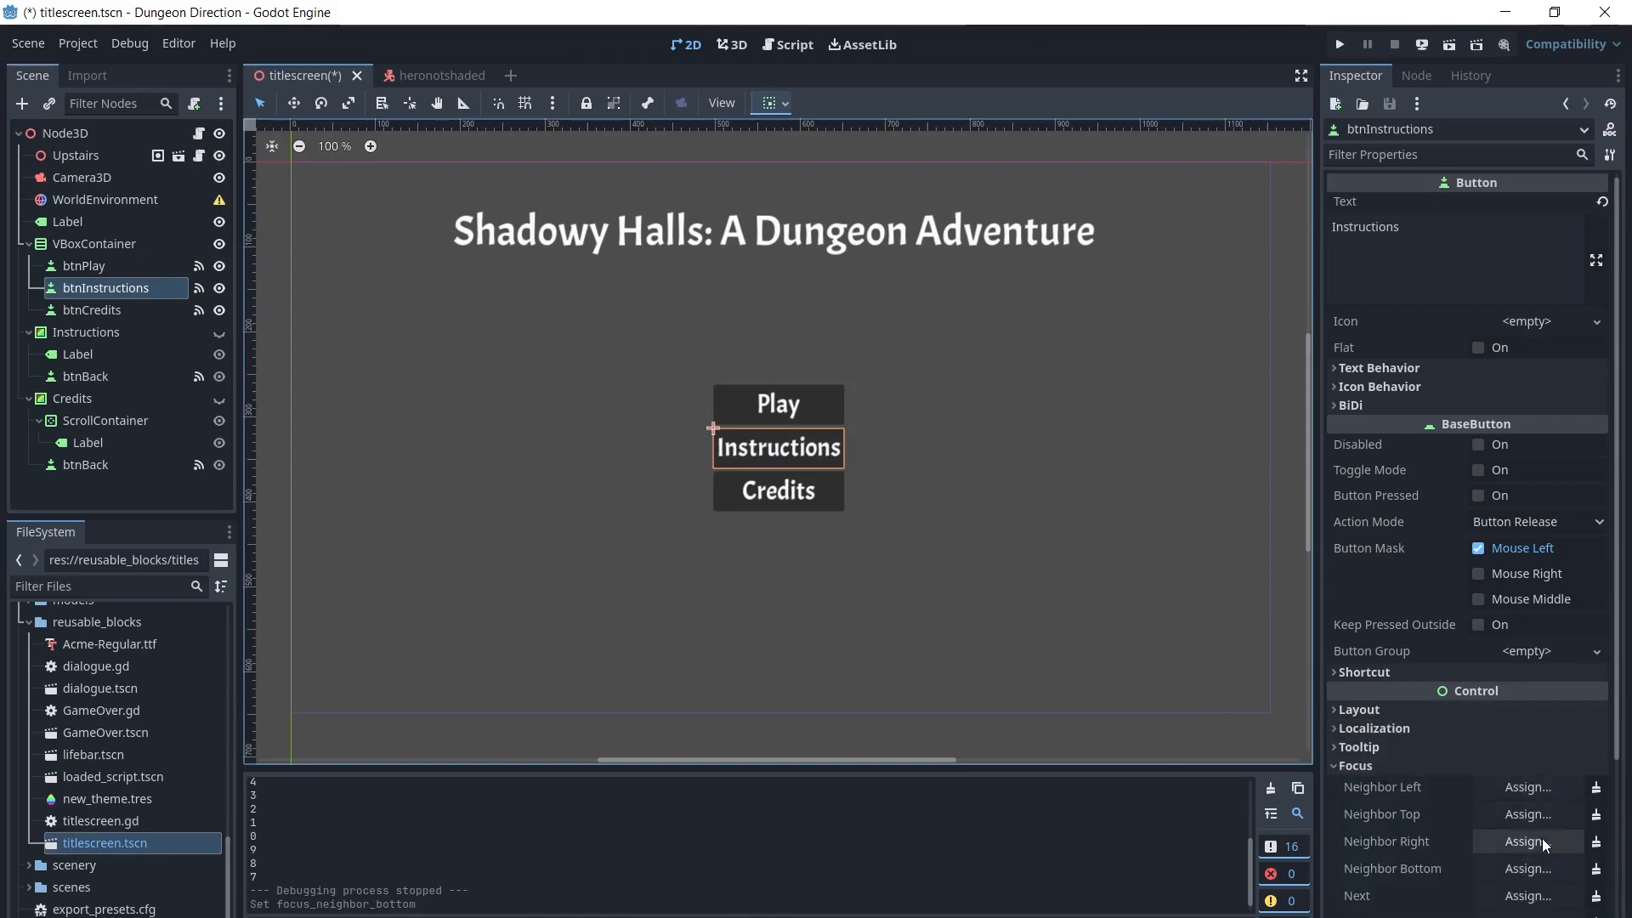
left_click(1526, 868)
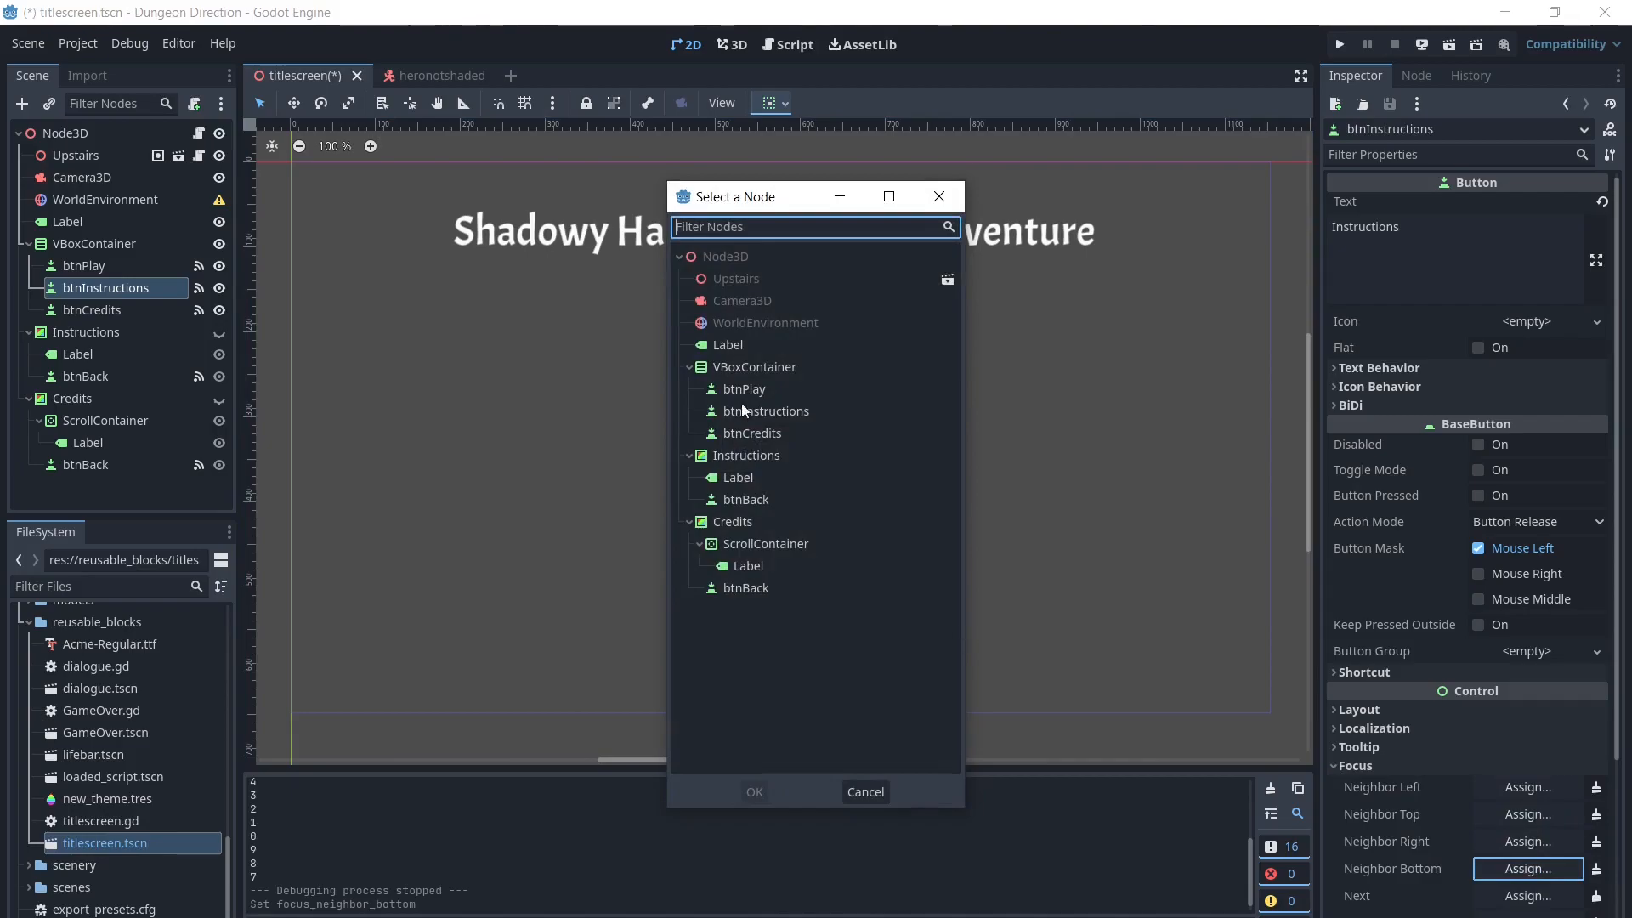
mouse_move(754, 411)
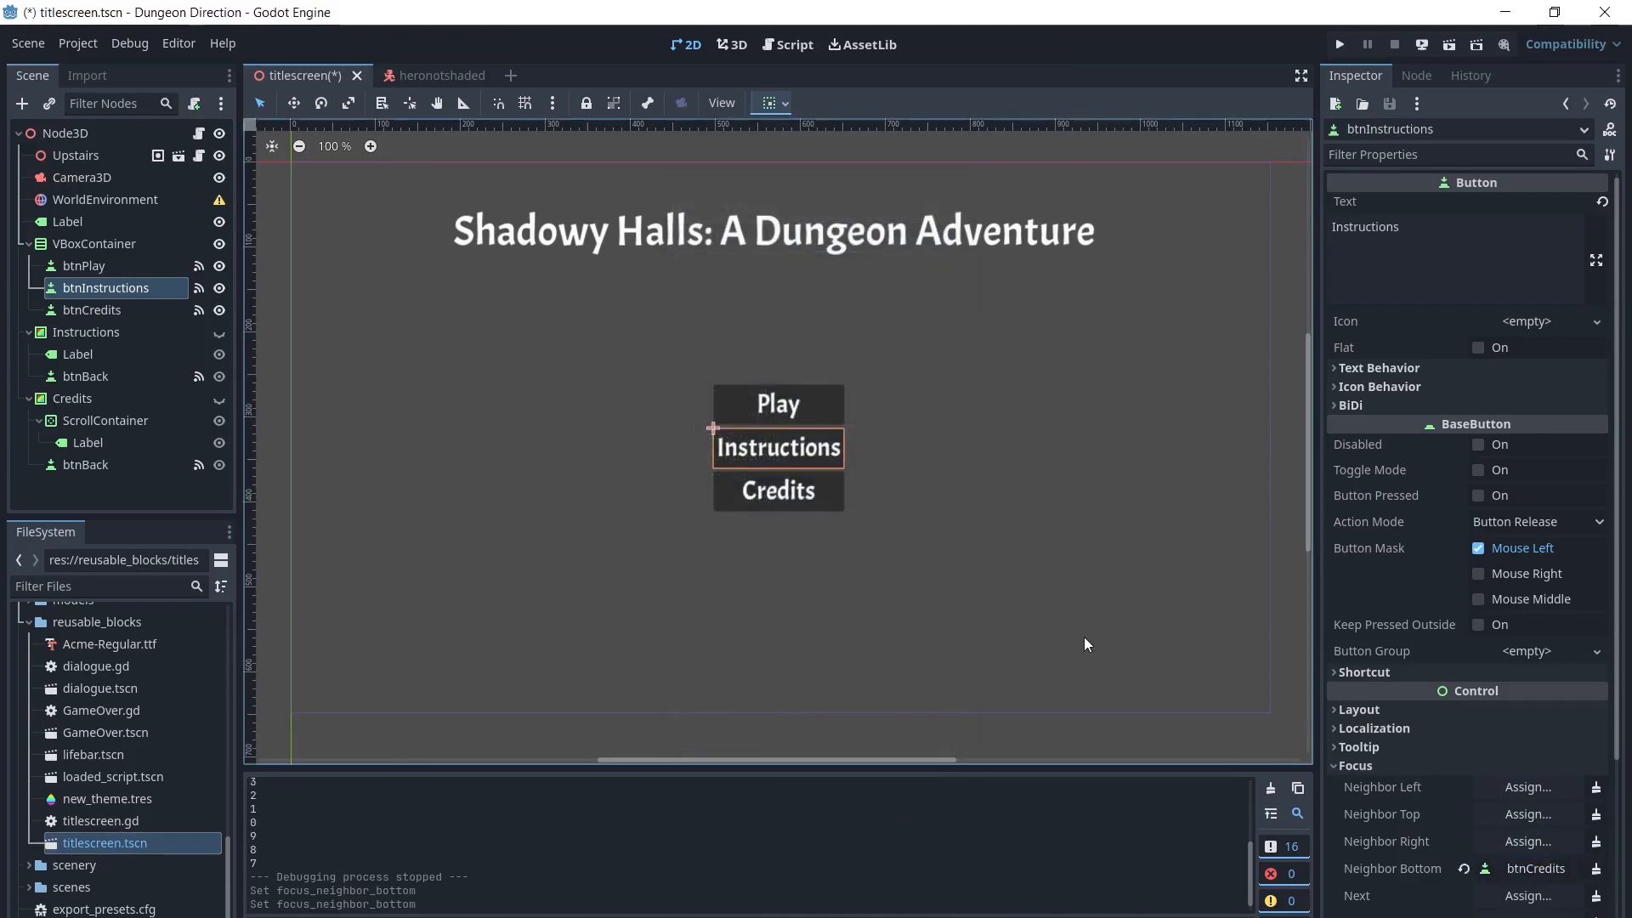
- Set btnCredits' focus neighbours: top to btnInstructions, bottom to btnPlay
left_click(93, 309)
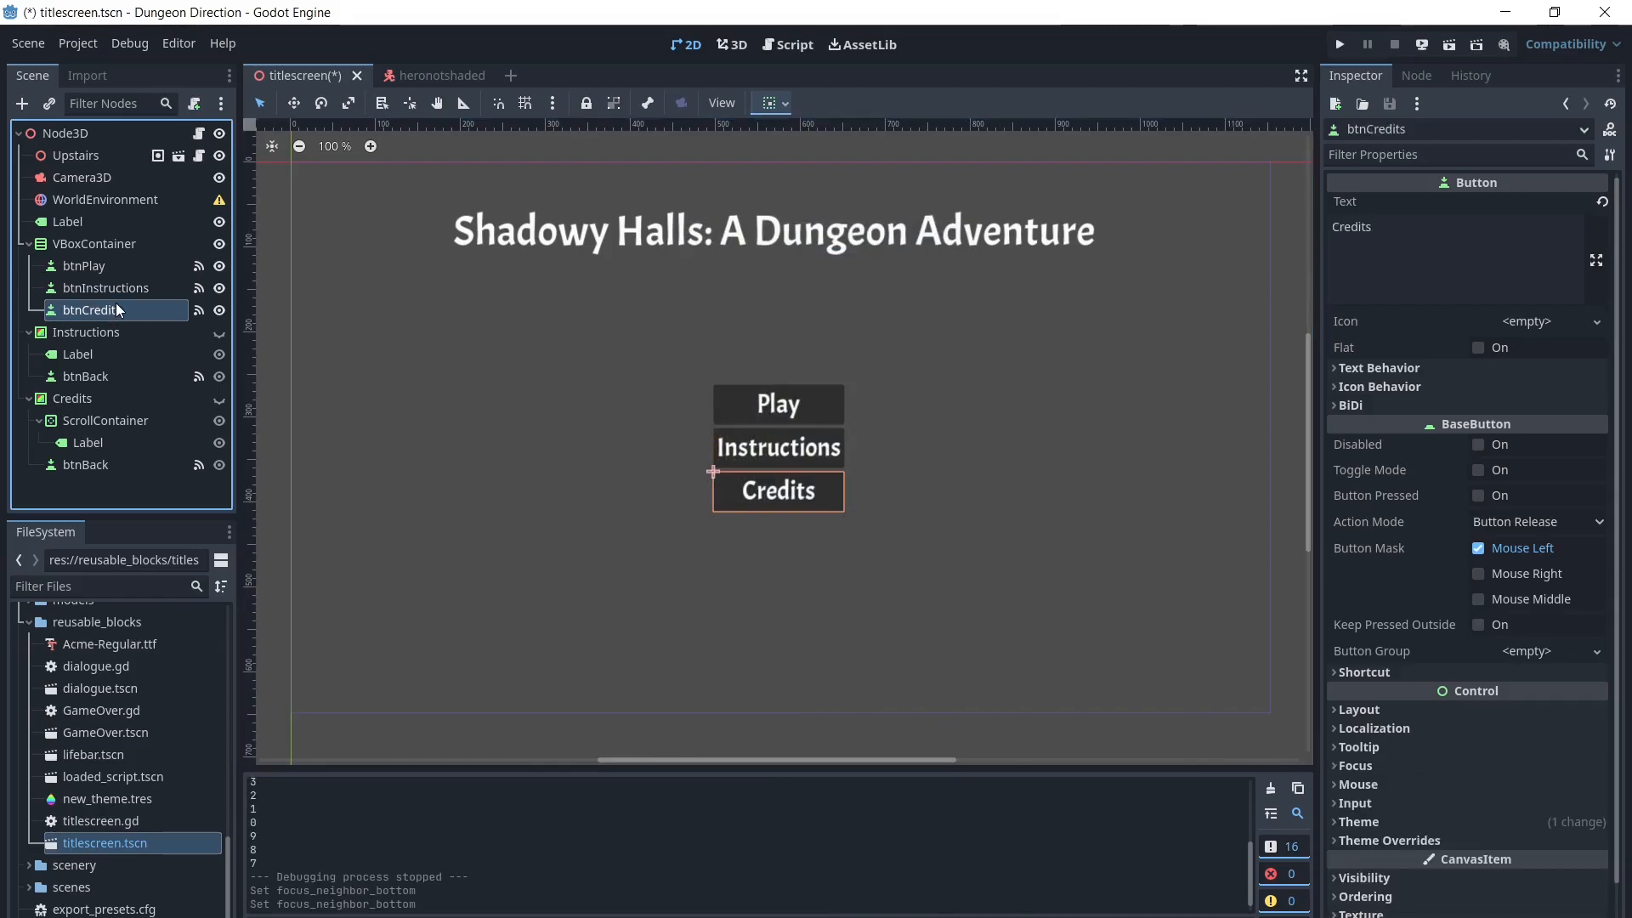
left_click(1356, 765)
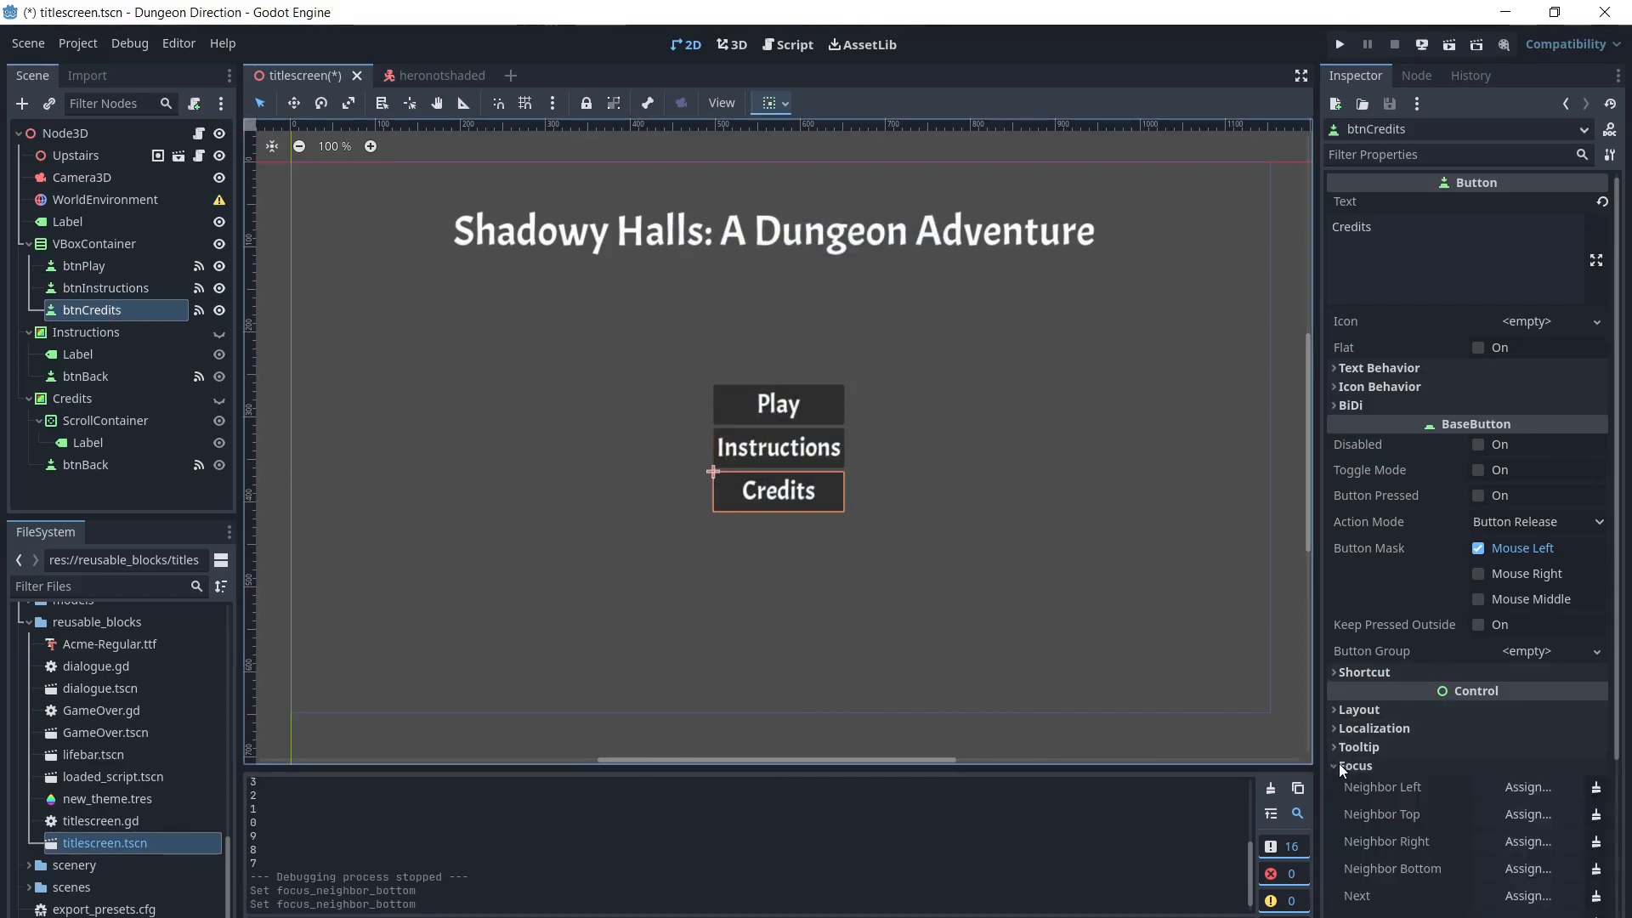
left_click(1525, 814)
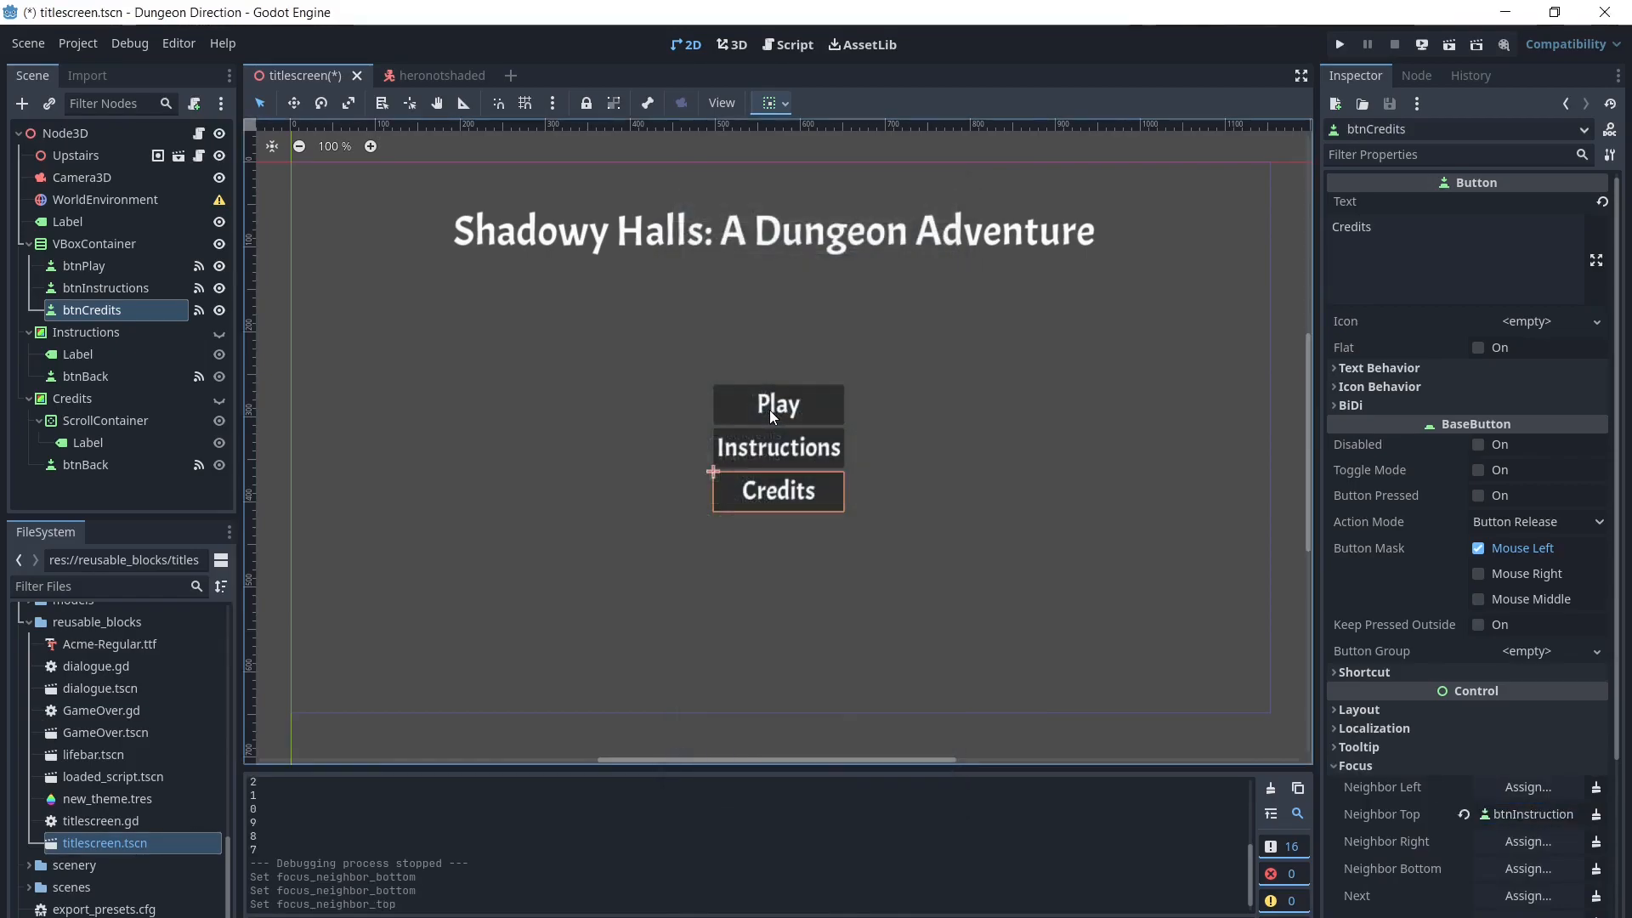
mouse_move(994, 495)
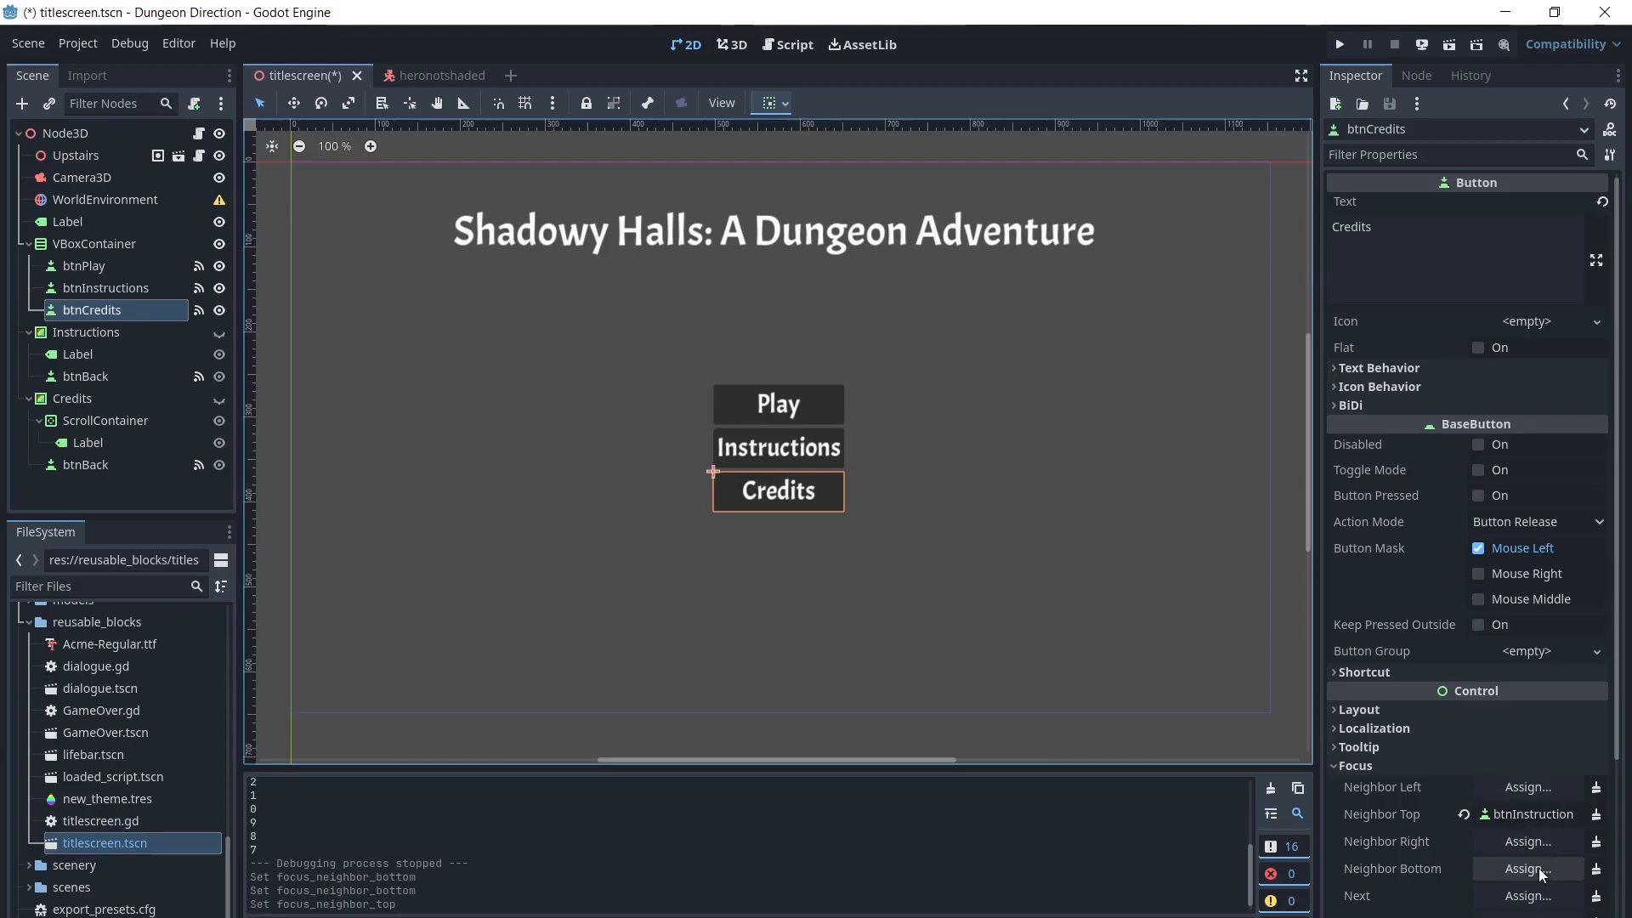
left_click(1527, 868)
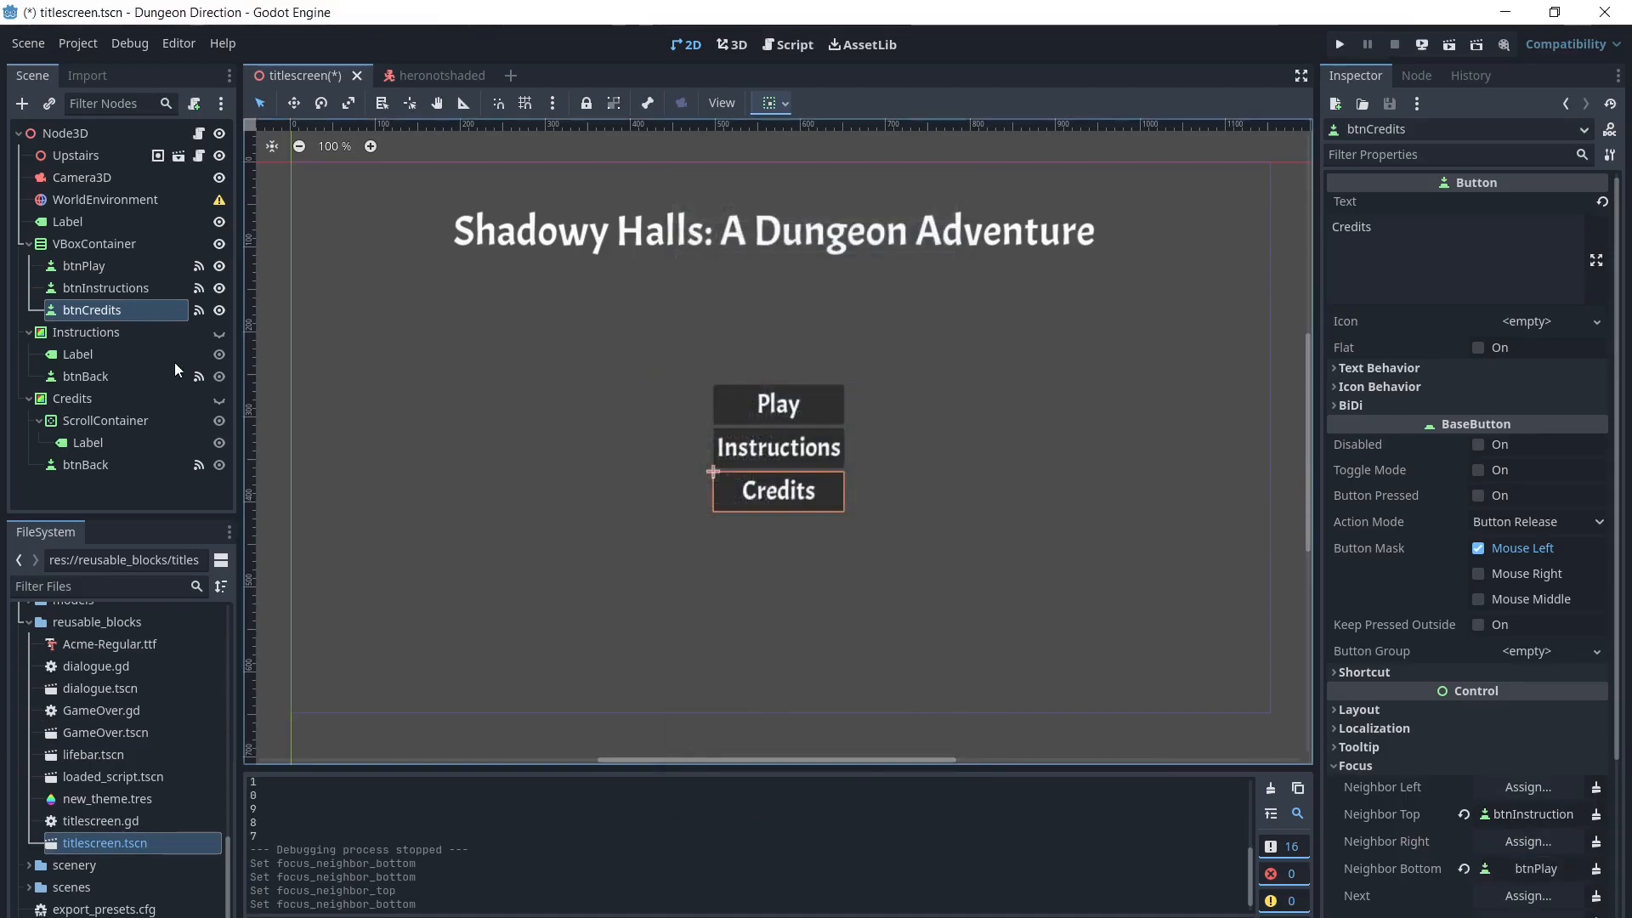
- Assign top focus neighbours for btnPlay and btnInstructions, pointing Instructions up to Play
left_click(84, 265)
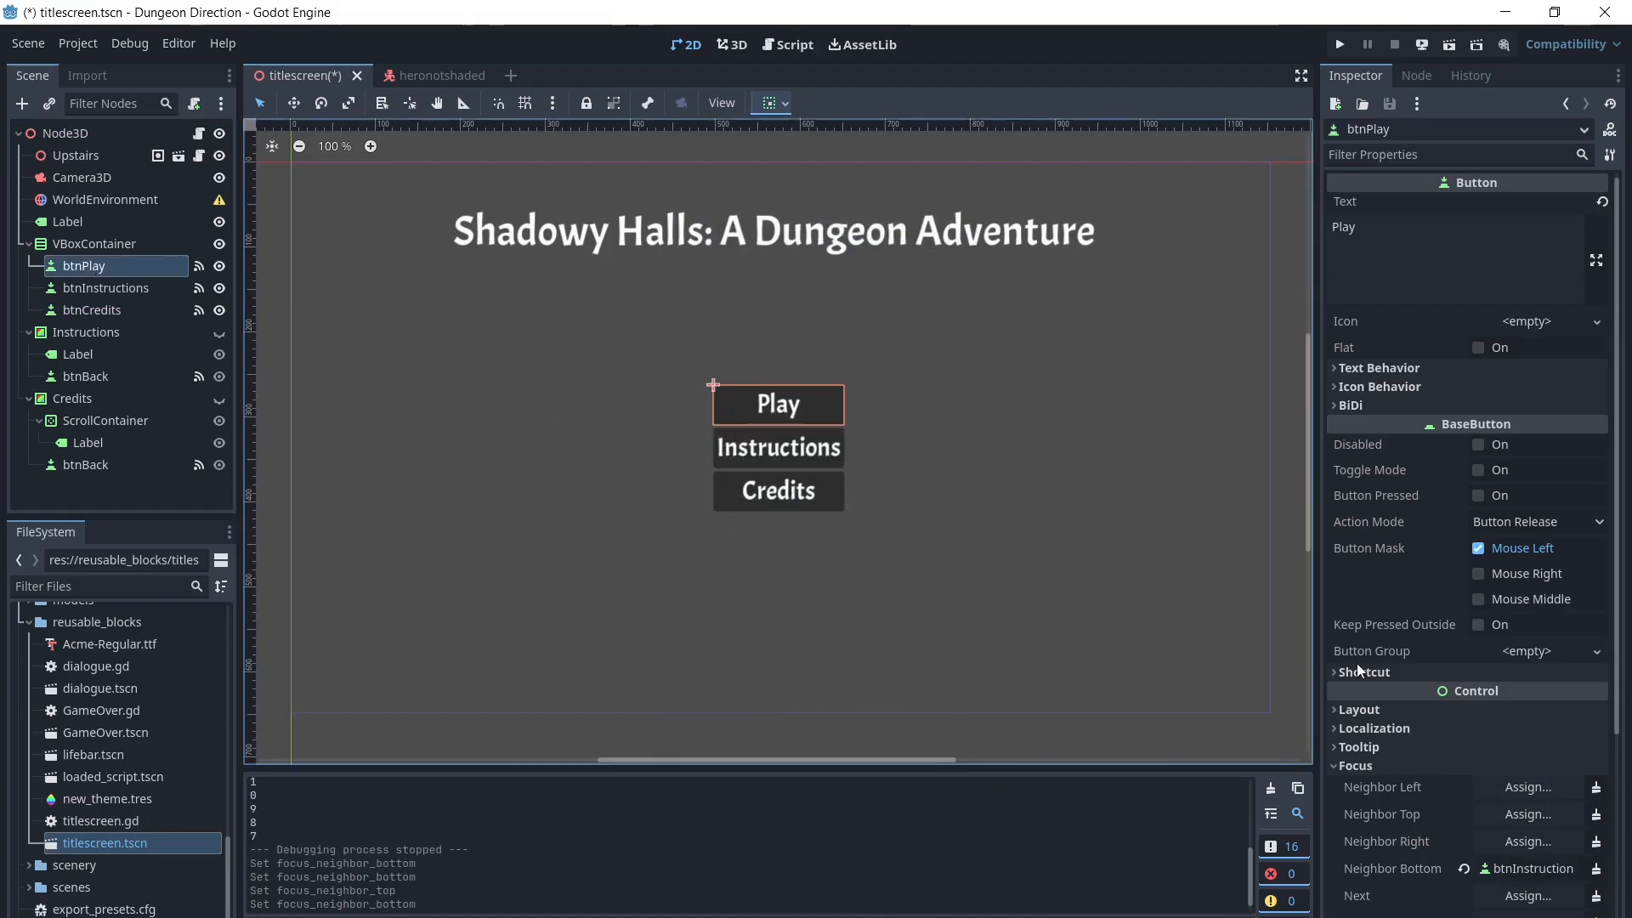
left_click(1527, 814)
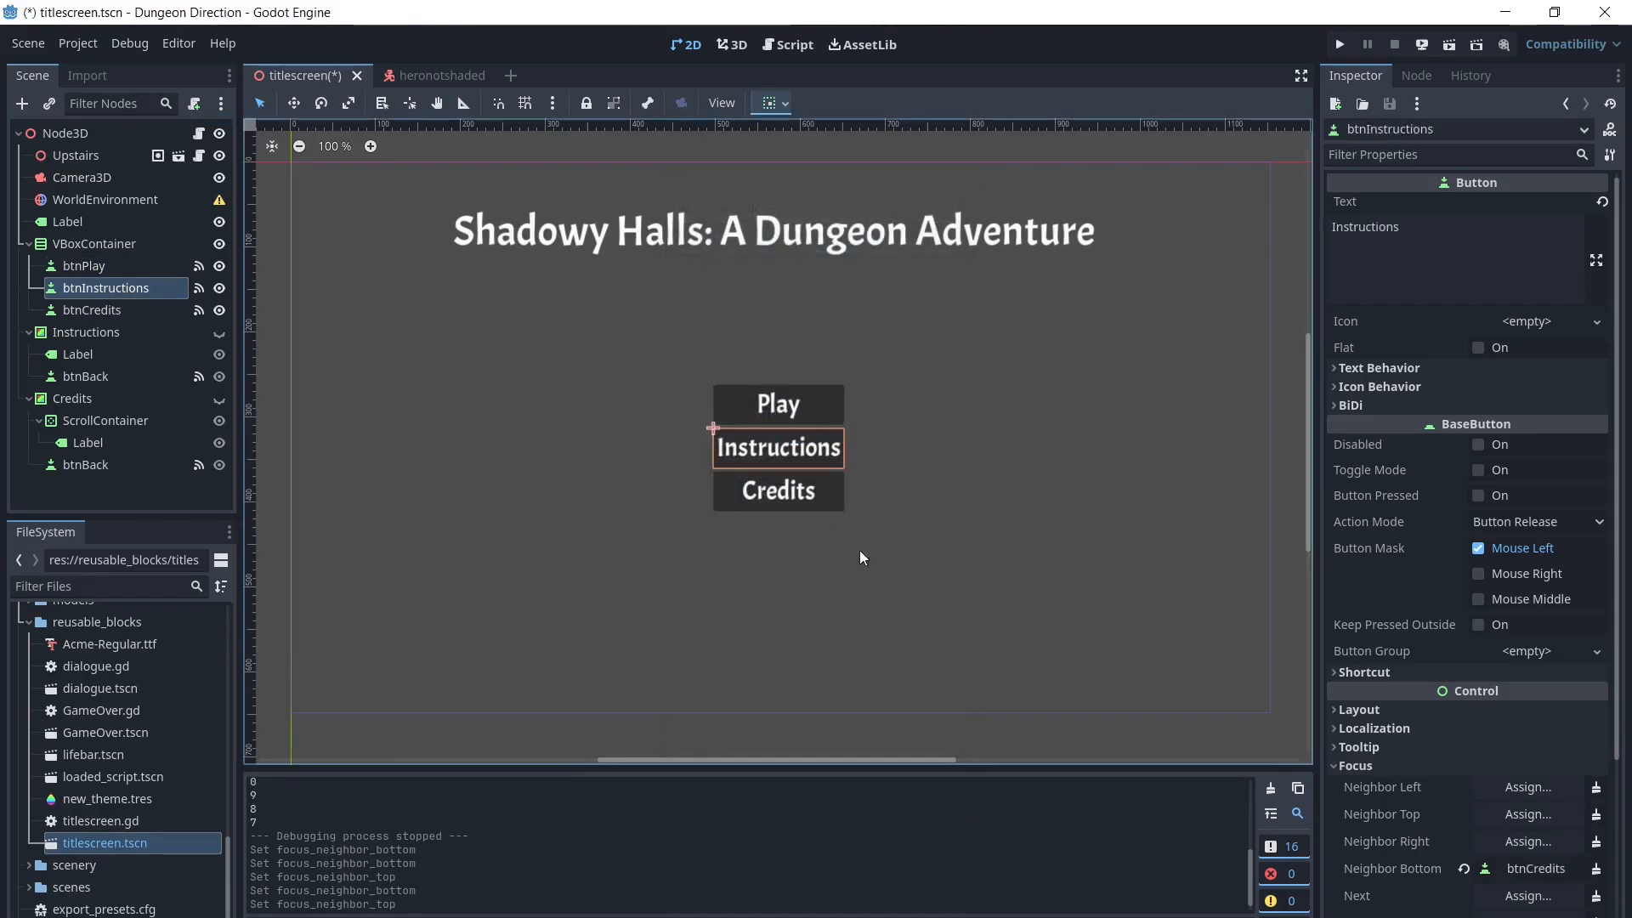
left_click(1527, 815)
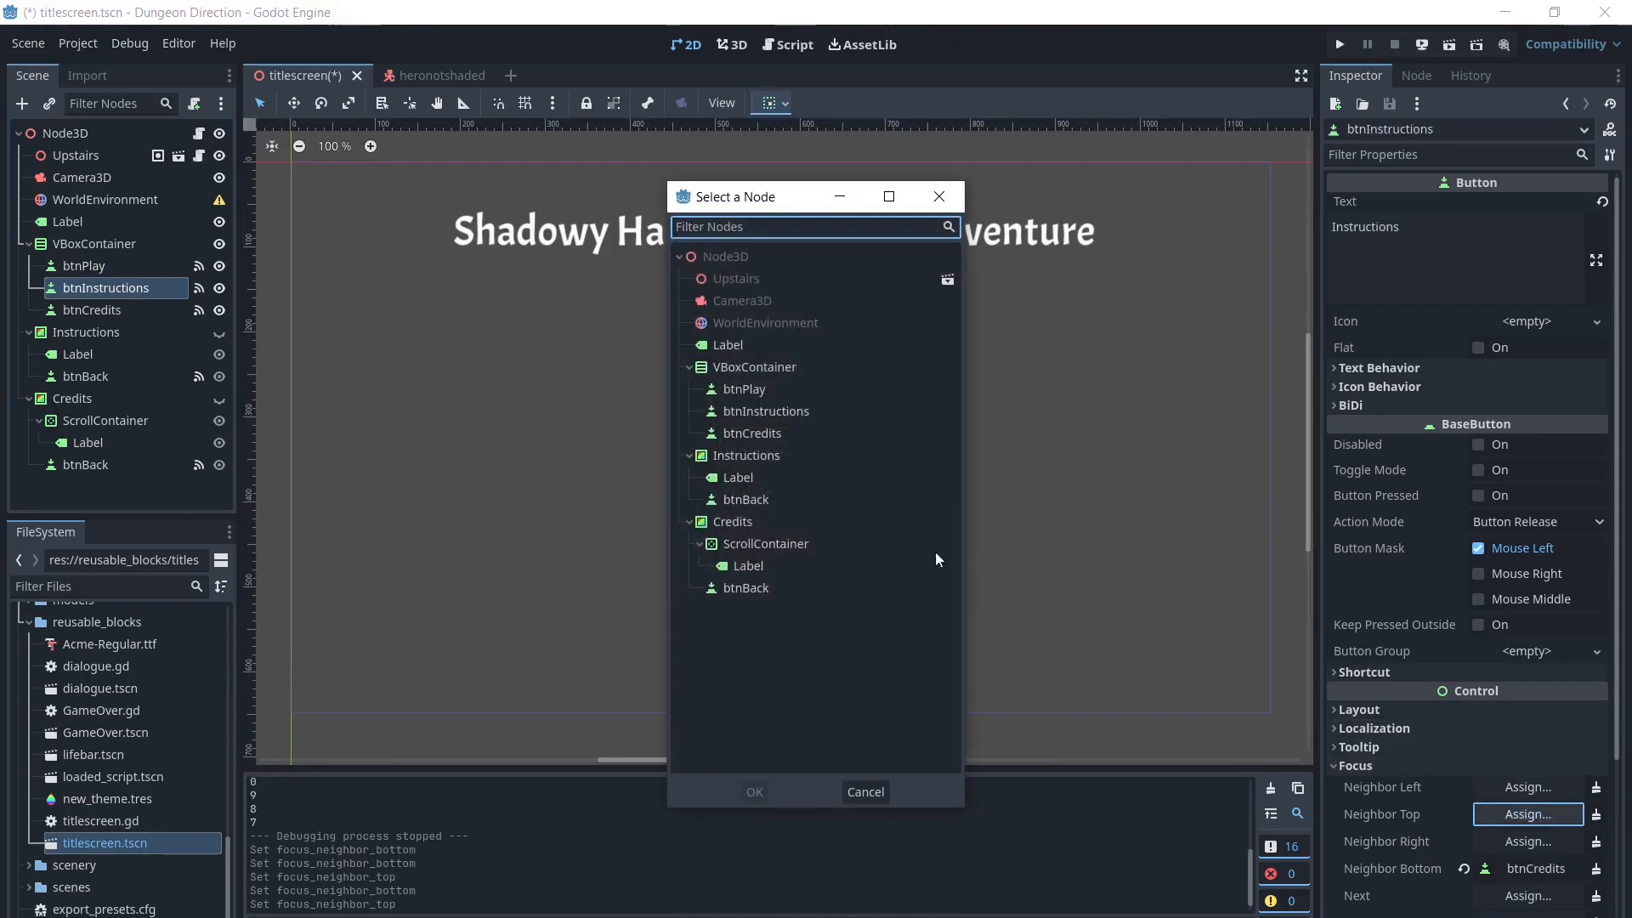
left_click(863, 791)
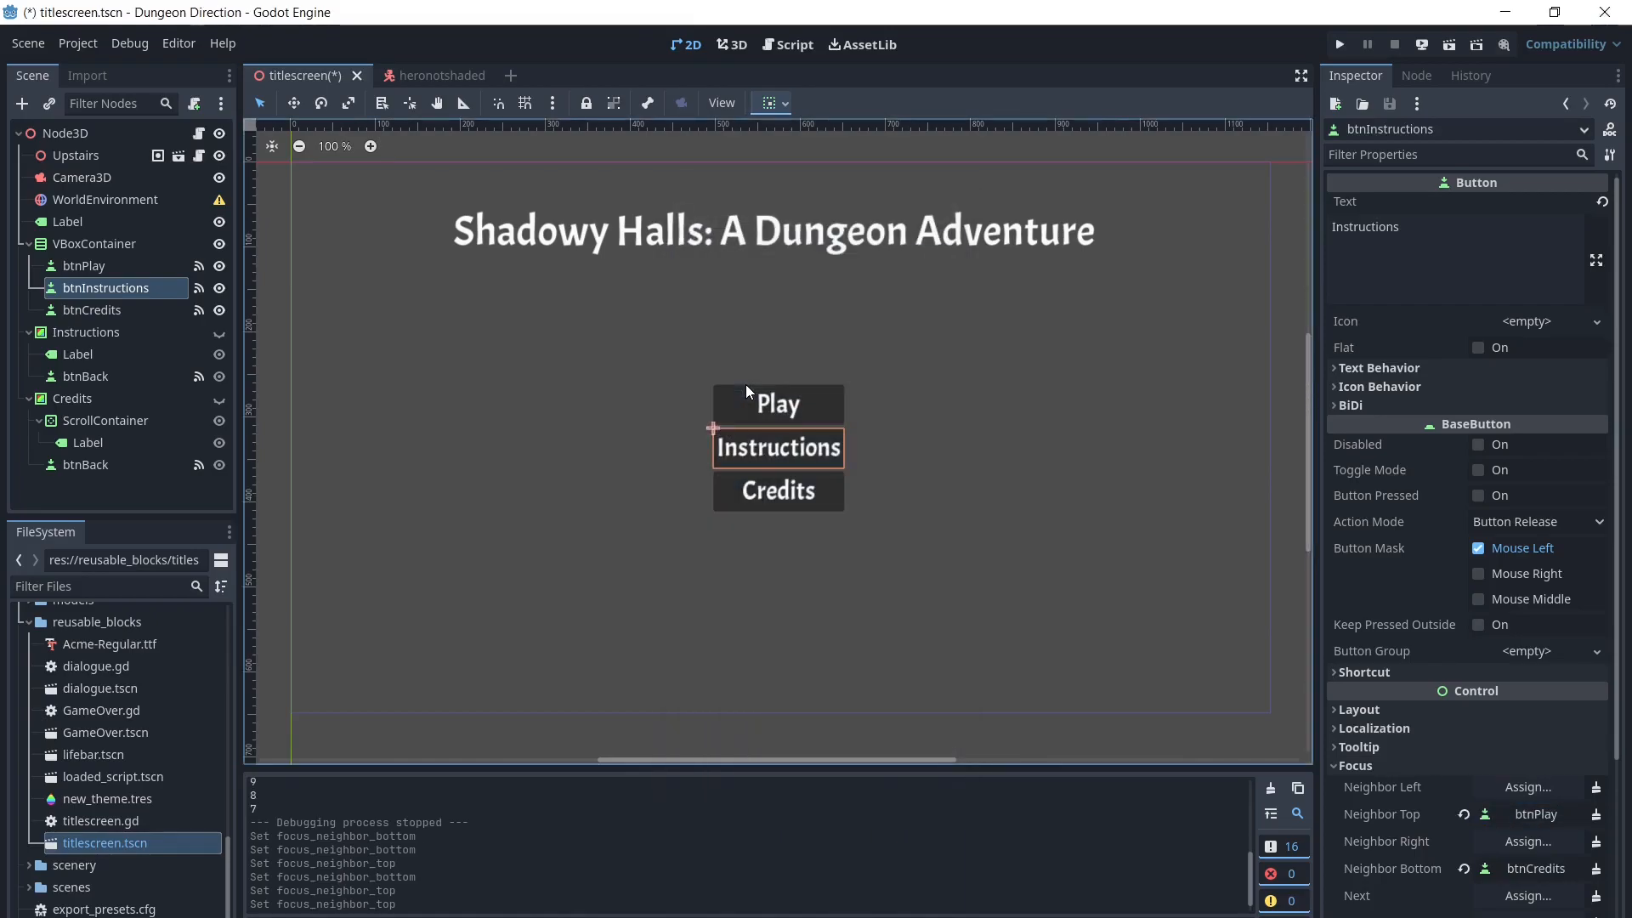
left_click(788, 44)
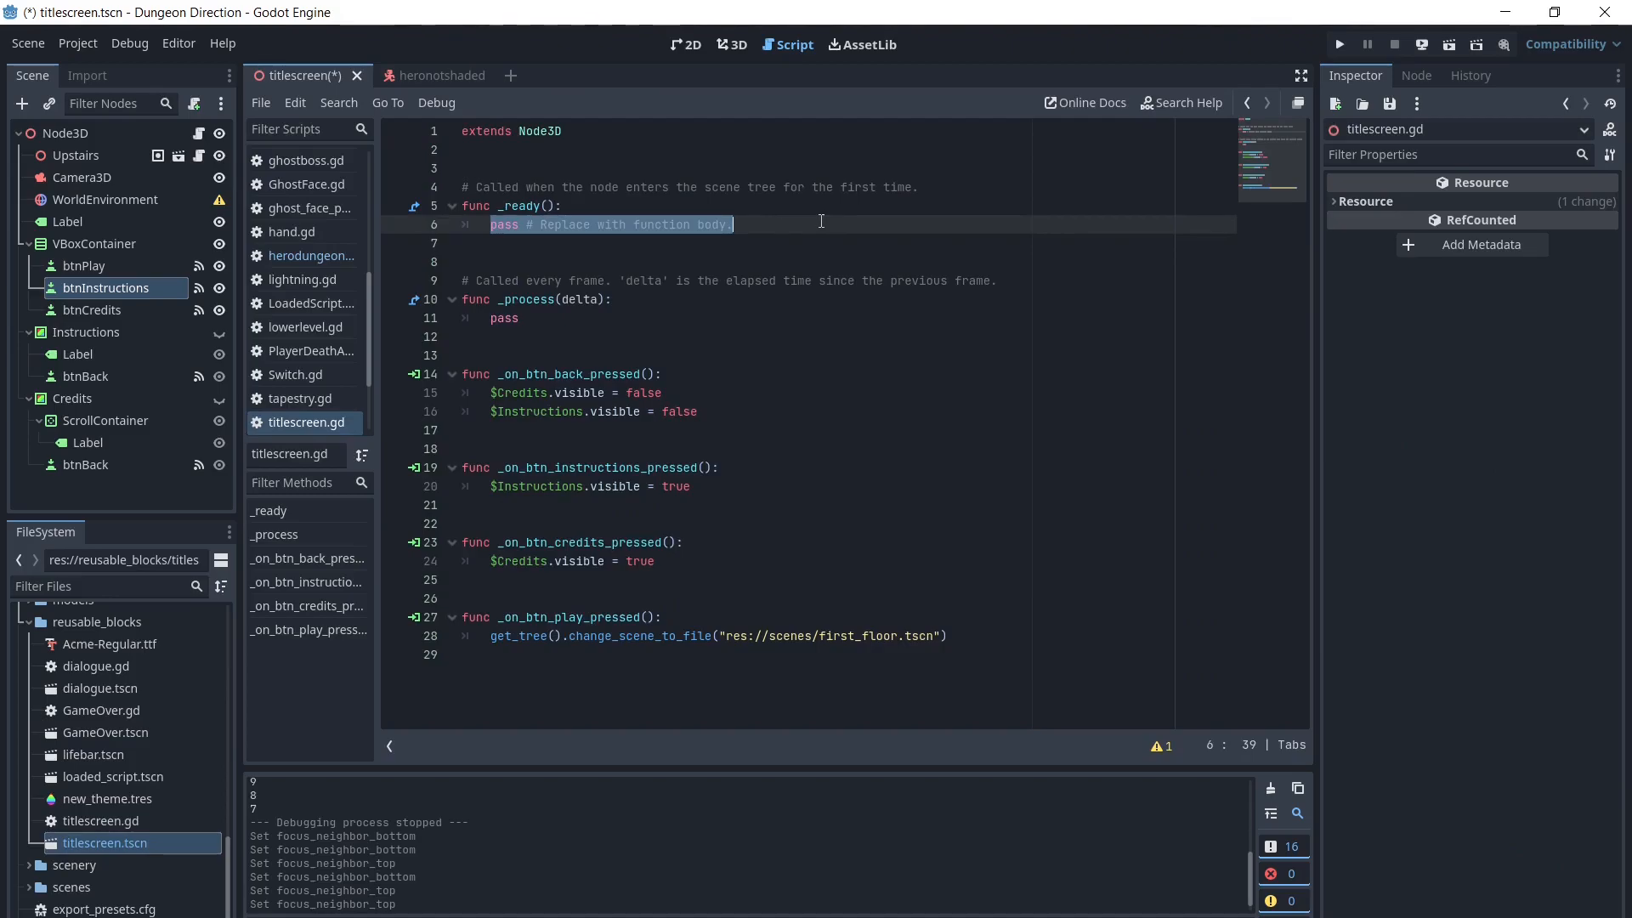
- Replace pass in _ready() with $VBoxContainer/btnPlay.grab_focus() using autocomplete
type("$")
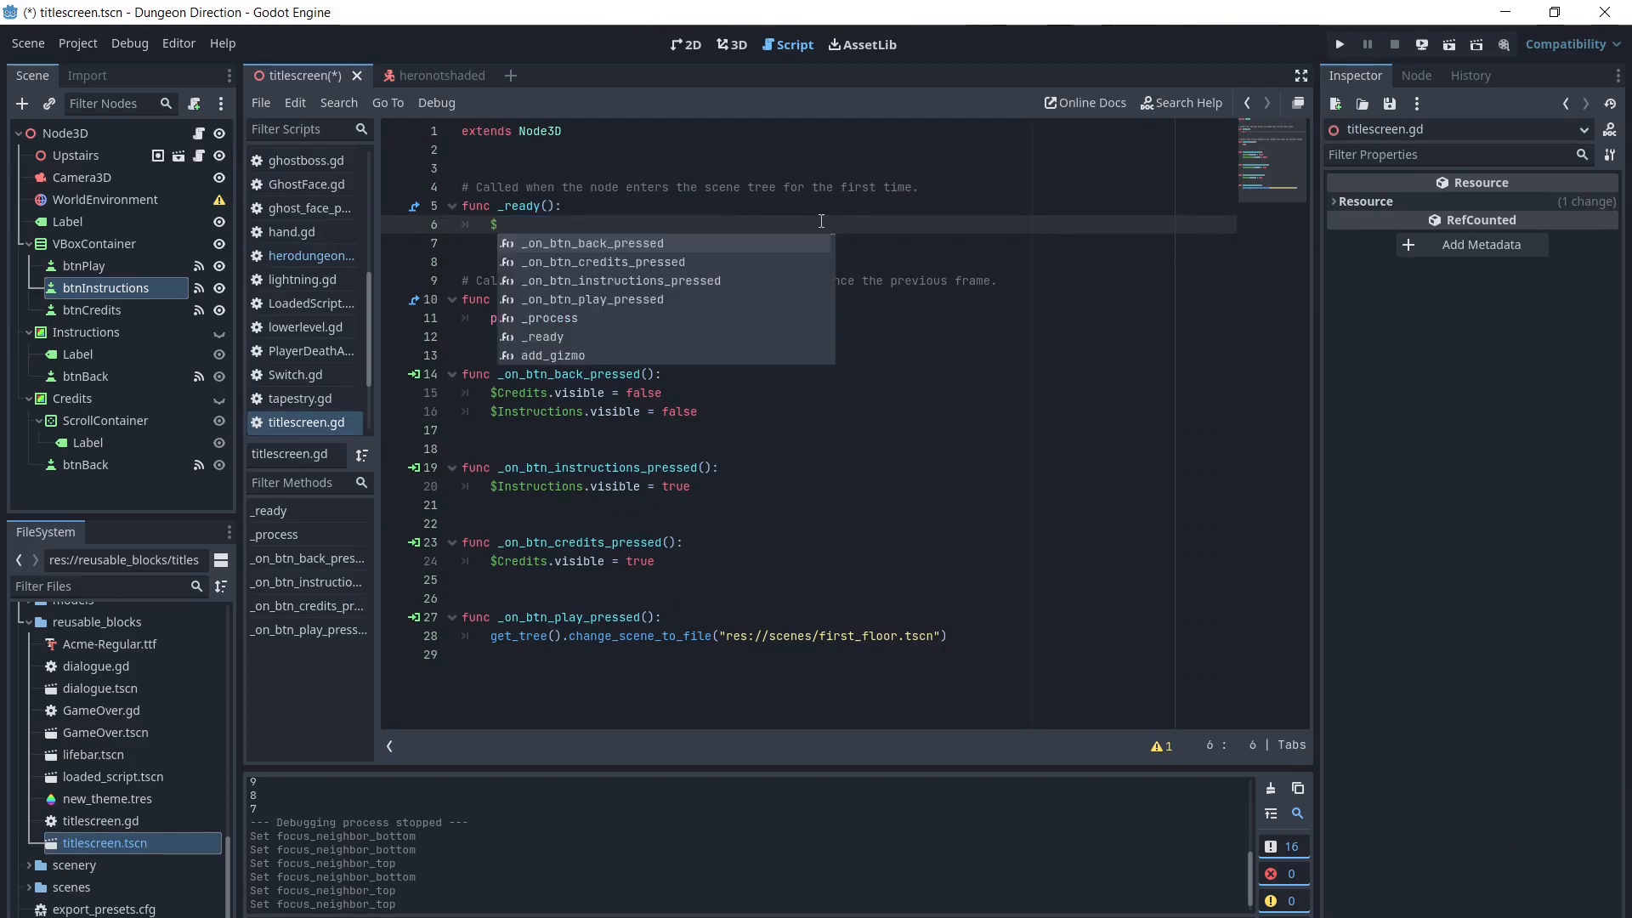
type("VBoxContainer/btnPlay")
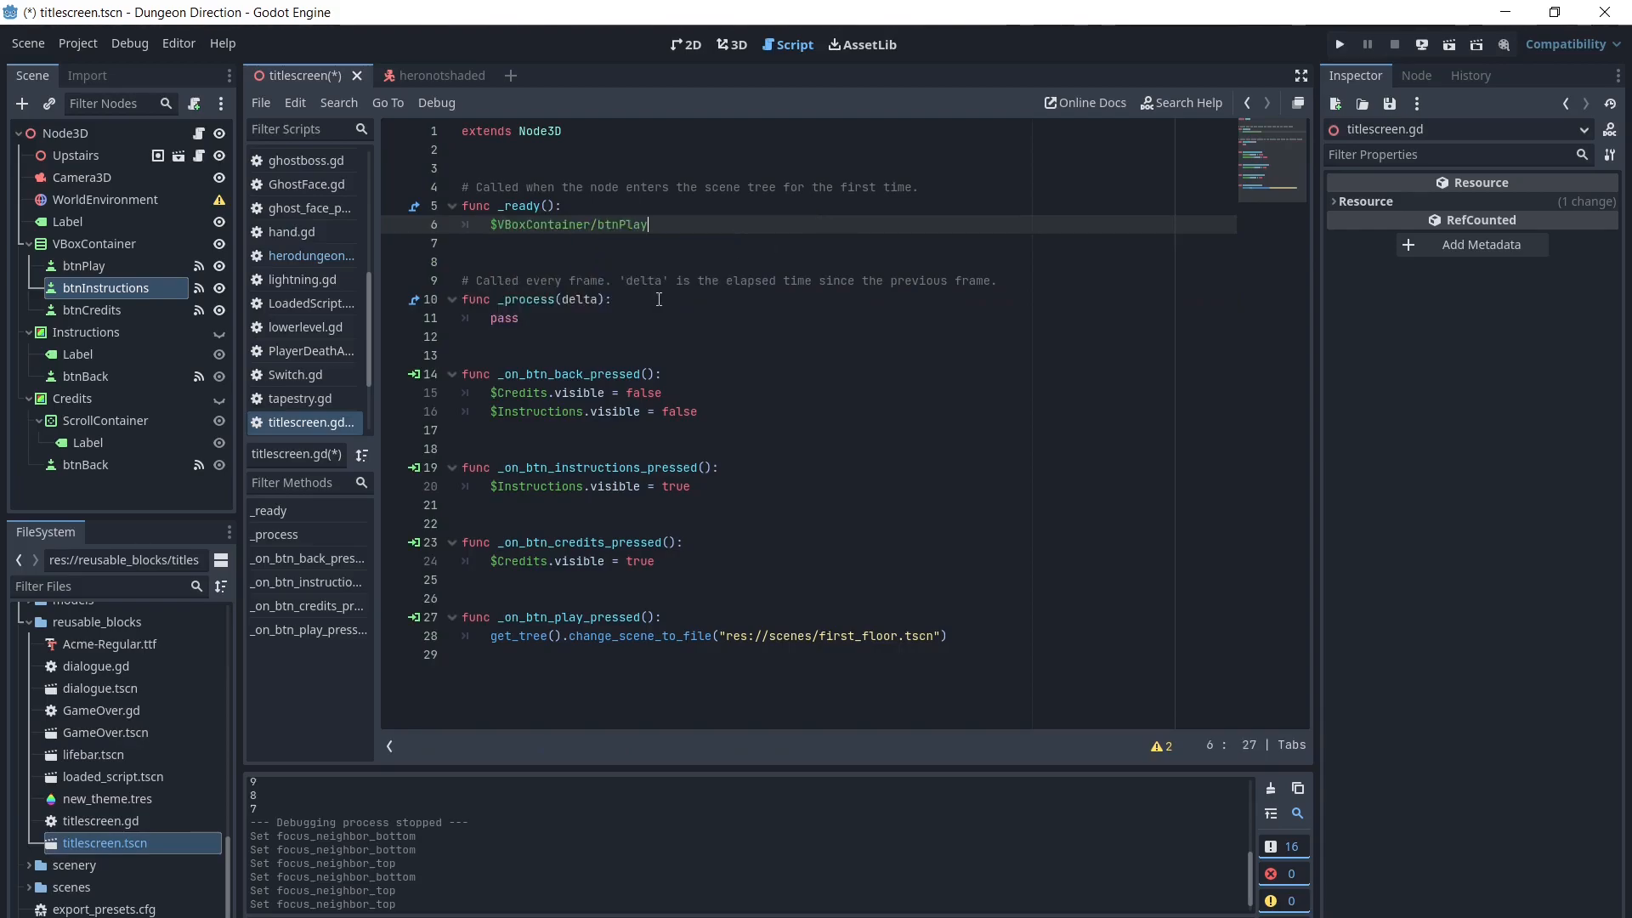
type(".gr")
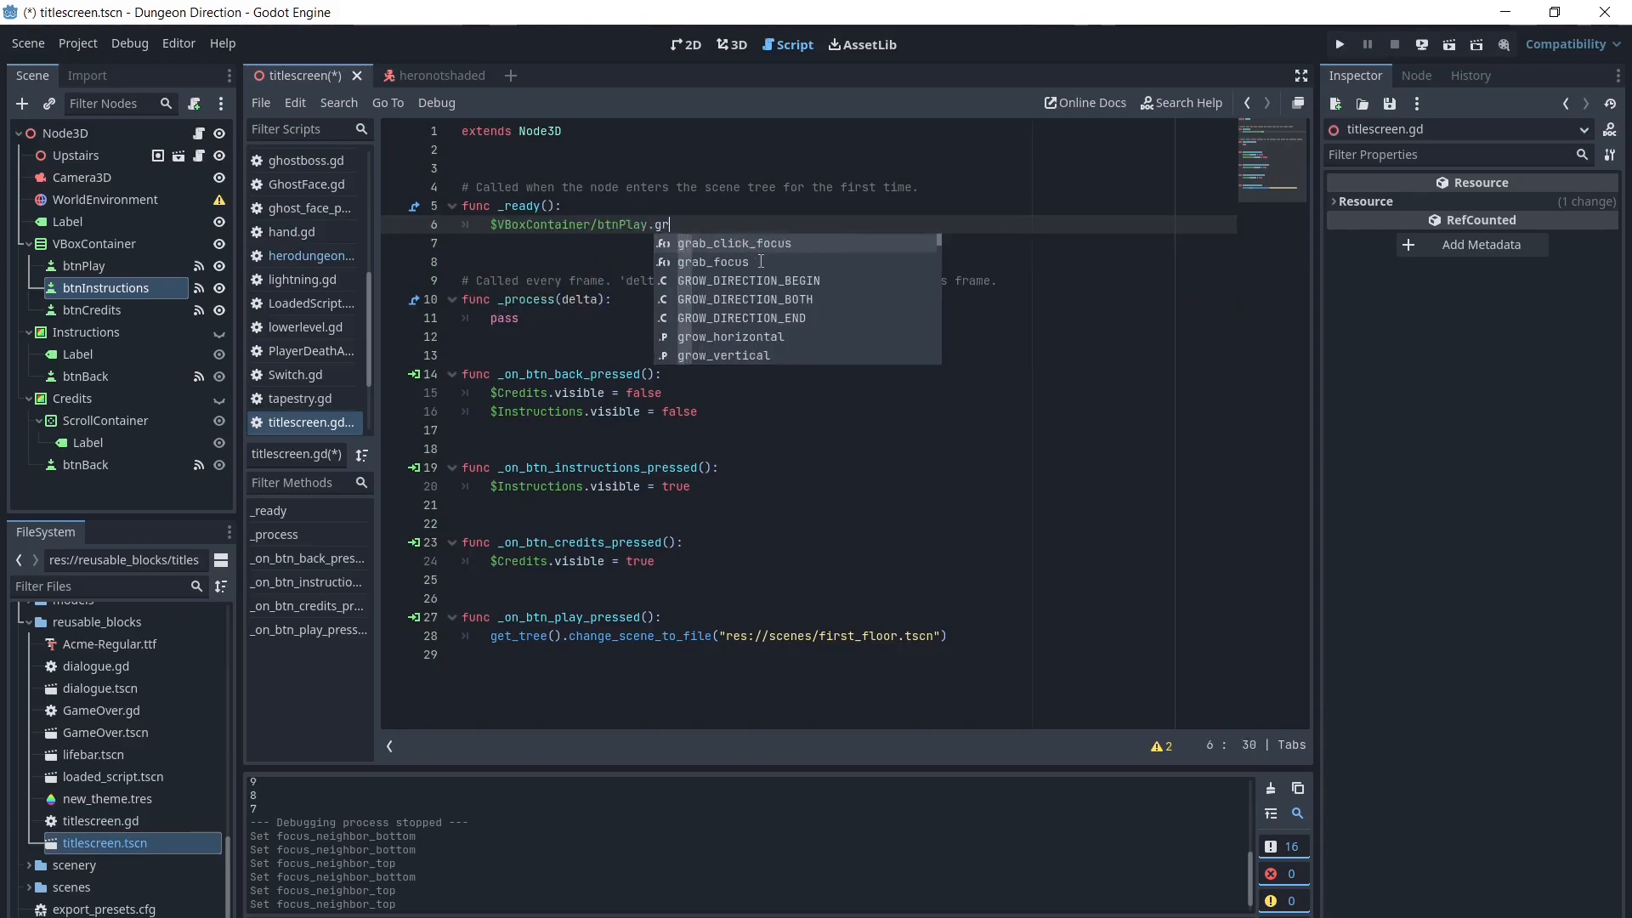
left_click(713, 261)
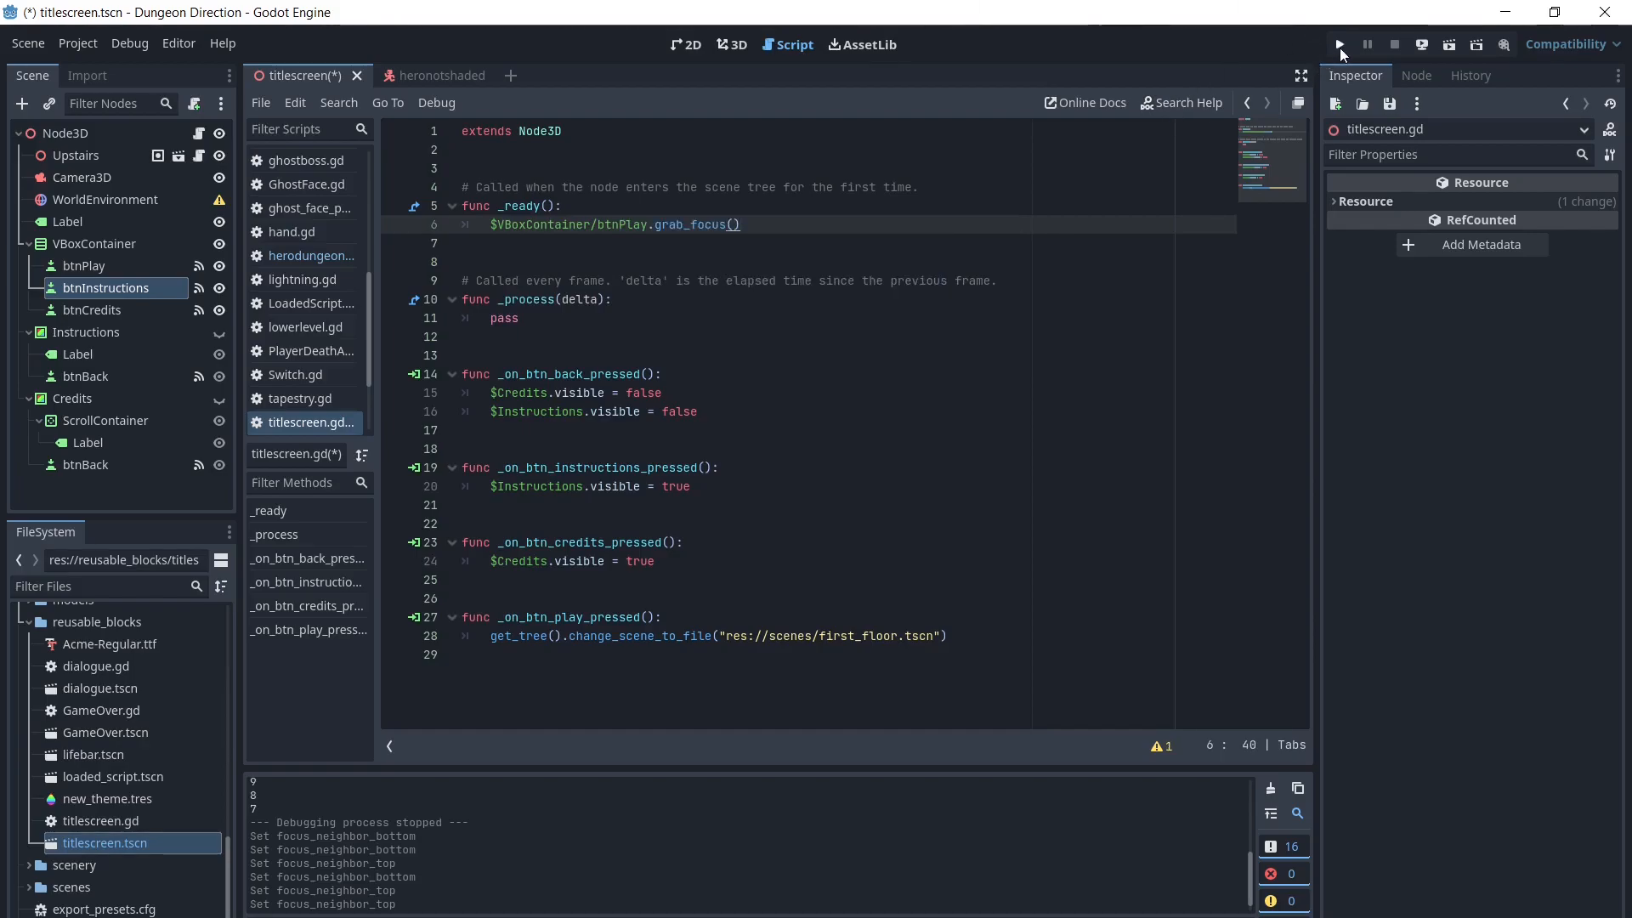
left_click(28, 43)
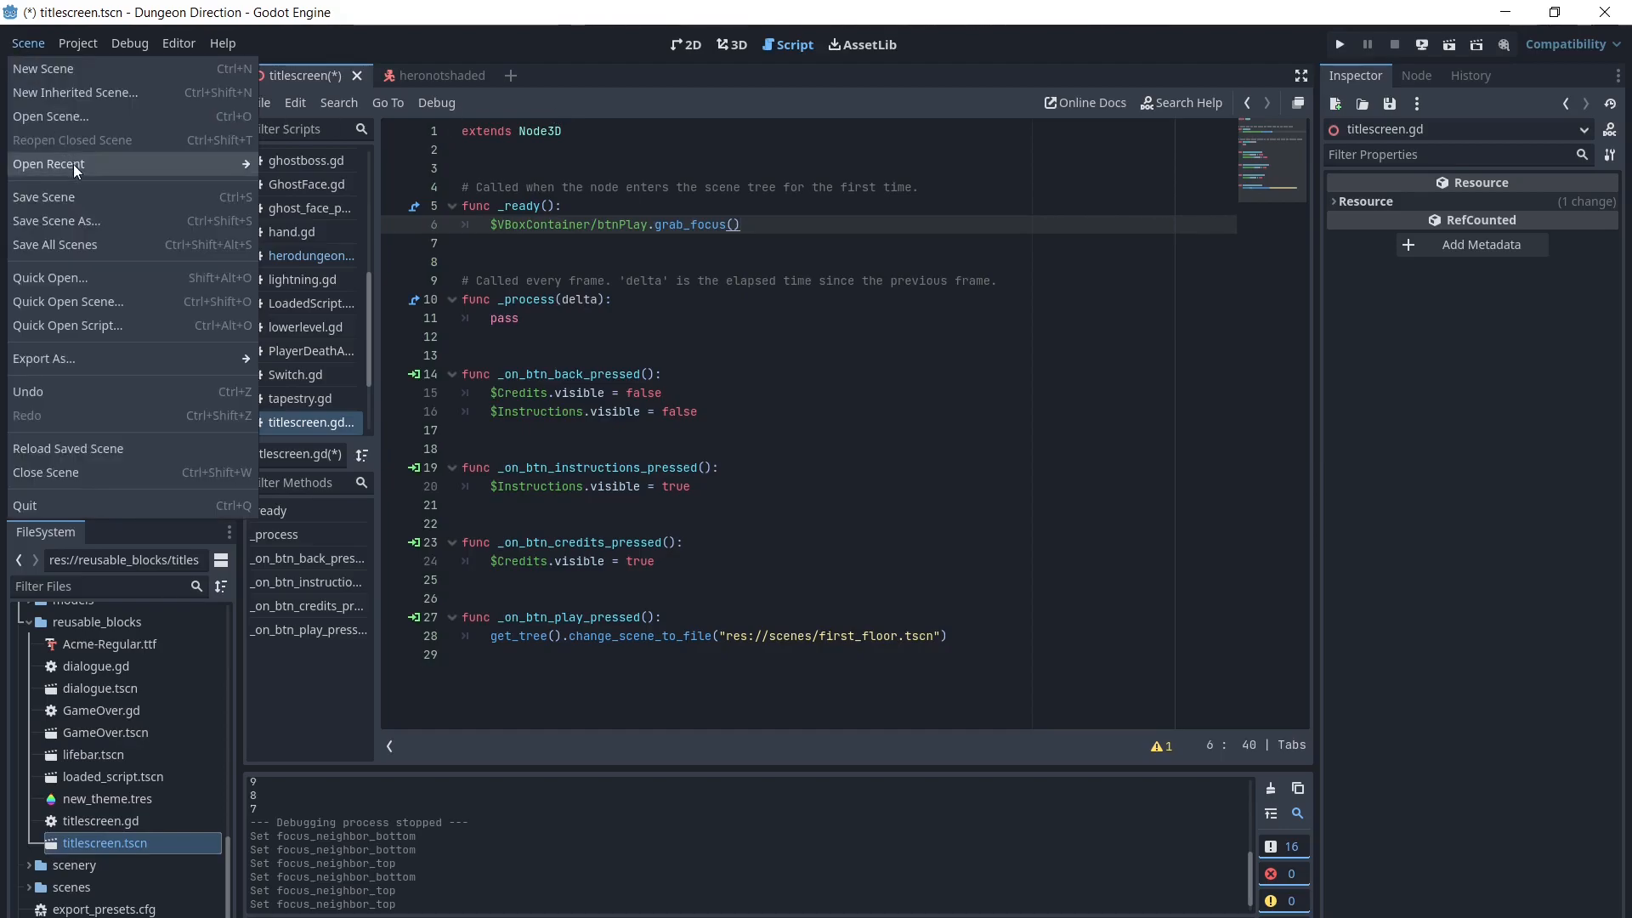
- Open the Project Settings Input Map, show built-in actions, and scroll to ui_accept
left_click(77, 44)
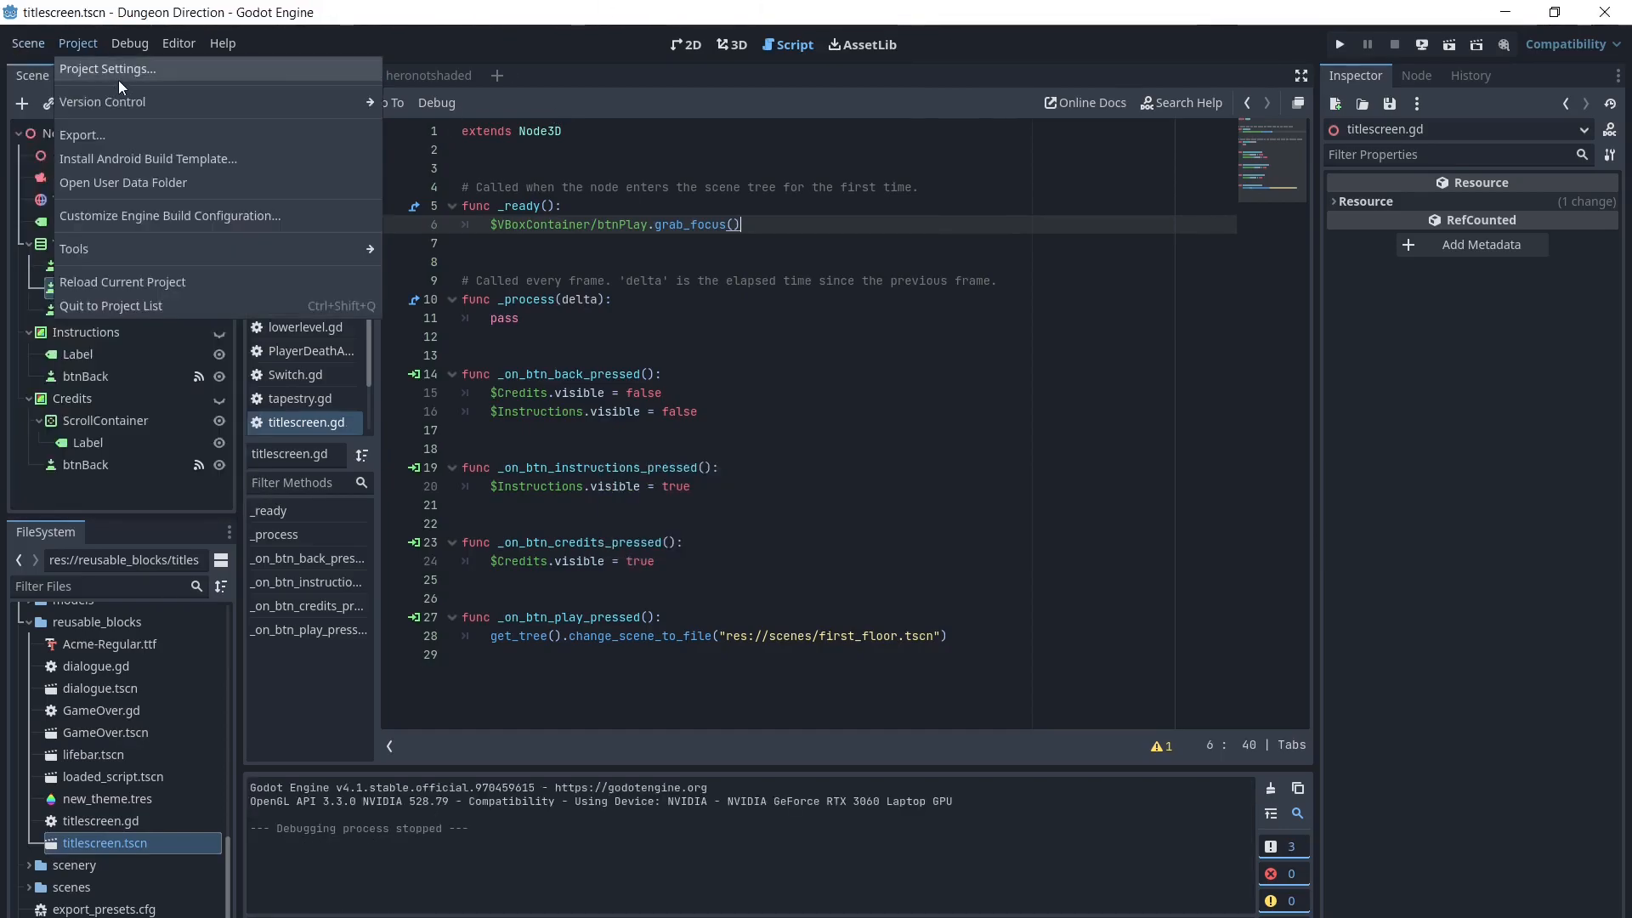
left_click(107, 69)
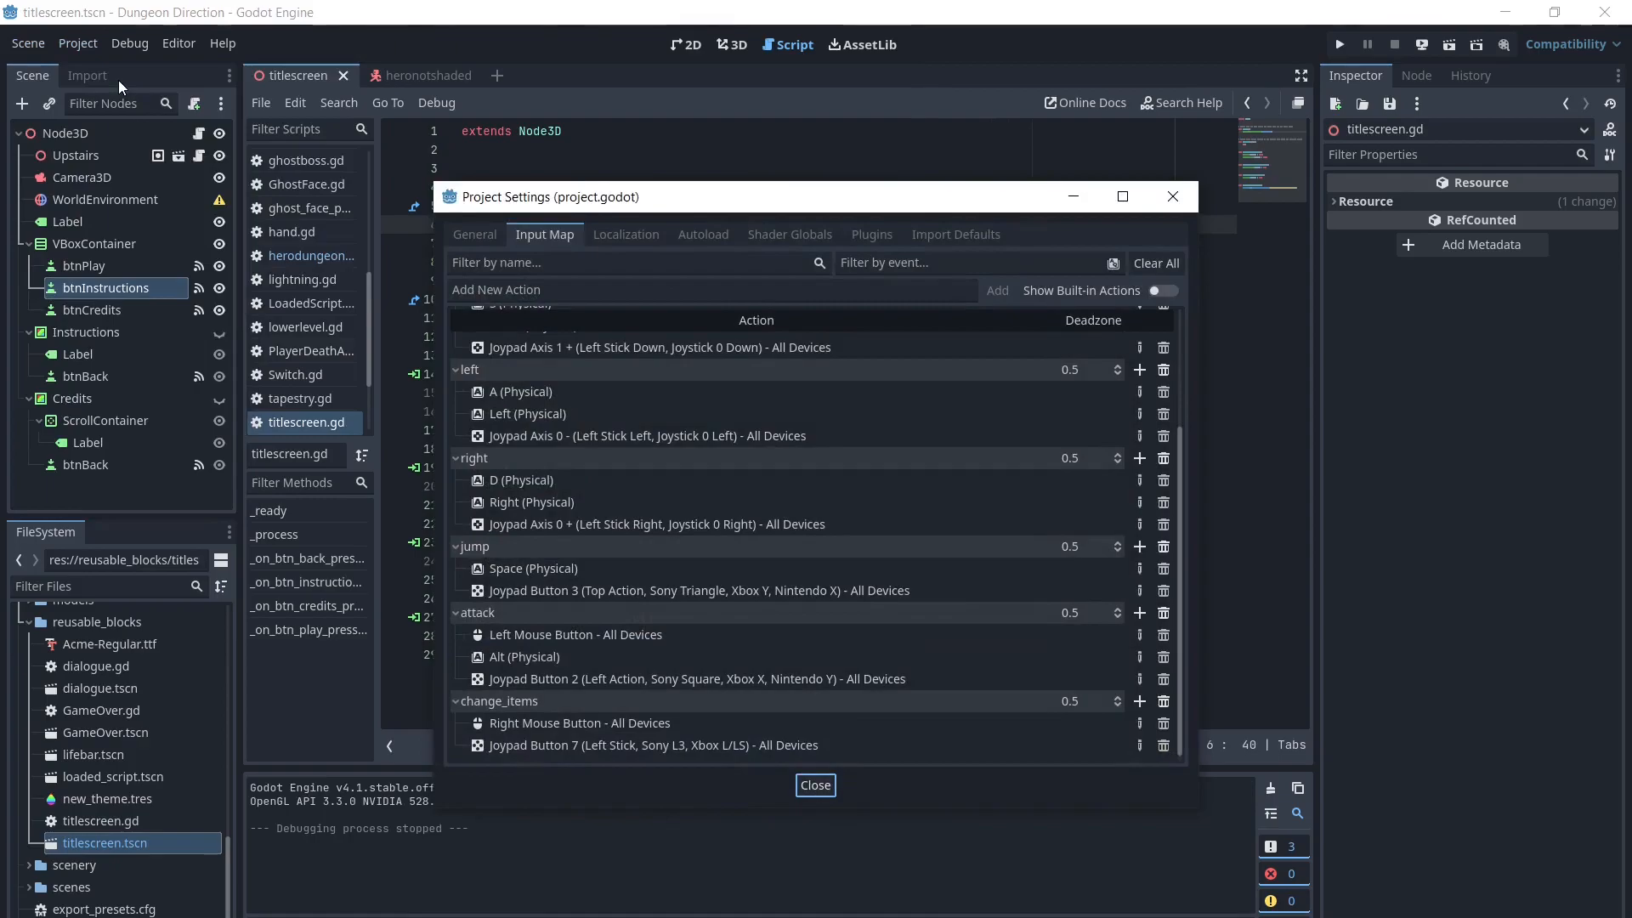
mouse_move(1172, 536)
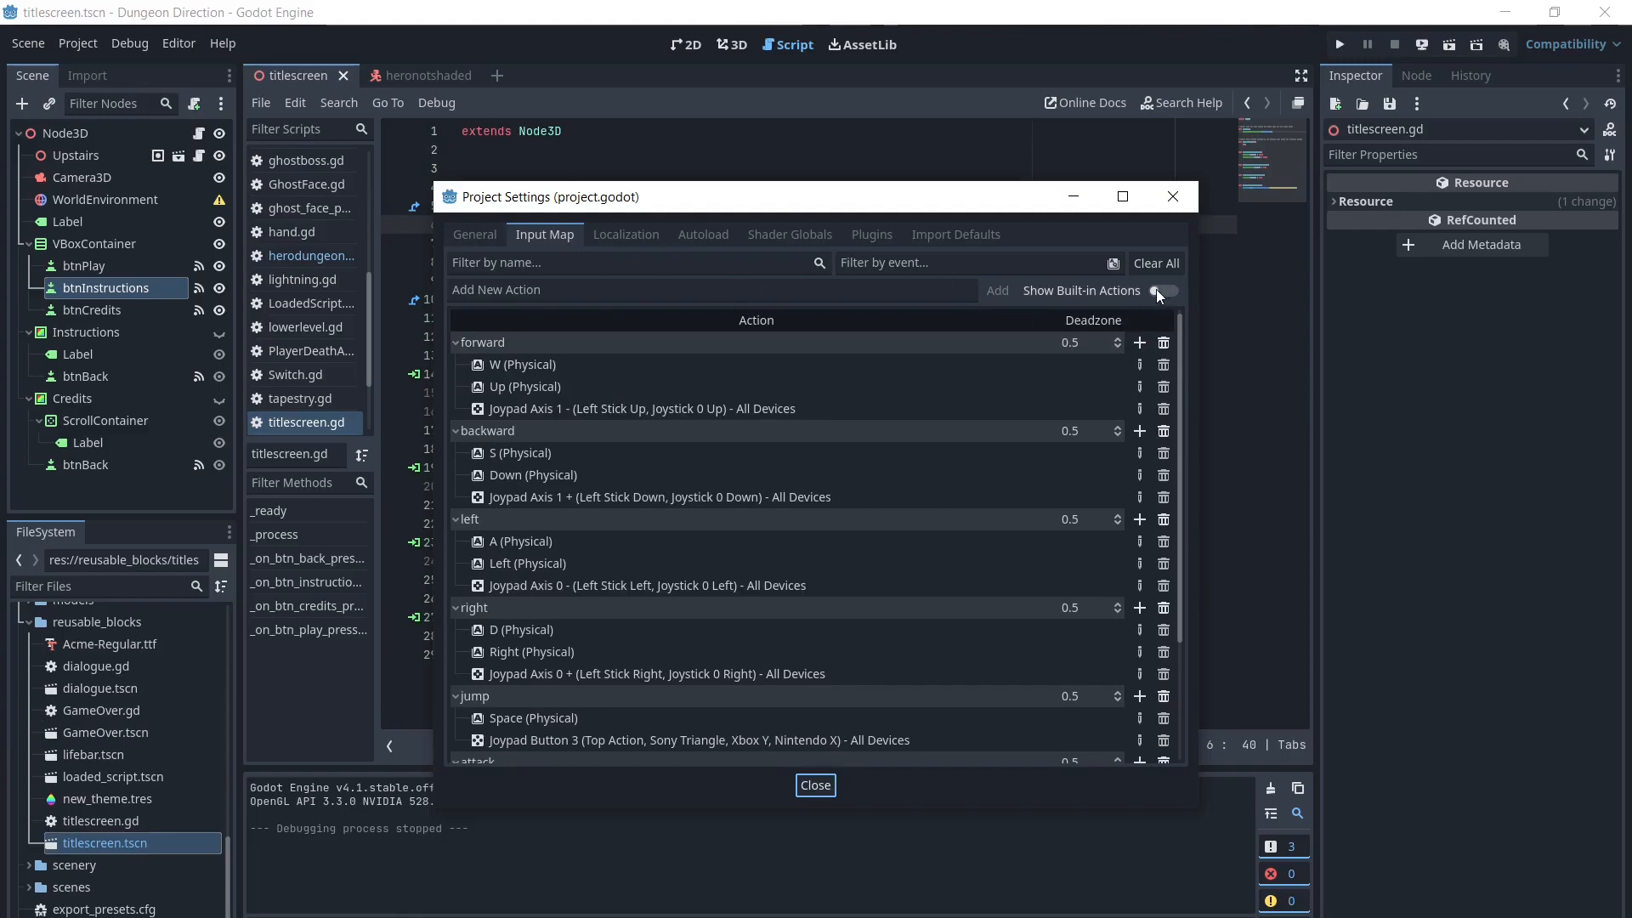
left_click(1165, 291)
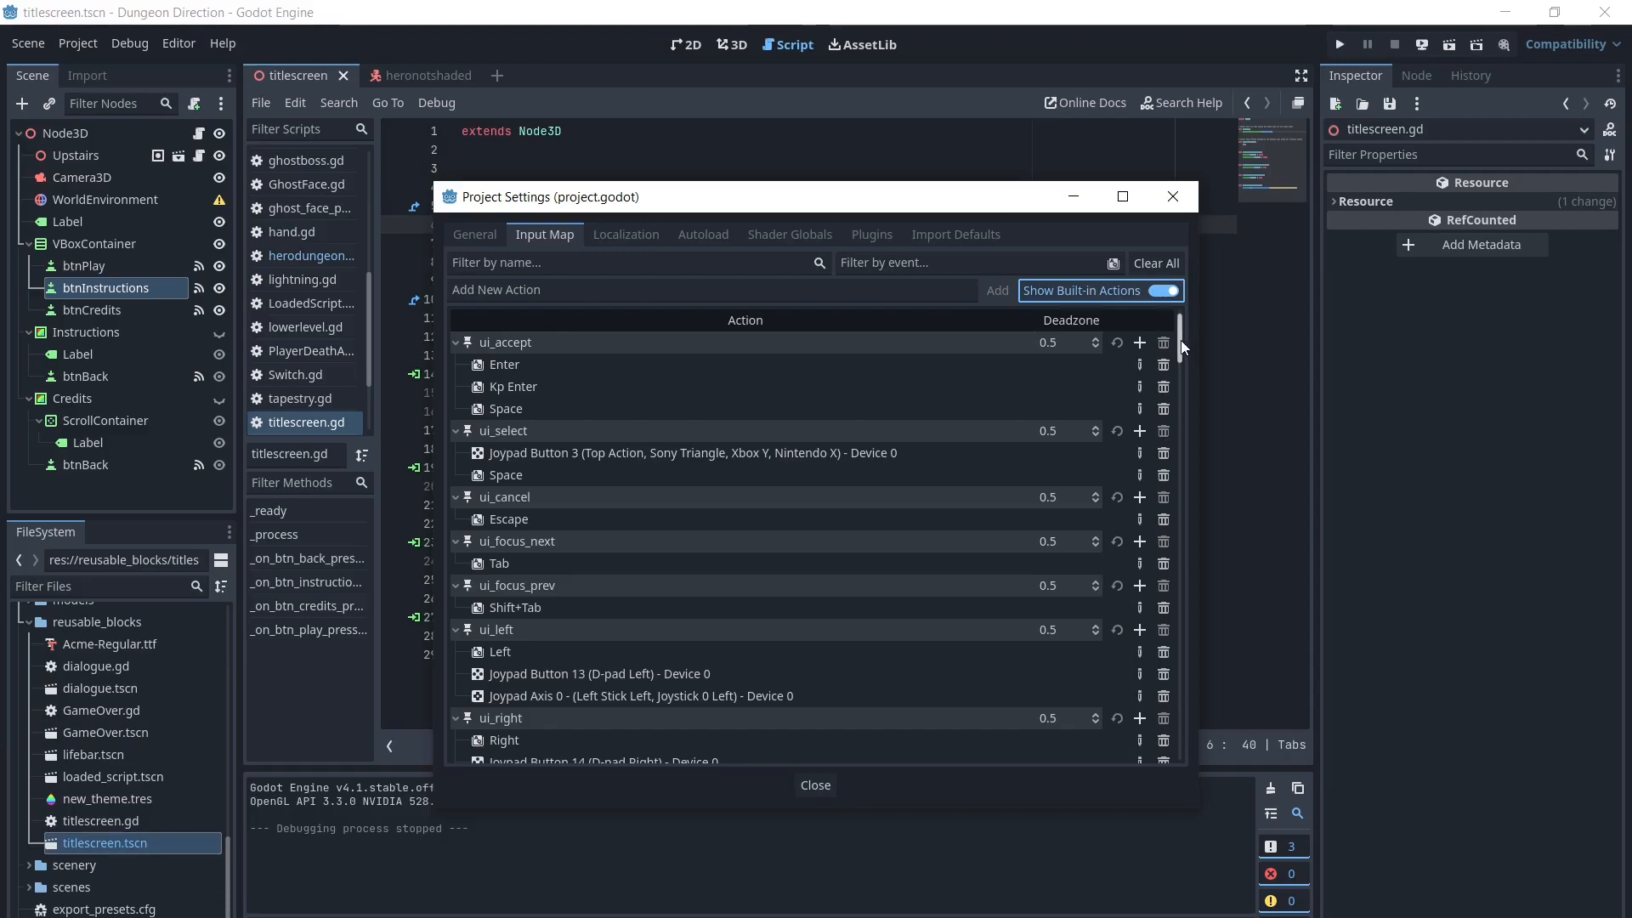
scroll("down", 3)
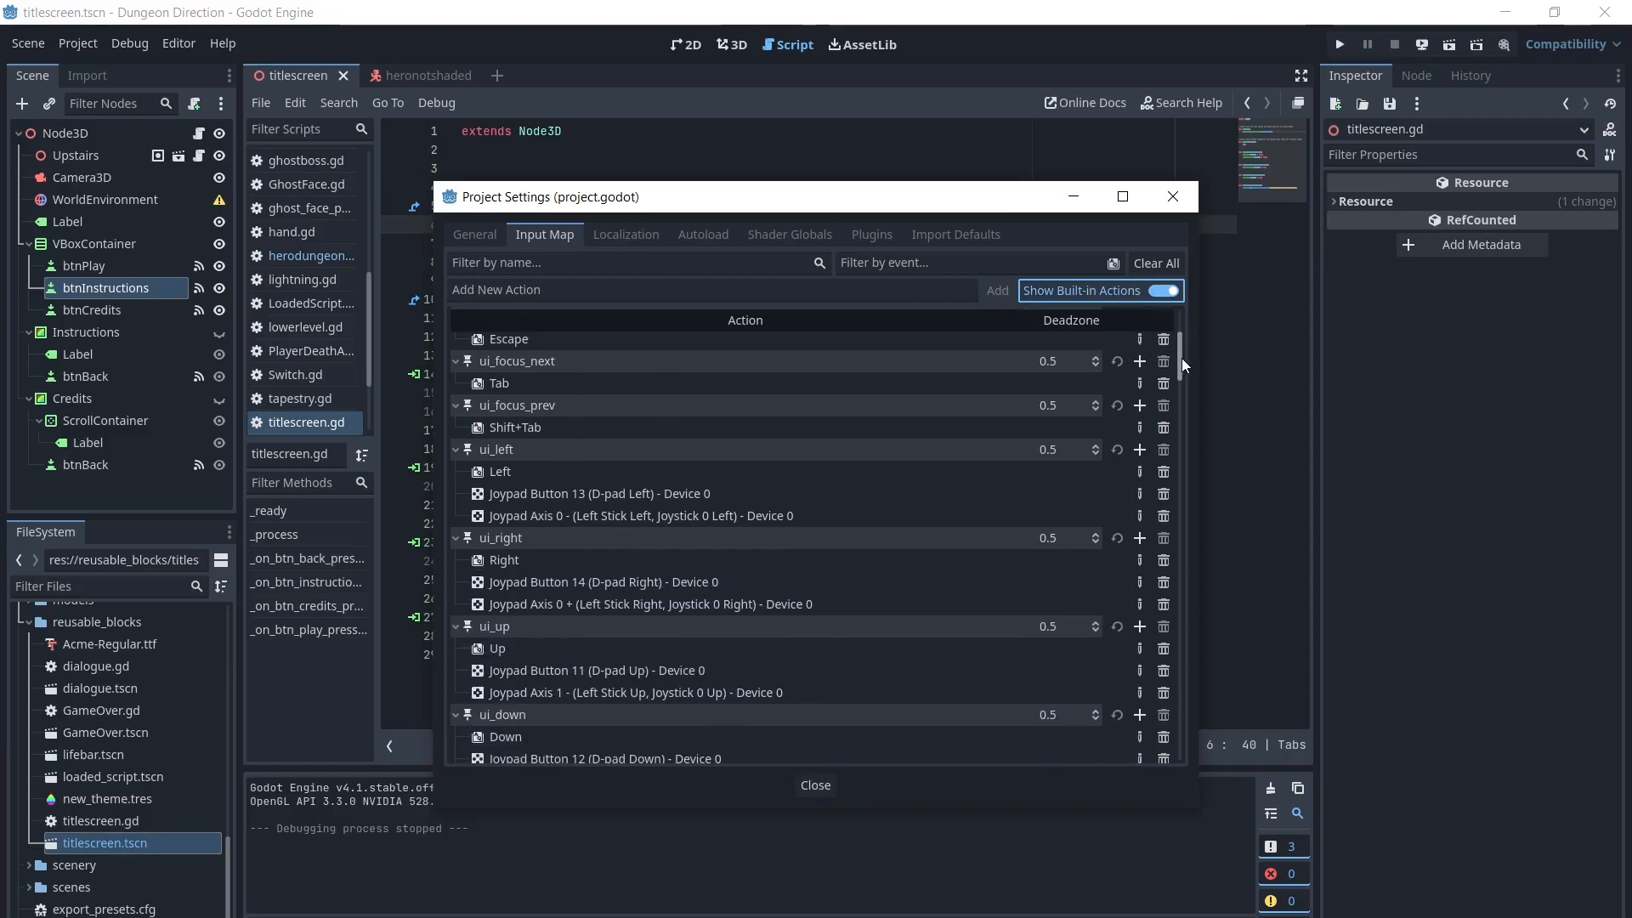
scroll("down", 3)
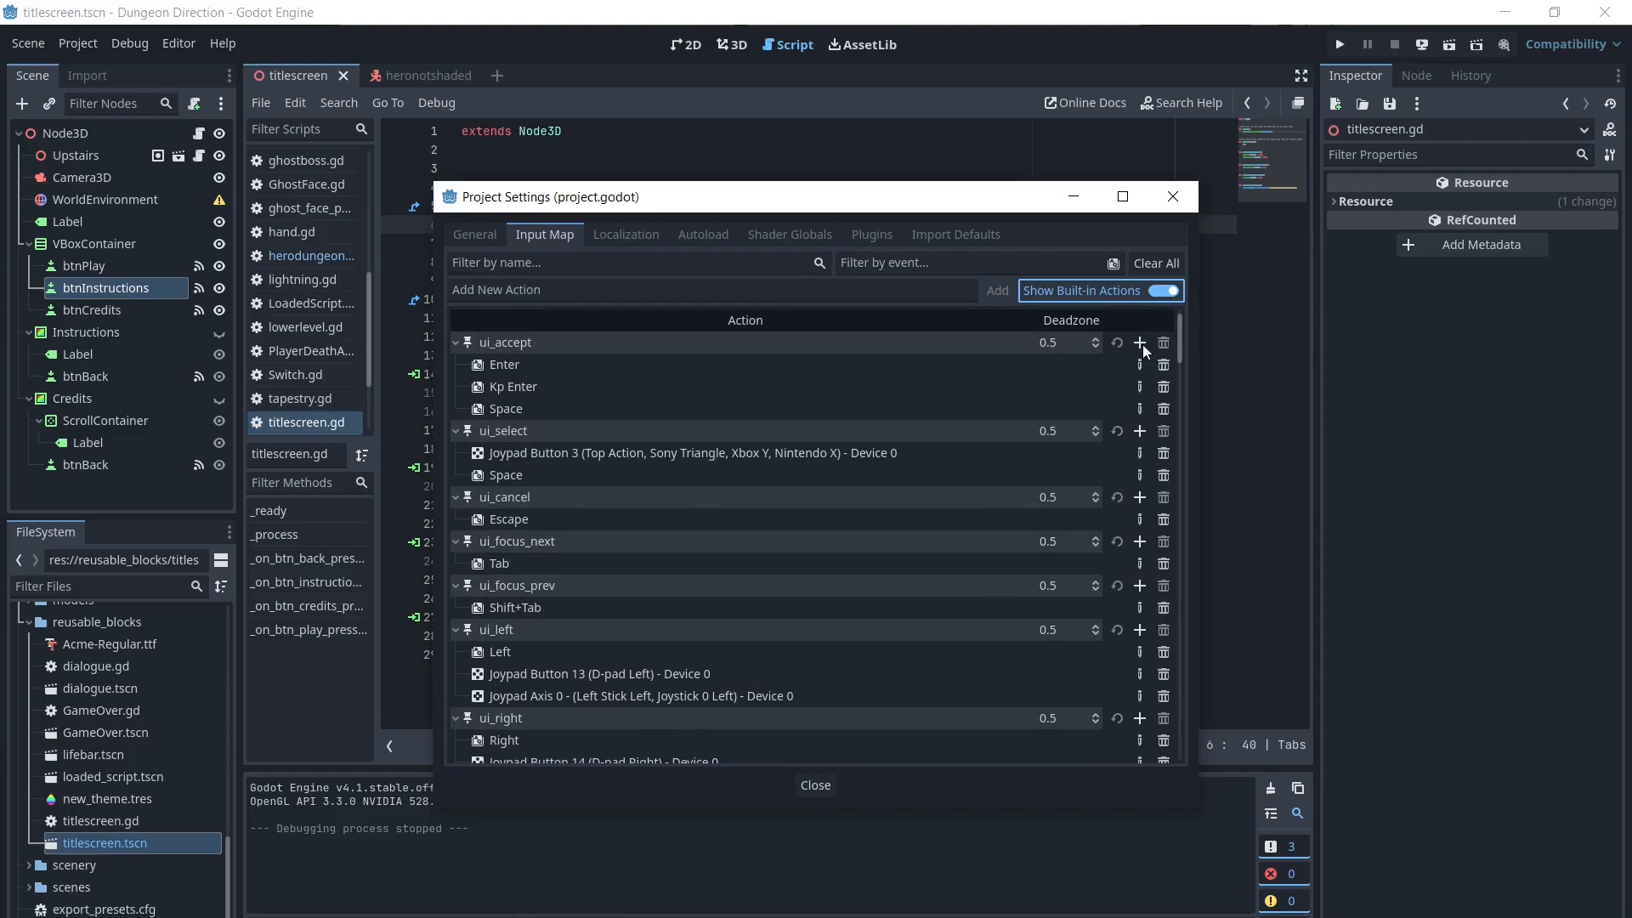
- Bind Joypad Button 2 to ui_accept, then close Project Settings
left_click(1139, 343)
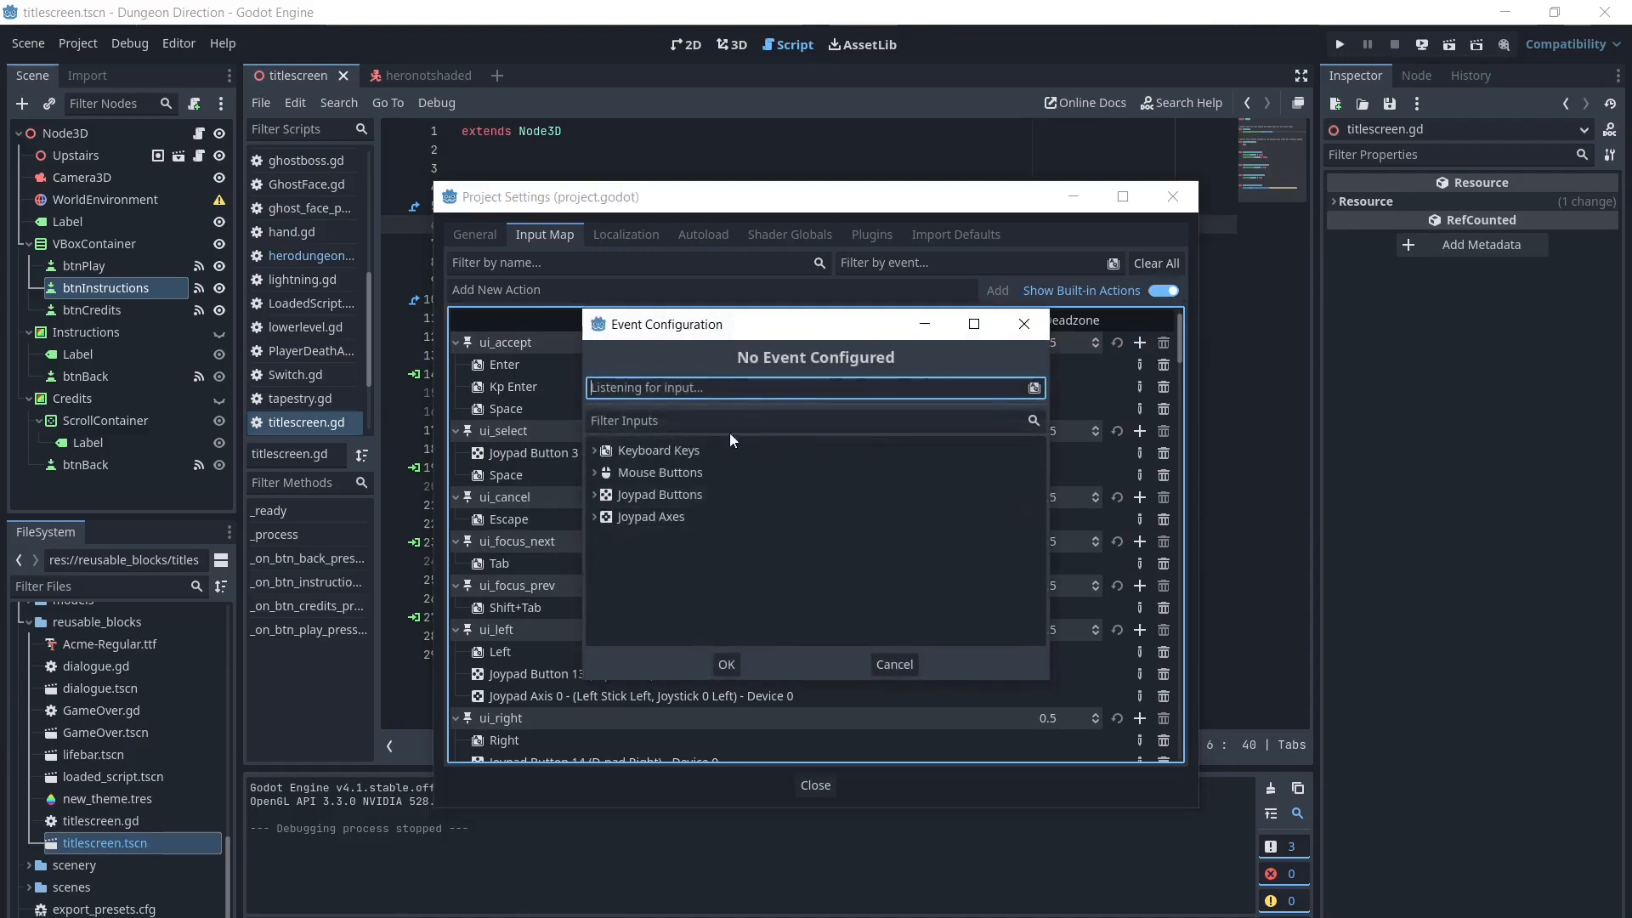
left_click(655, 495)
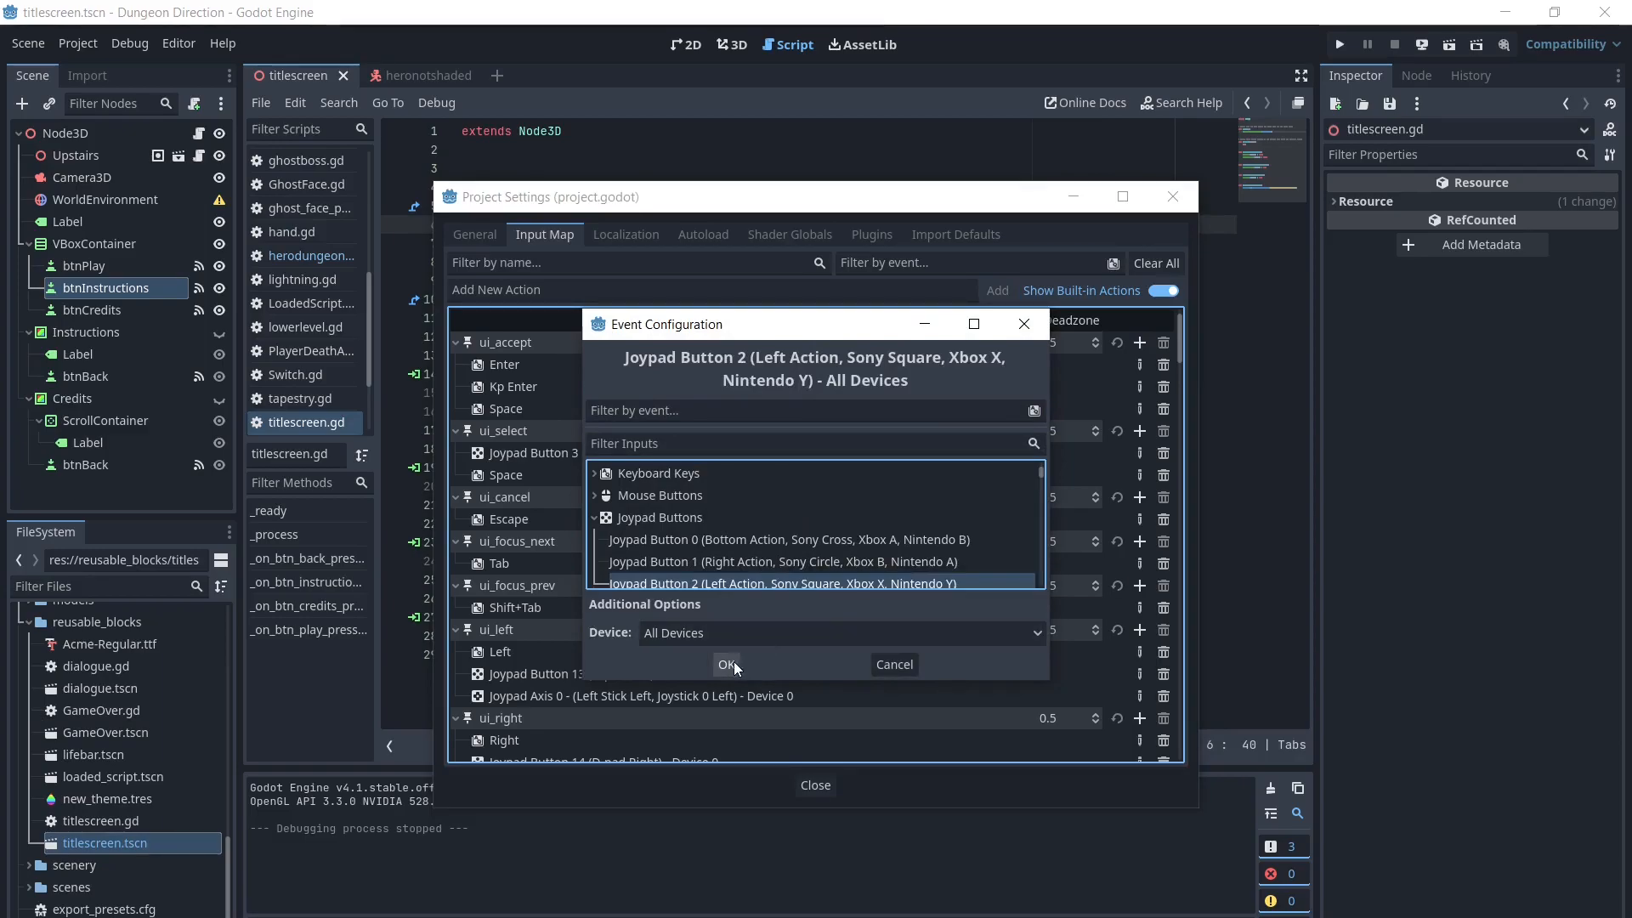
left_click(728, 664)
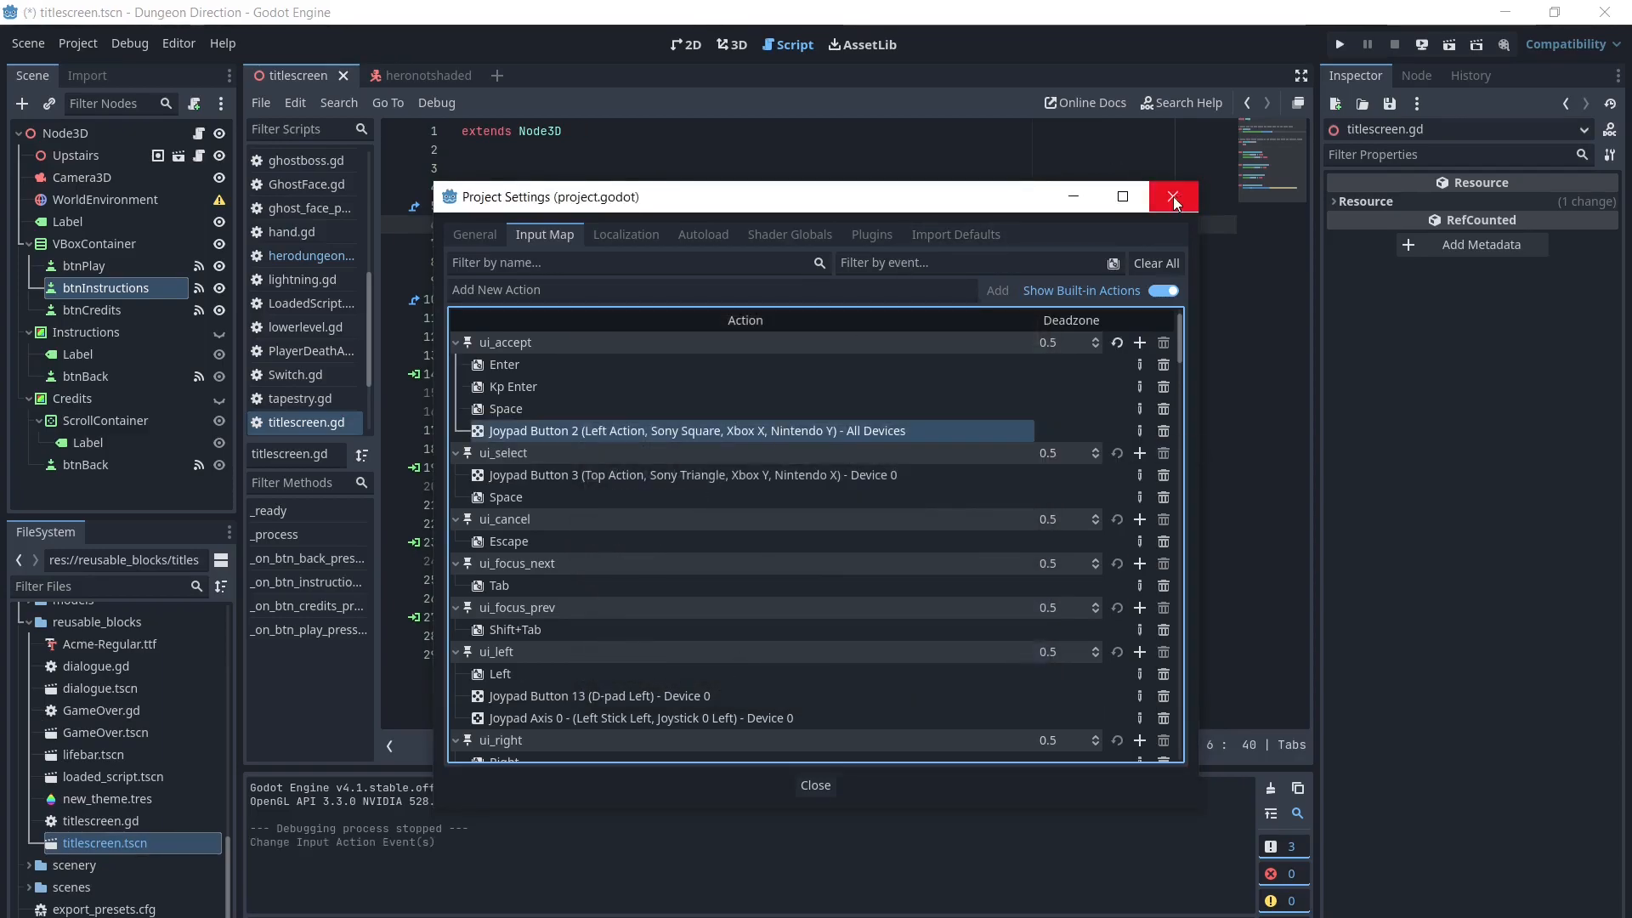
mouse_move(1174, 196)
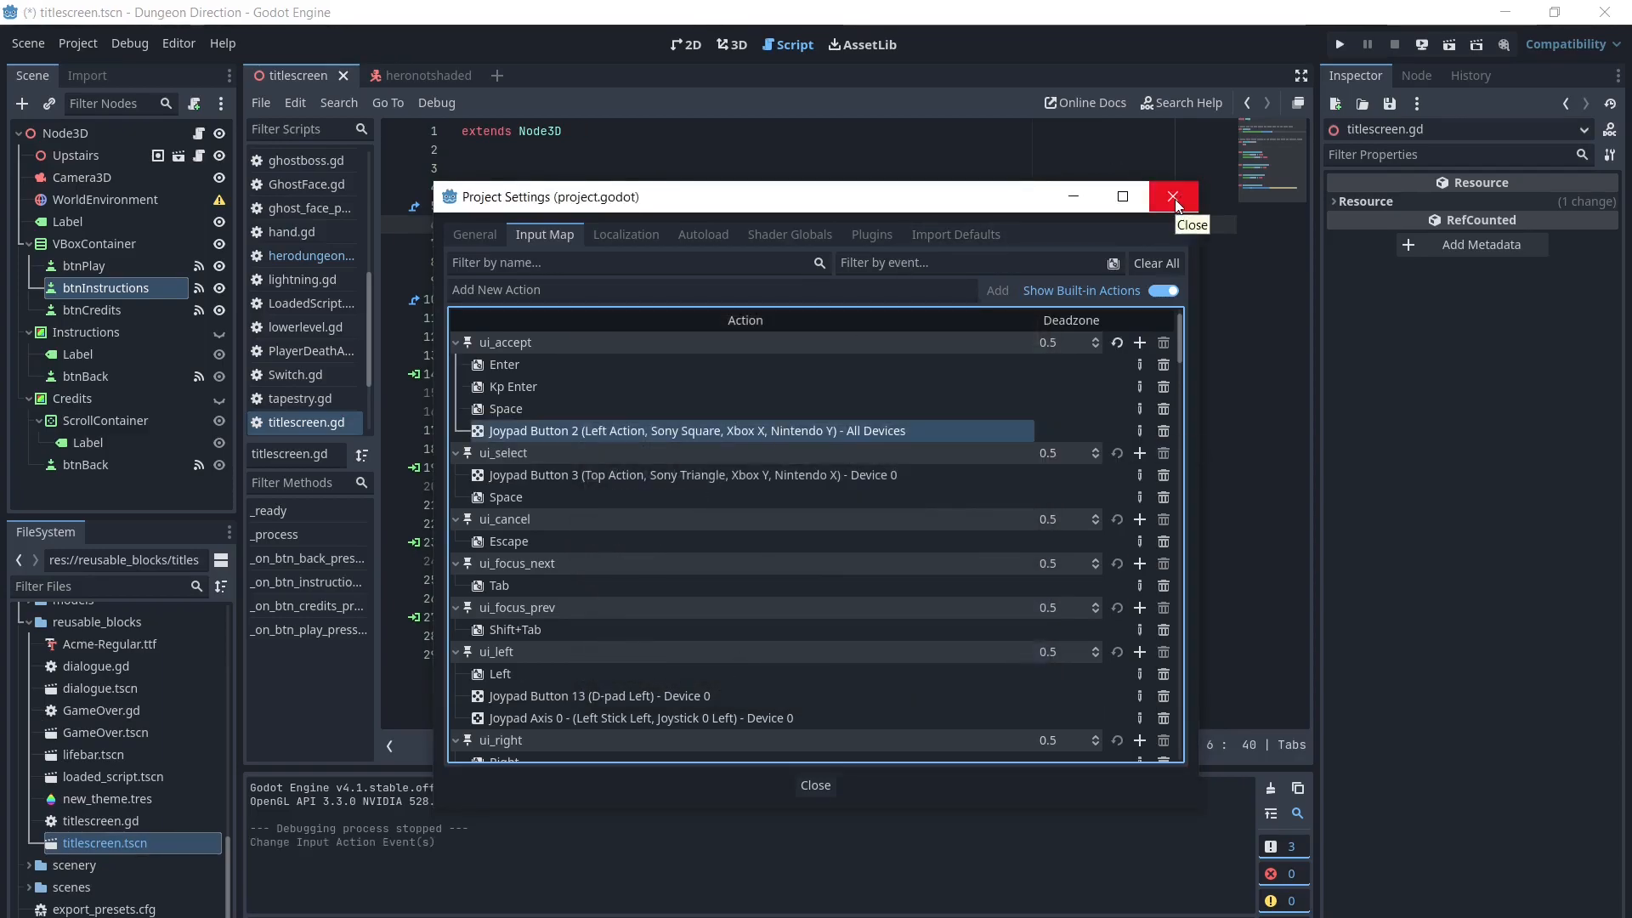
left_click(1174, 197)
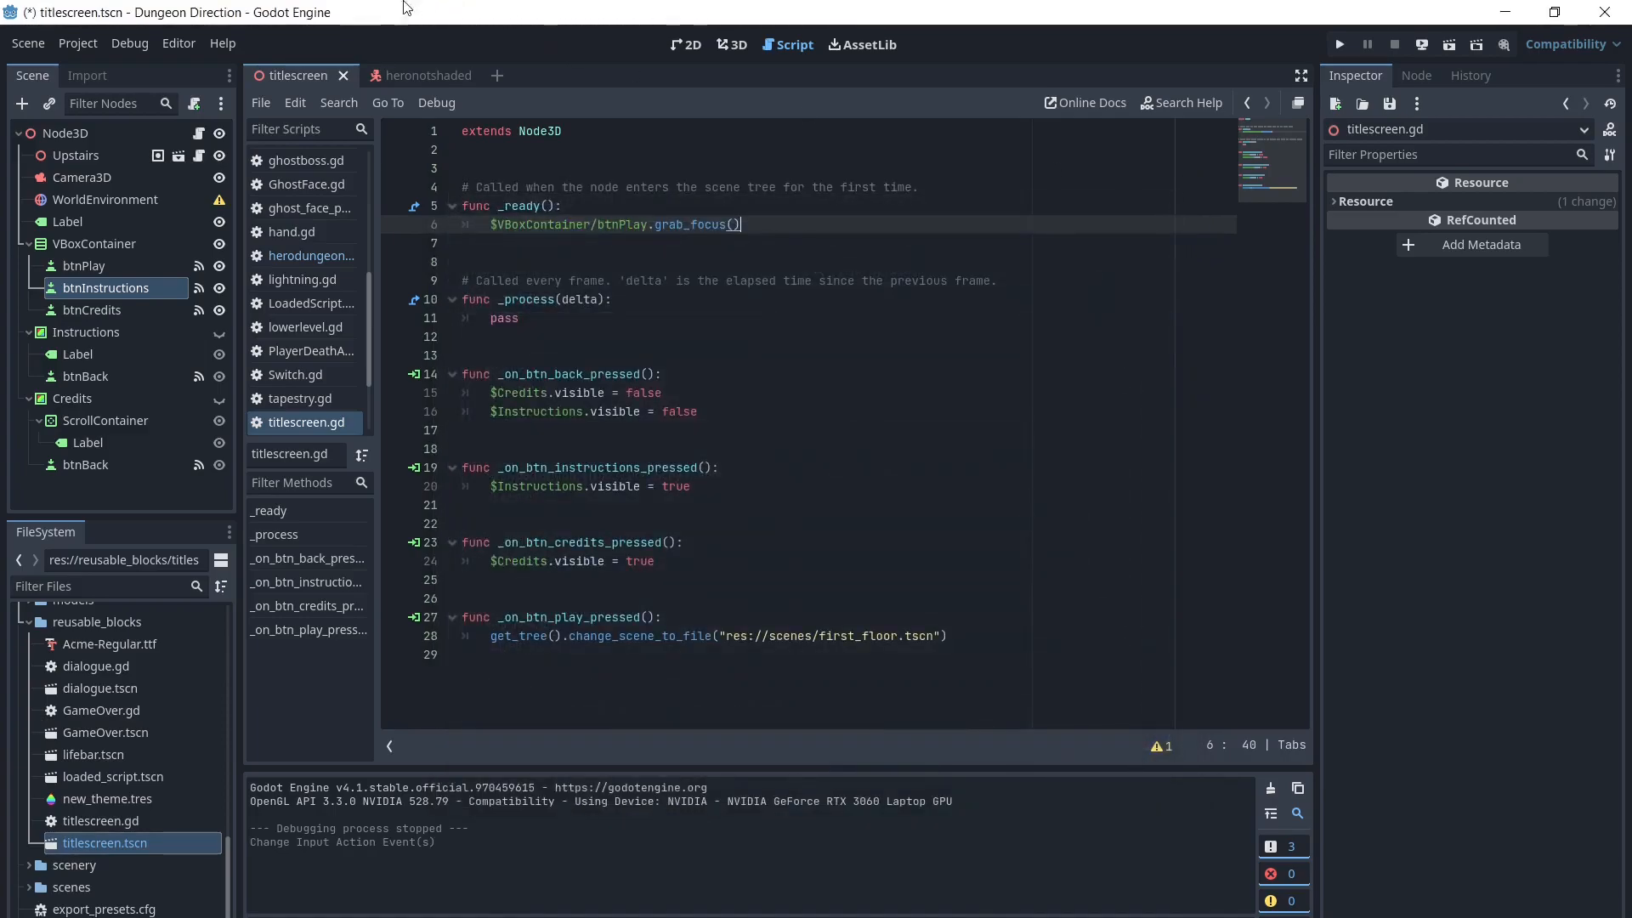
left_click(685, 43)
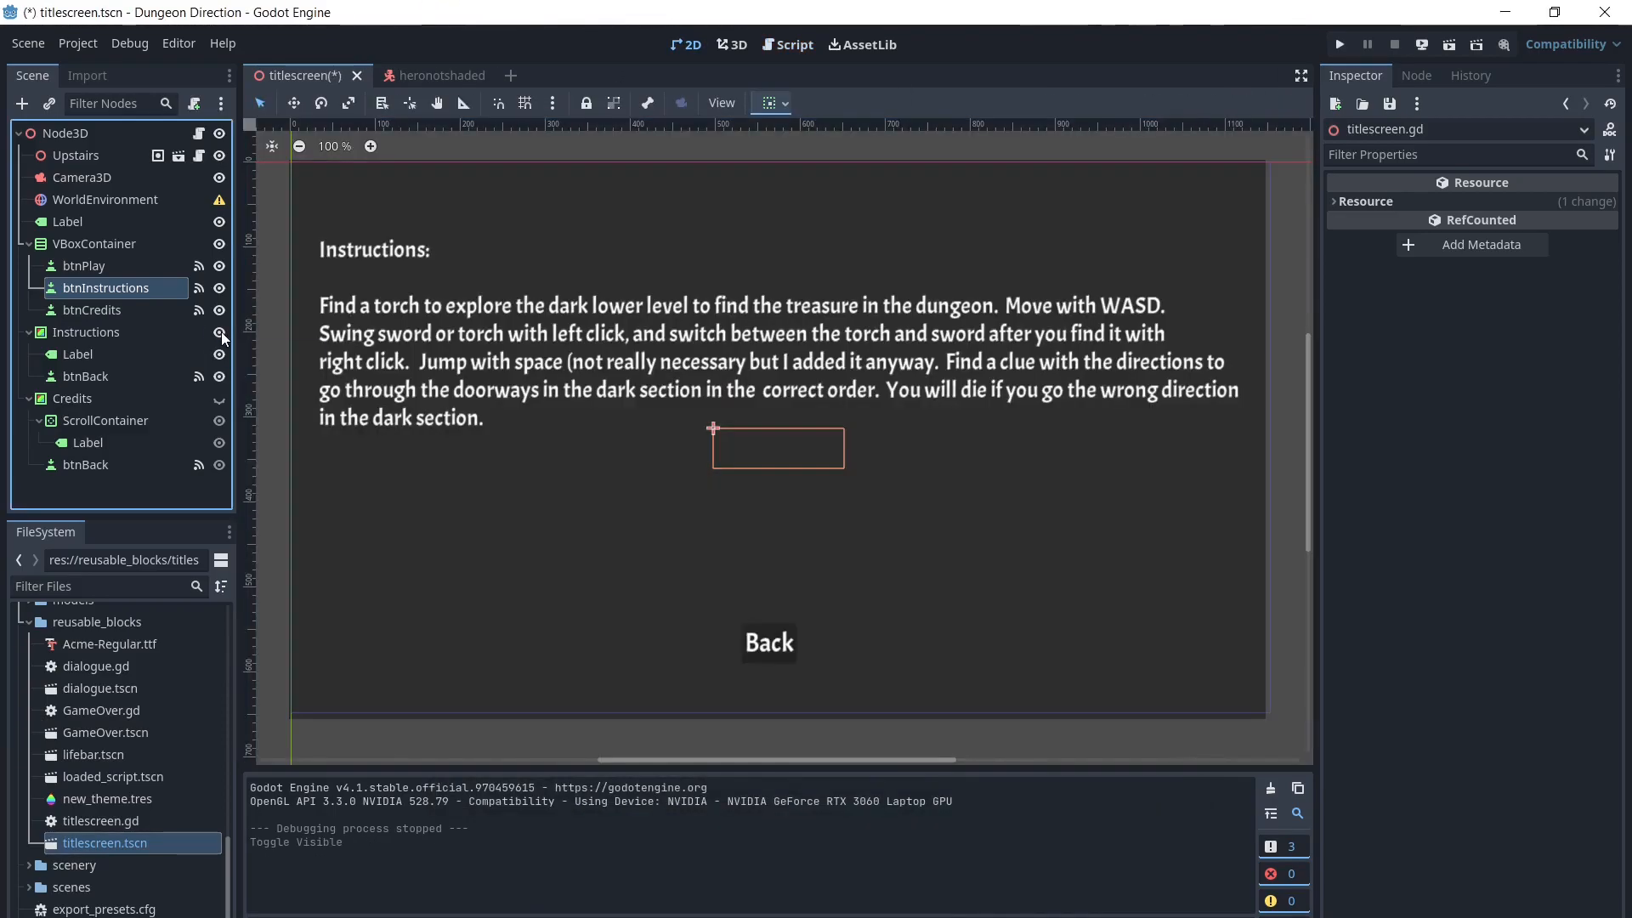
left_click(220, 332)
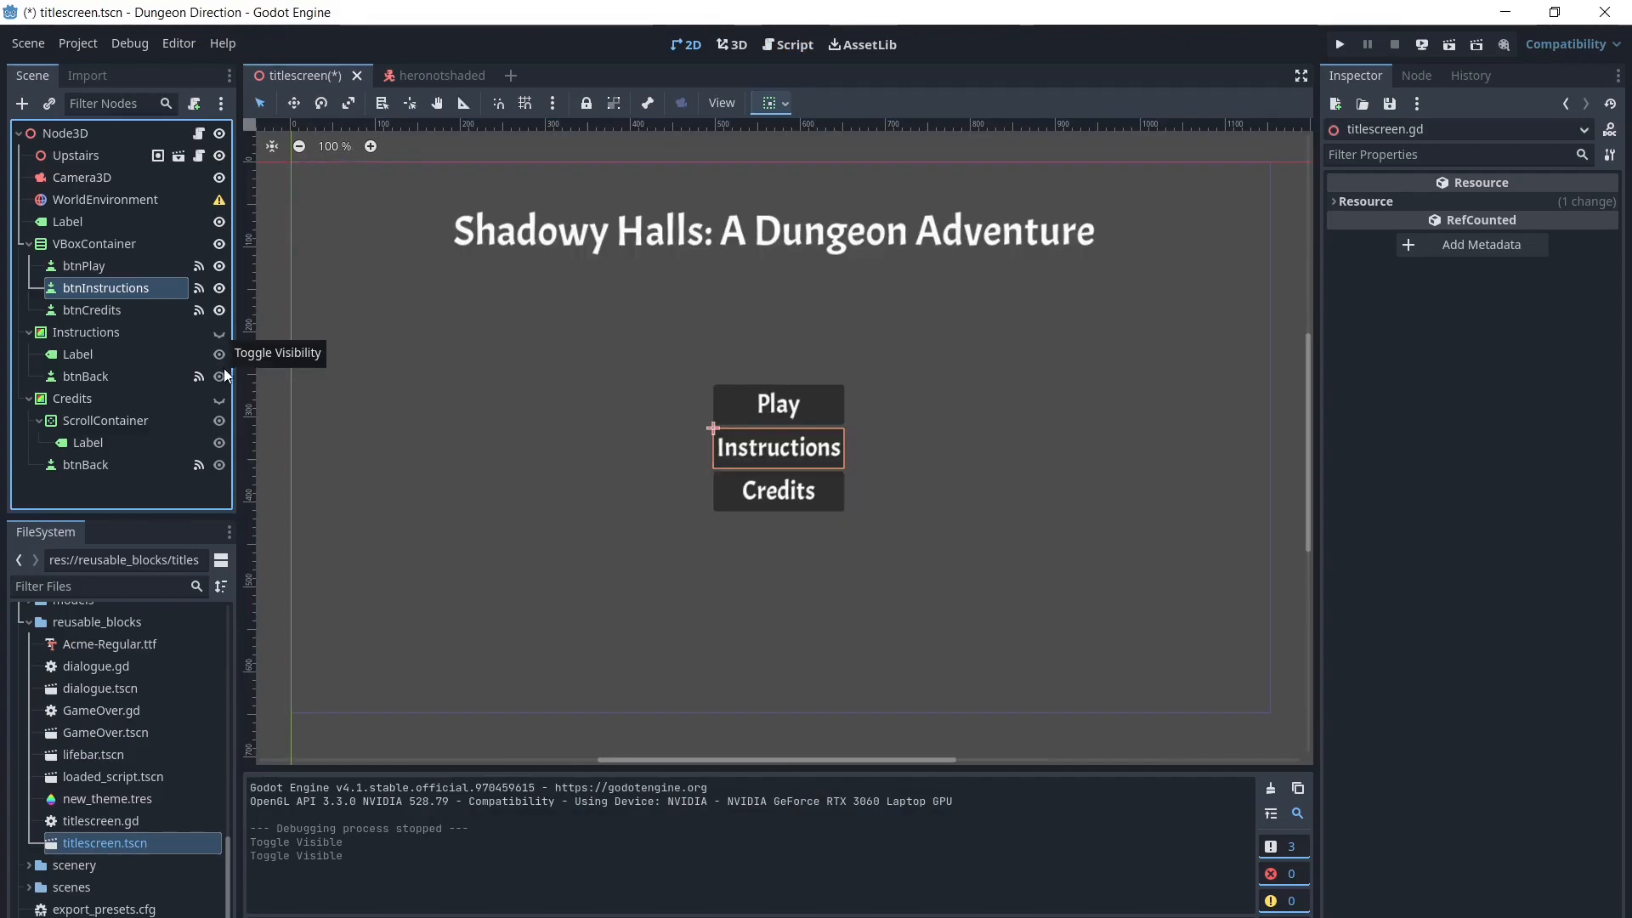
left_click(218, 376)
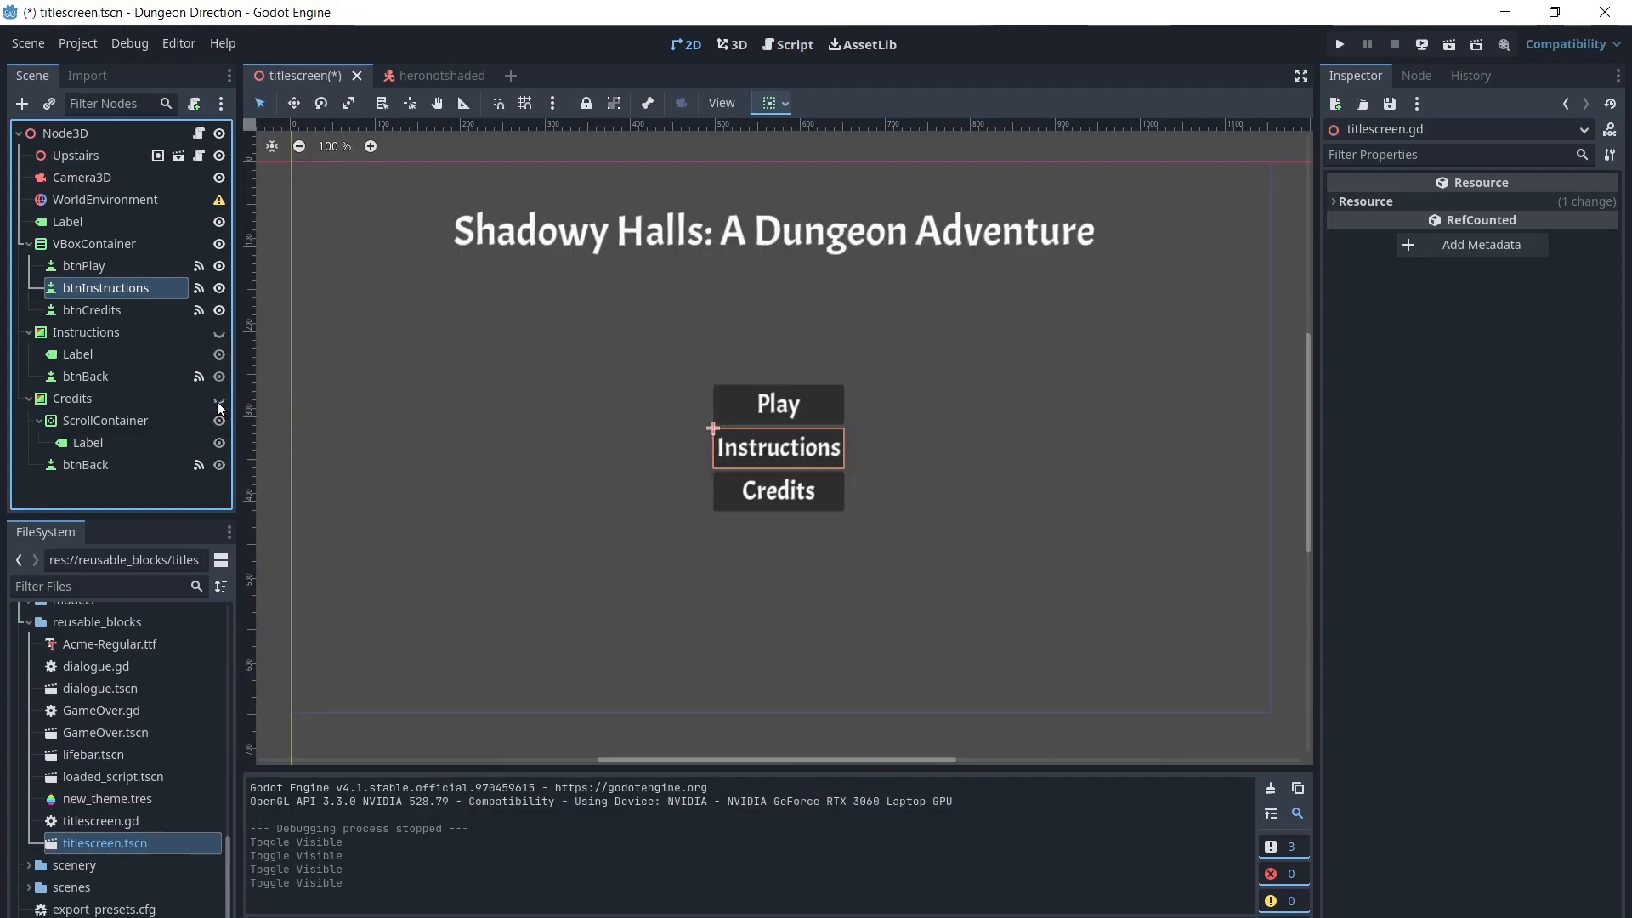
left_click(793, 43)
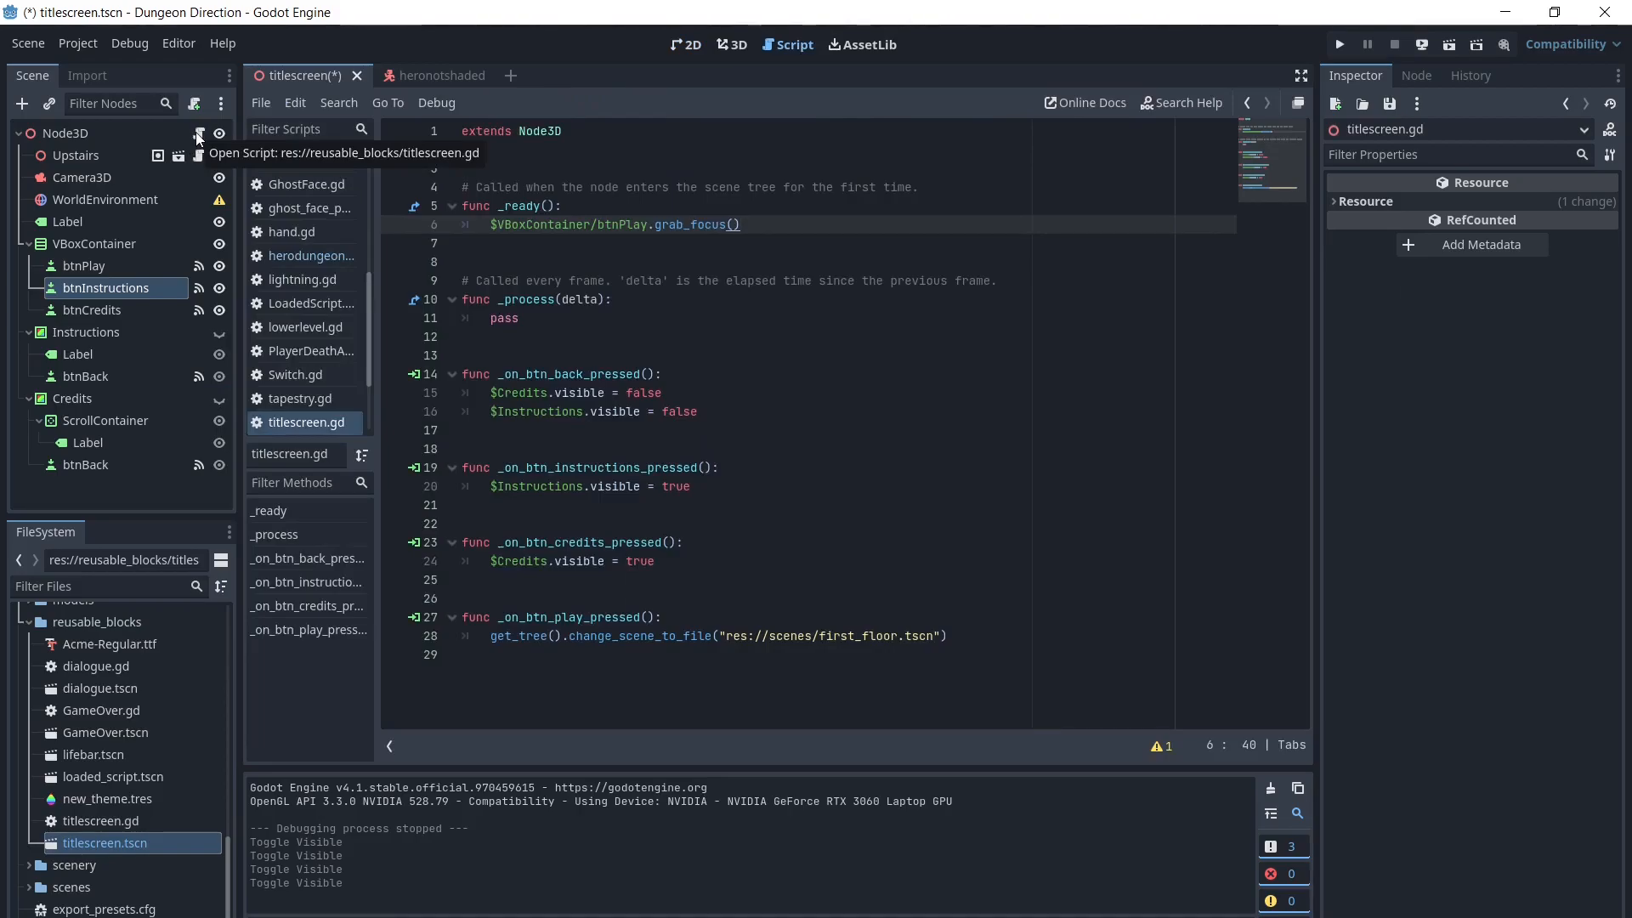
- Add grab_focus() calls for $Instructions/btnBack, $Credits/ScrollContainer and $VBoxContainer/btnPlay in the button handlers
left_click(690, 486)
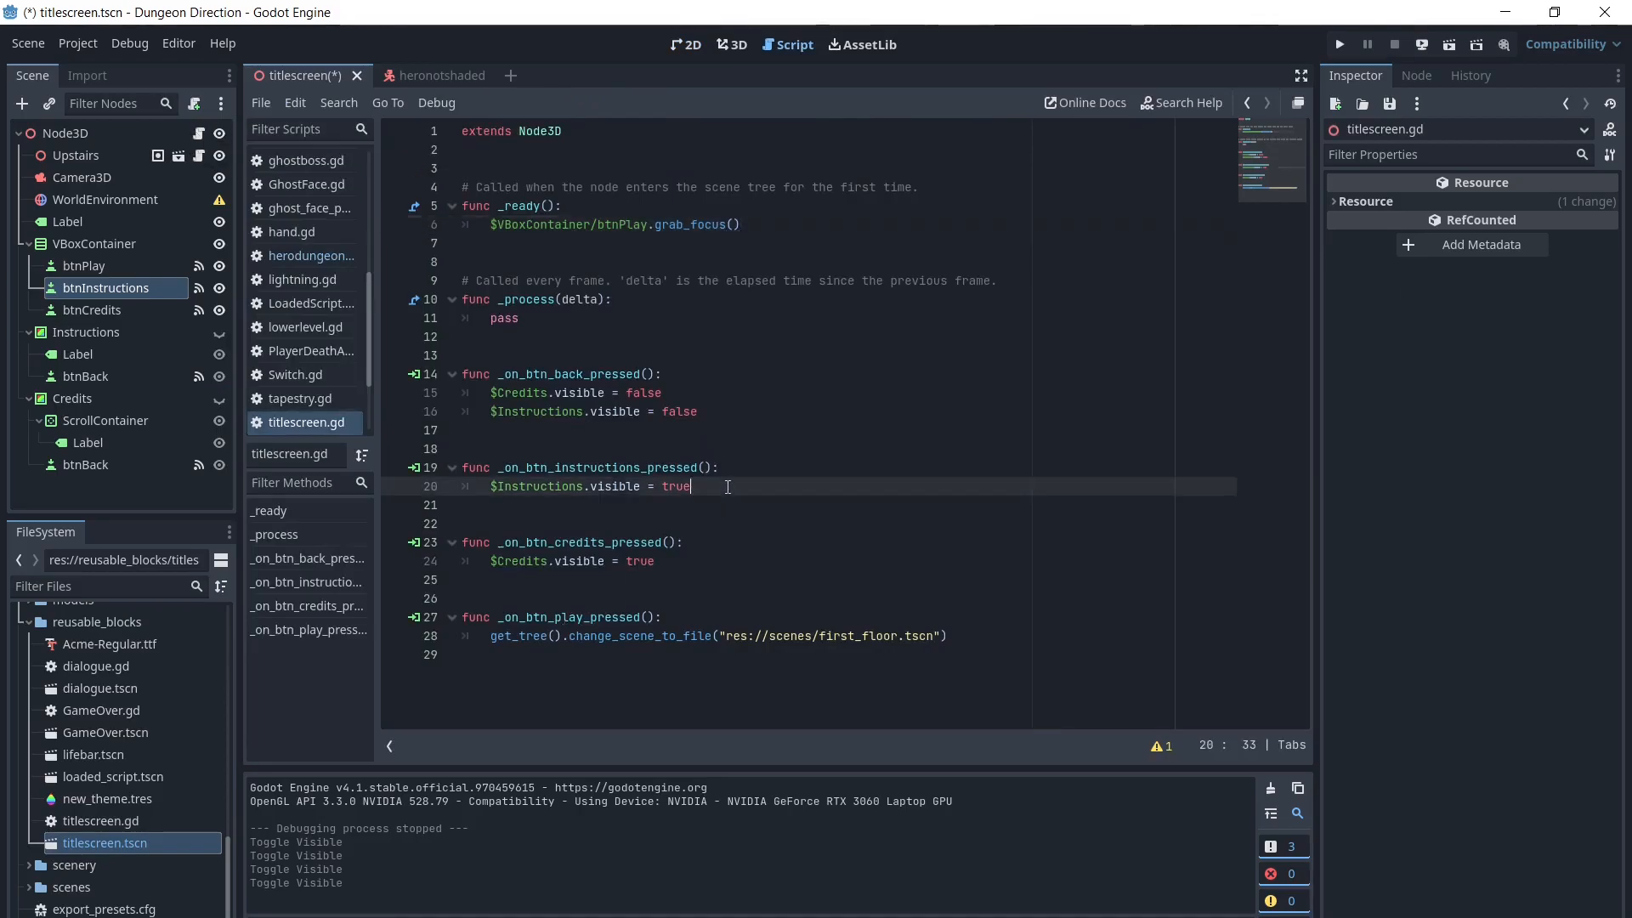
type("$Instructions/btnBack")
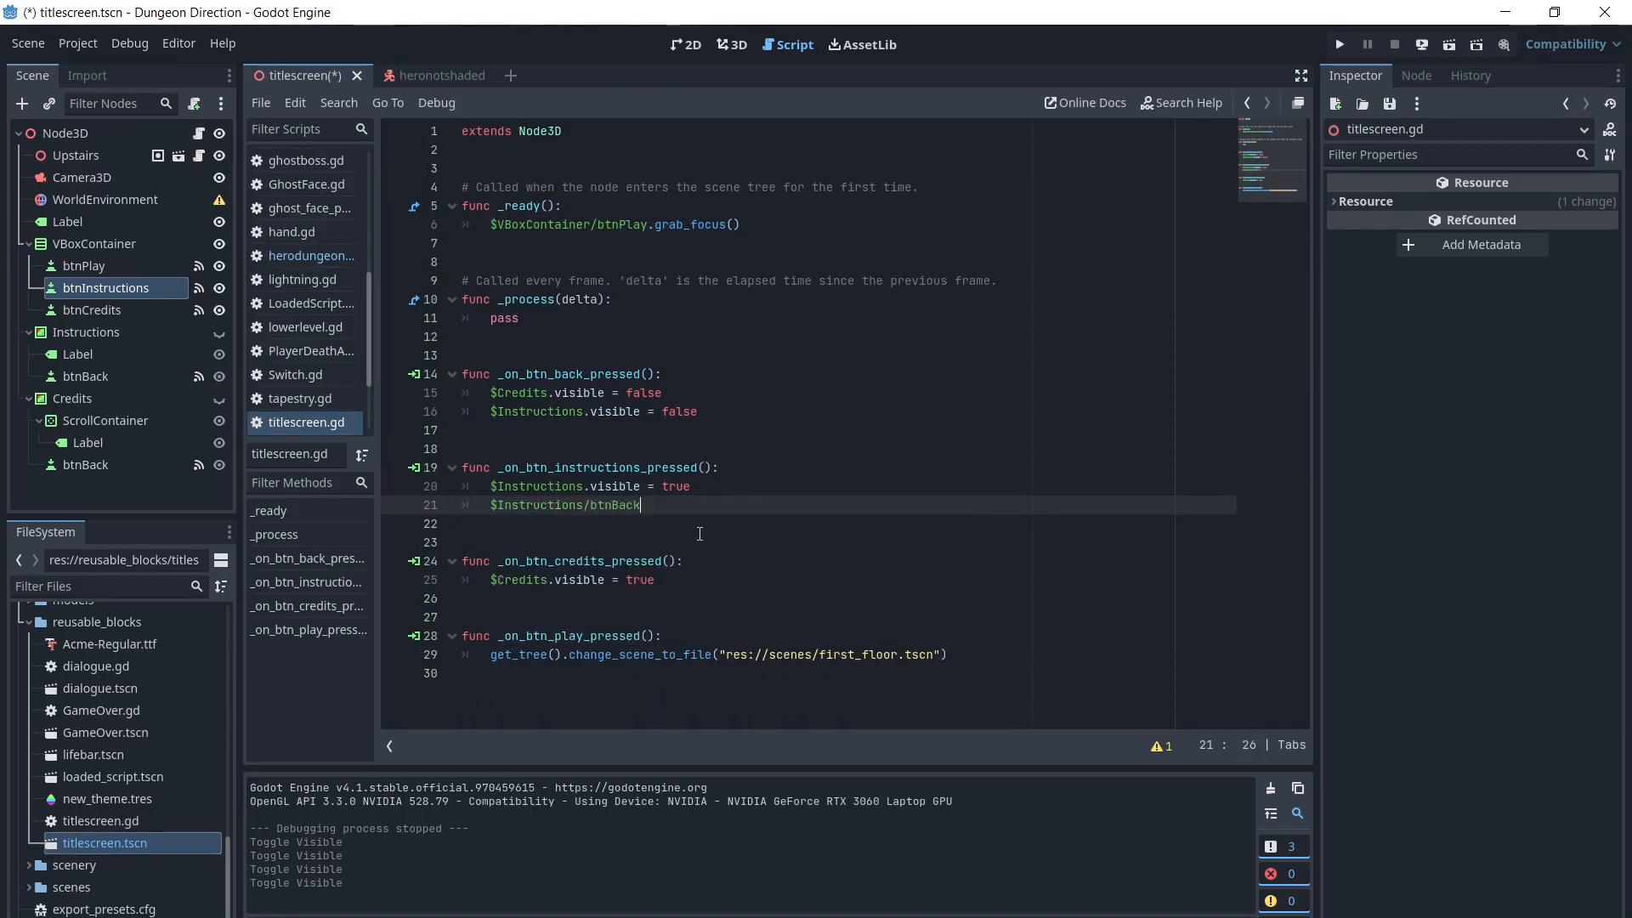
type(".grab_focus()")
type("$Credits/ScrollContainer")
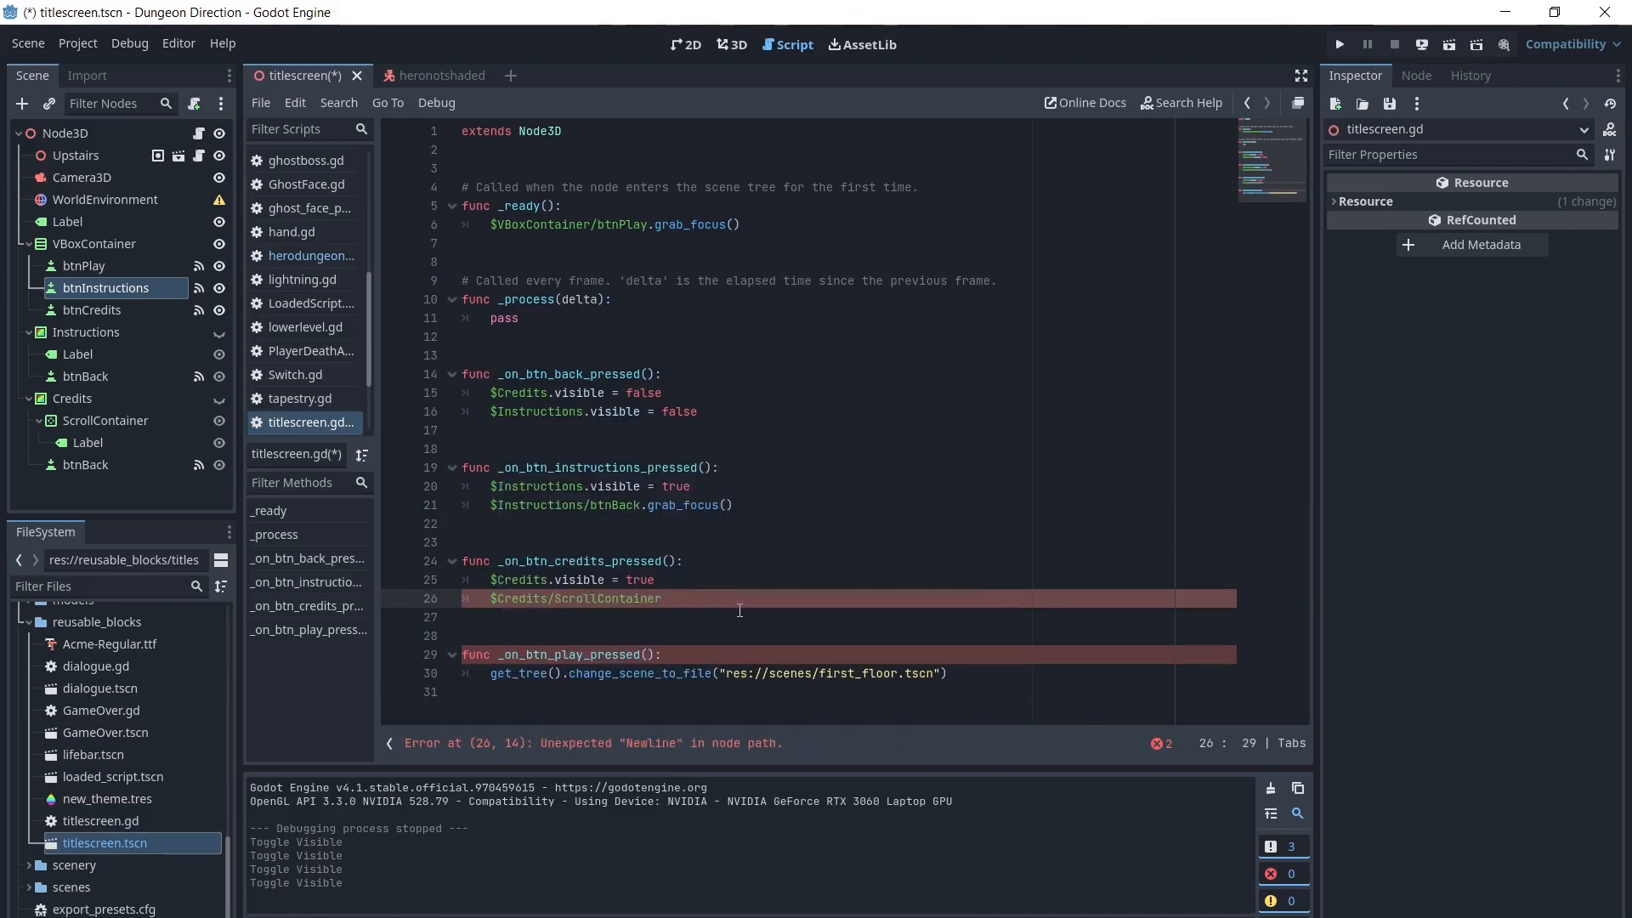
type(".grab_focus()")
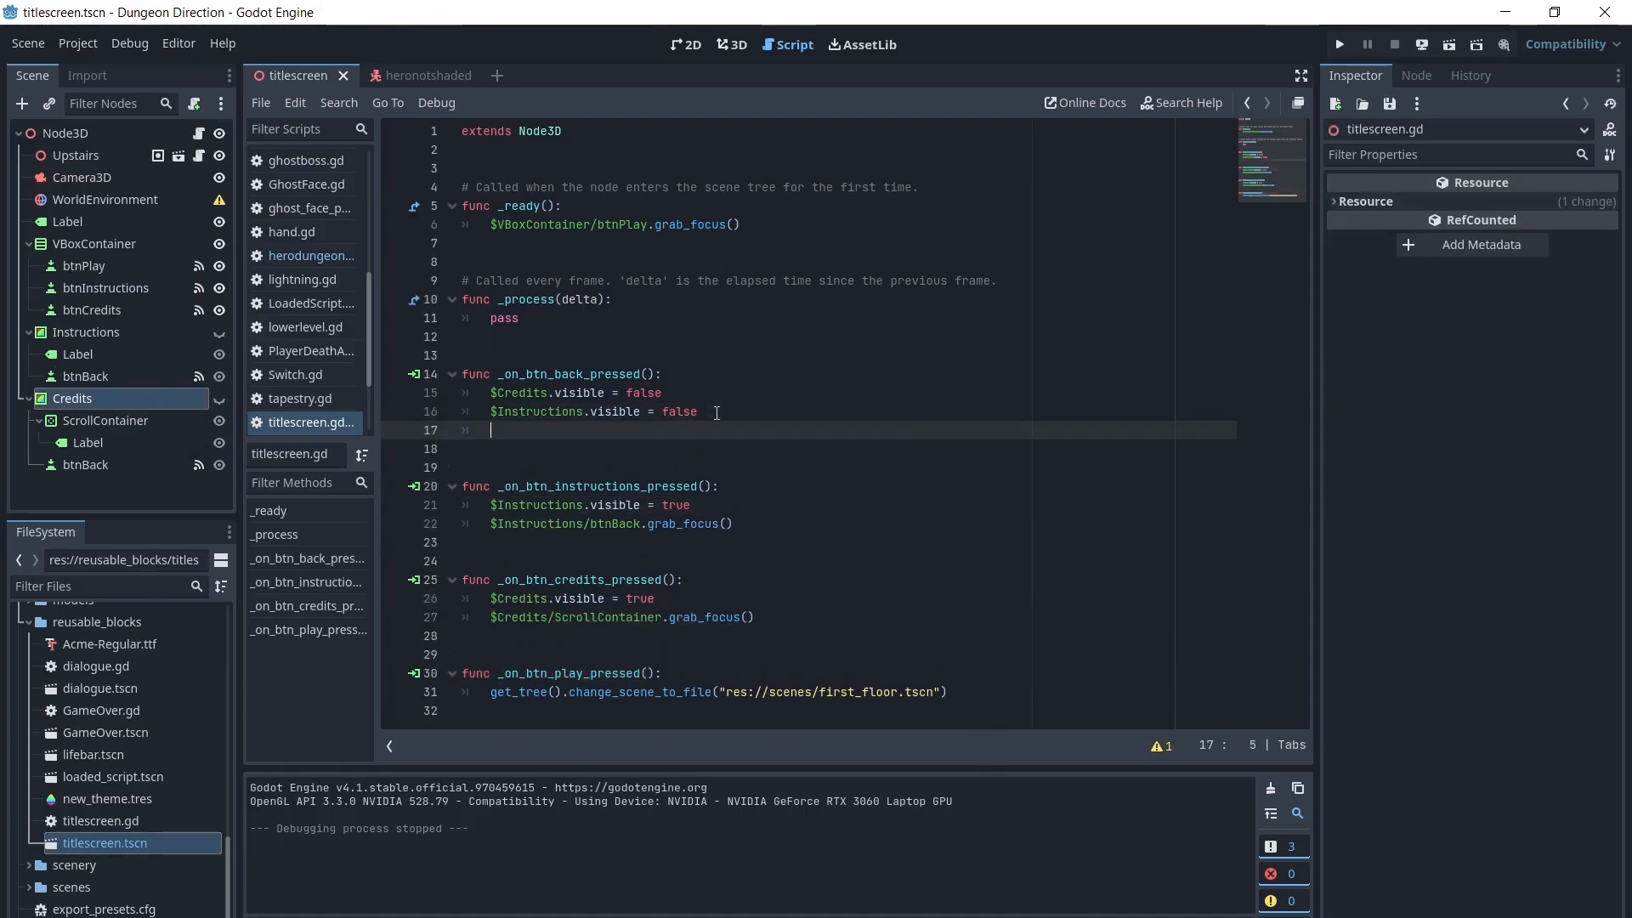
type("$V")
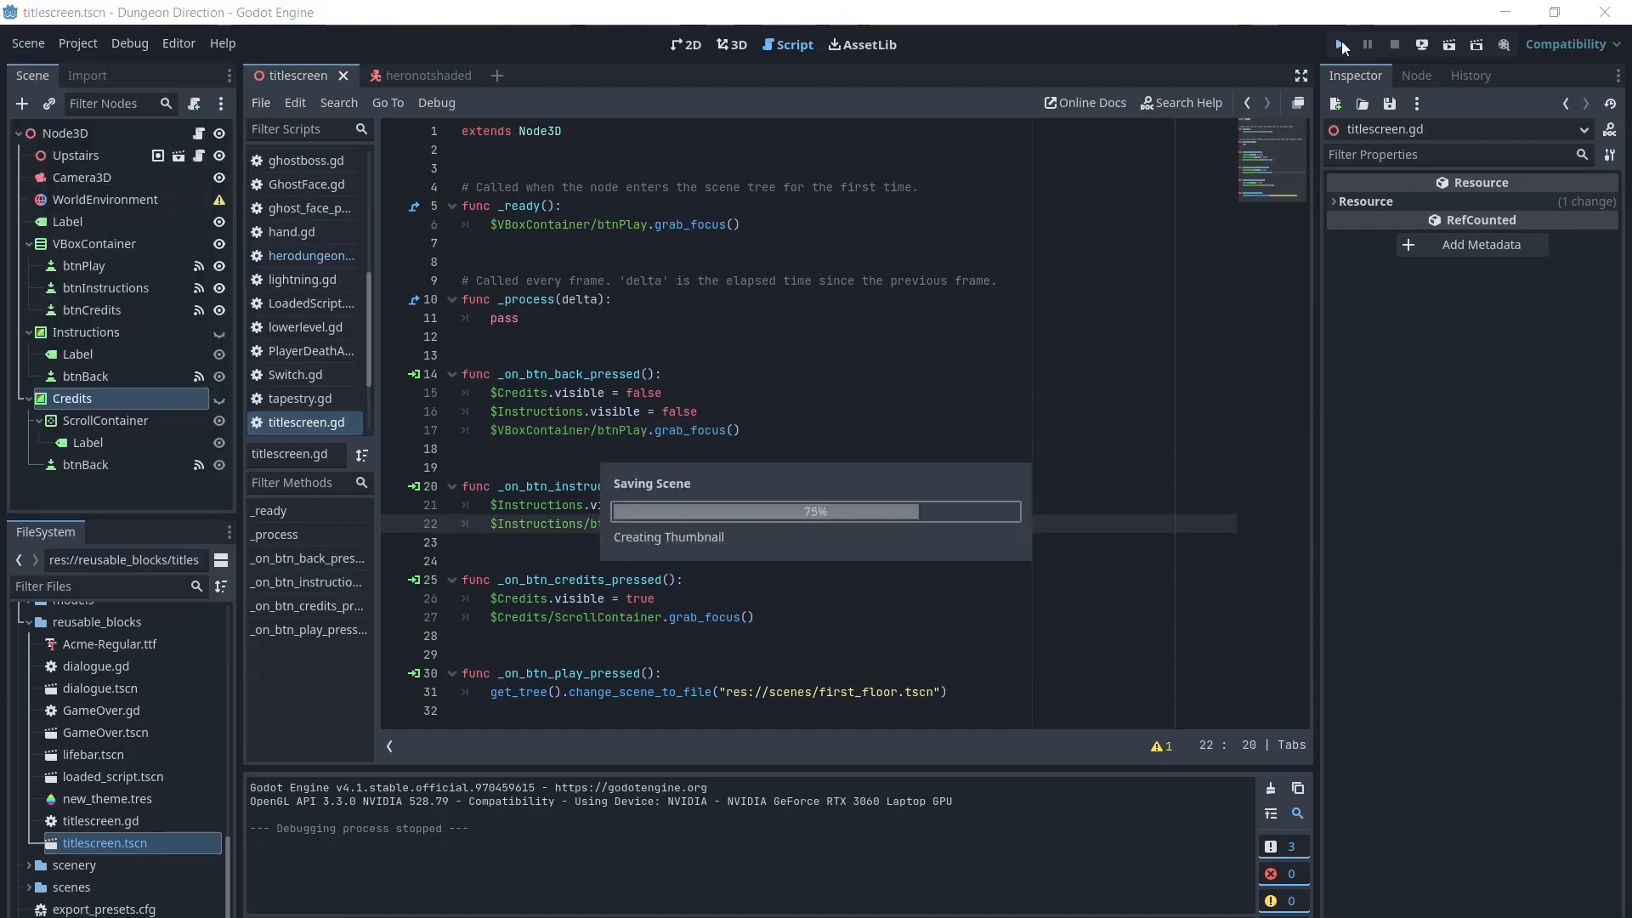
- Run the project, then open and close the Instructions and Credits panels in the running title menu
left_click(1341, 44)
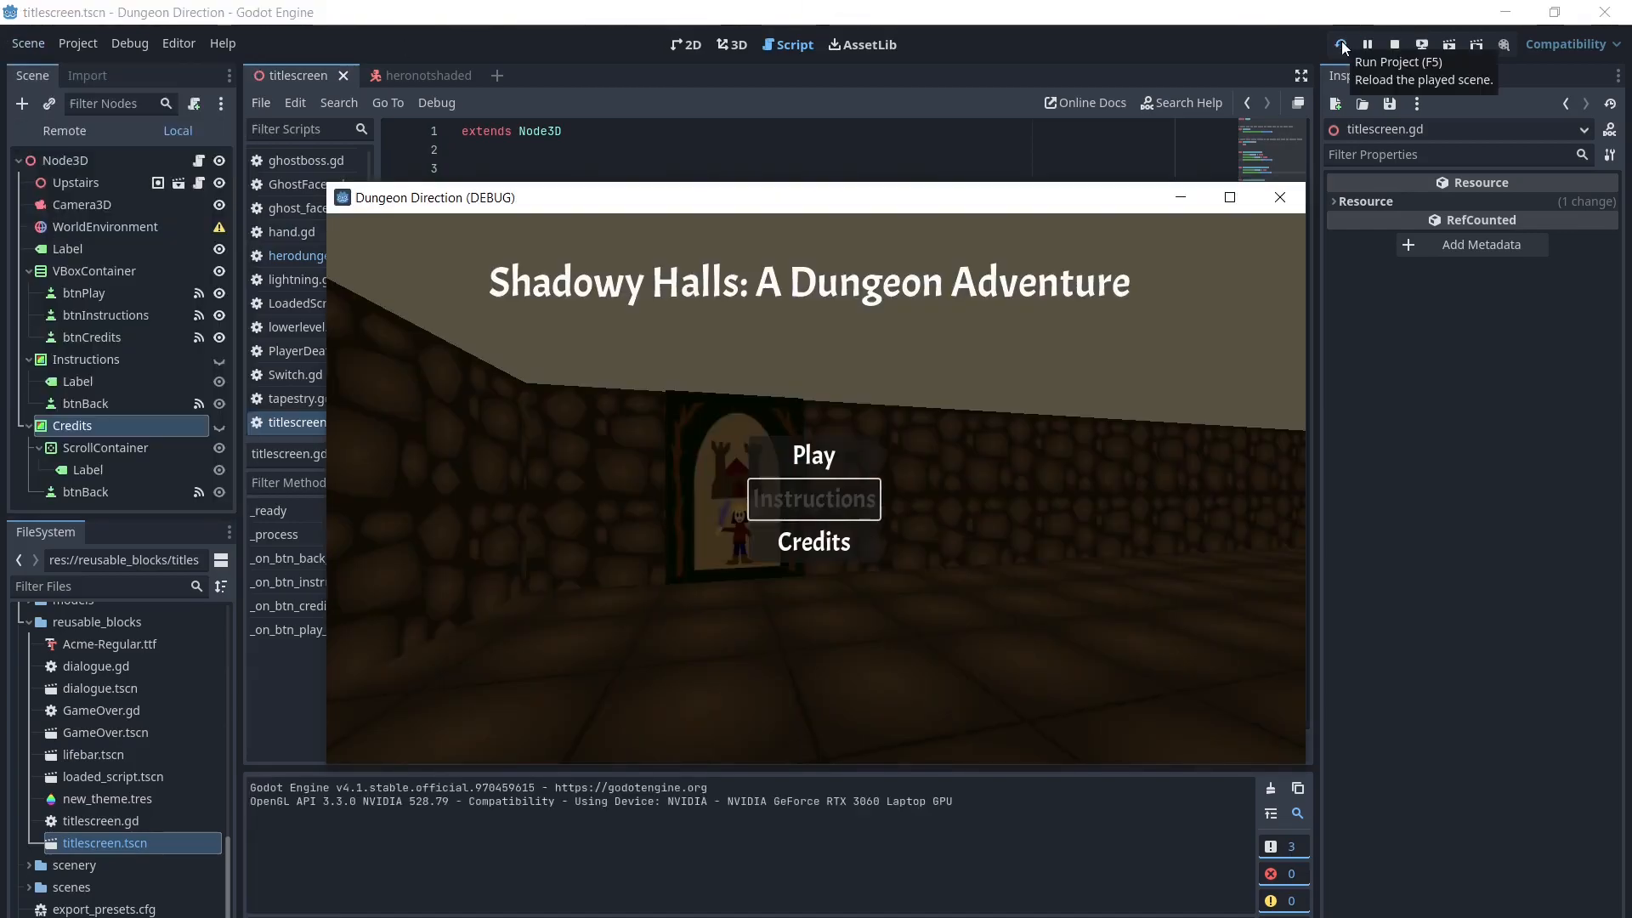
left_click(812, 499)
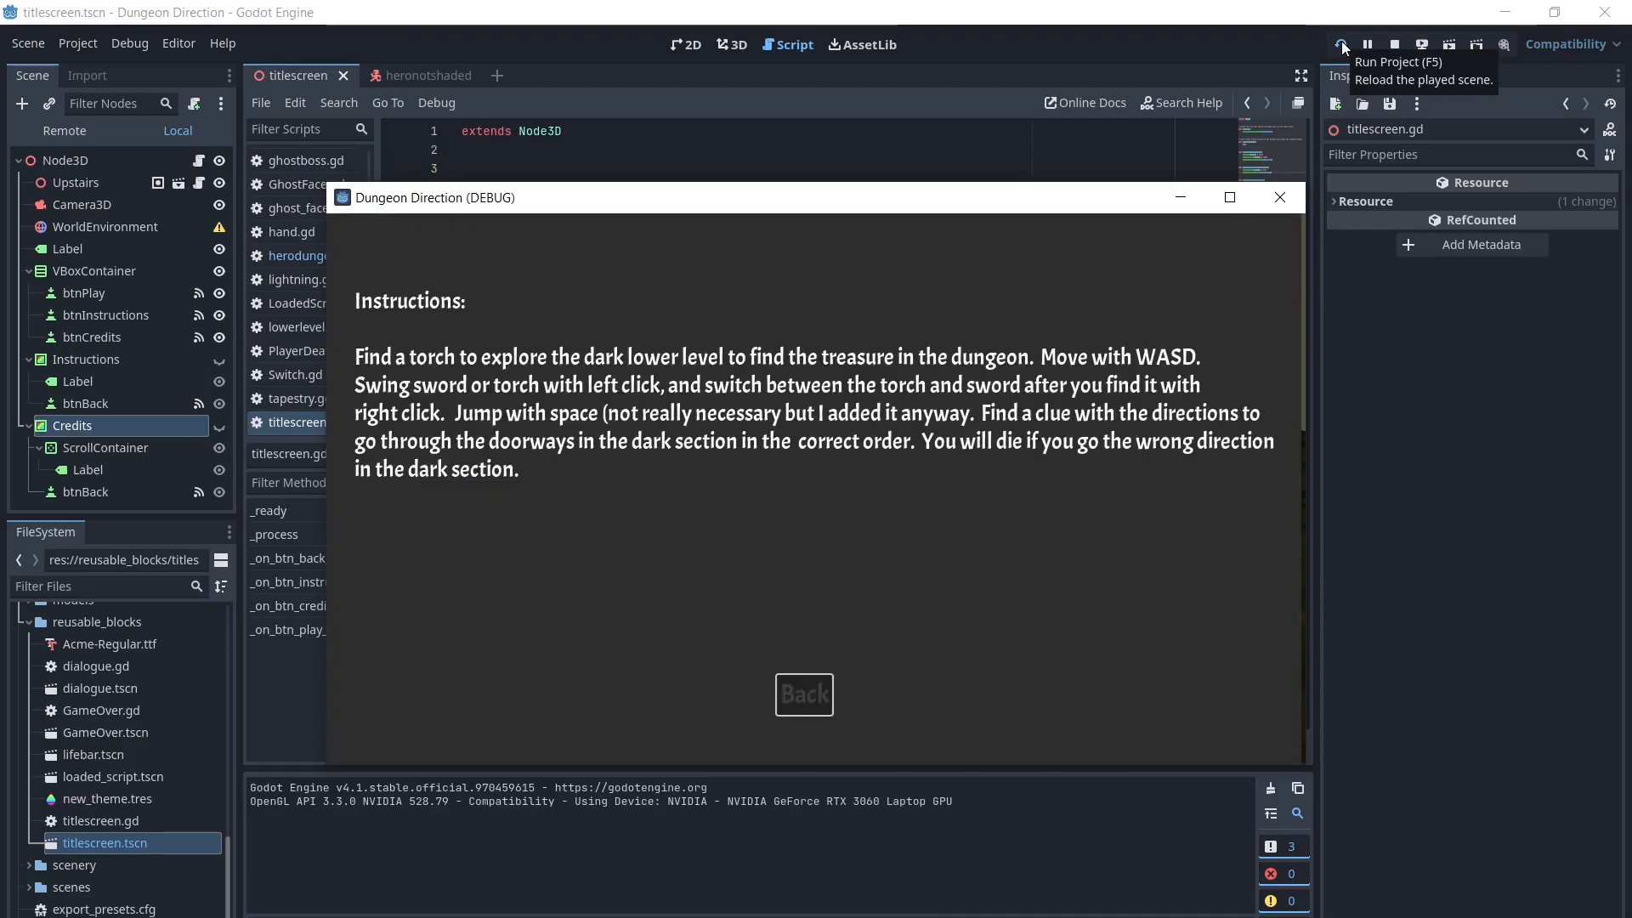
left_click(802, 695)
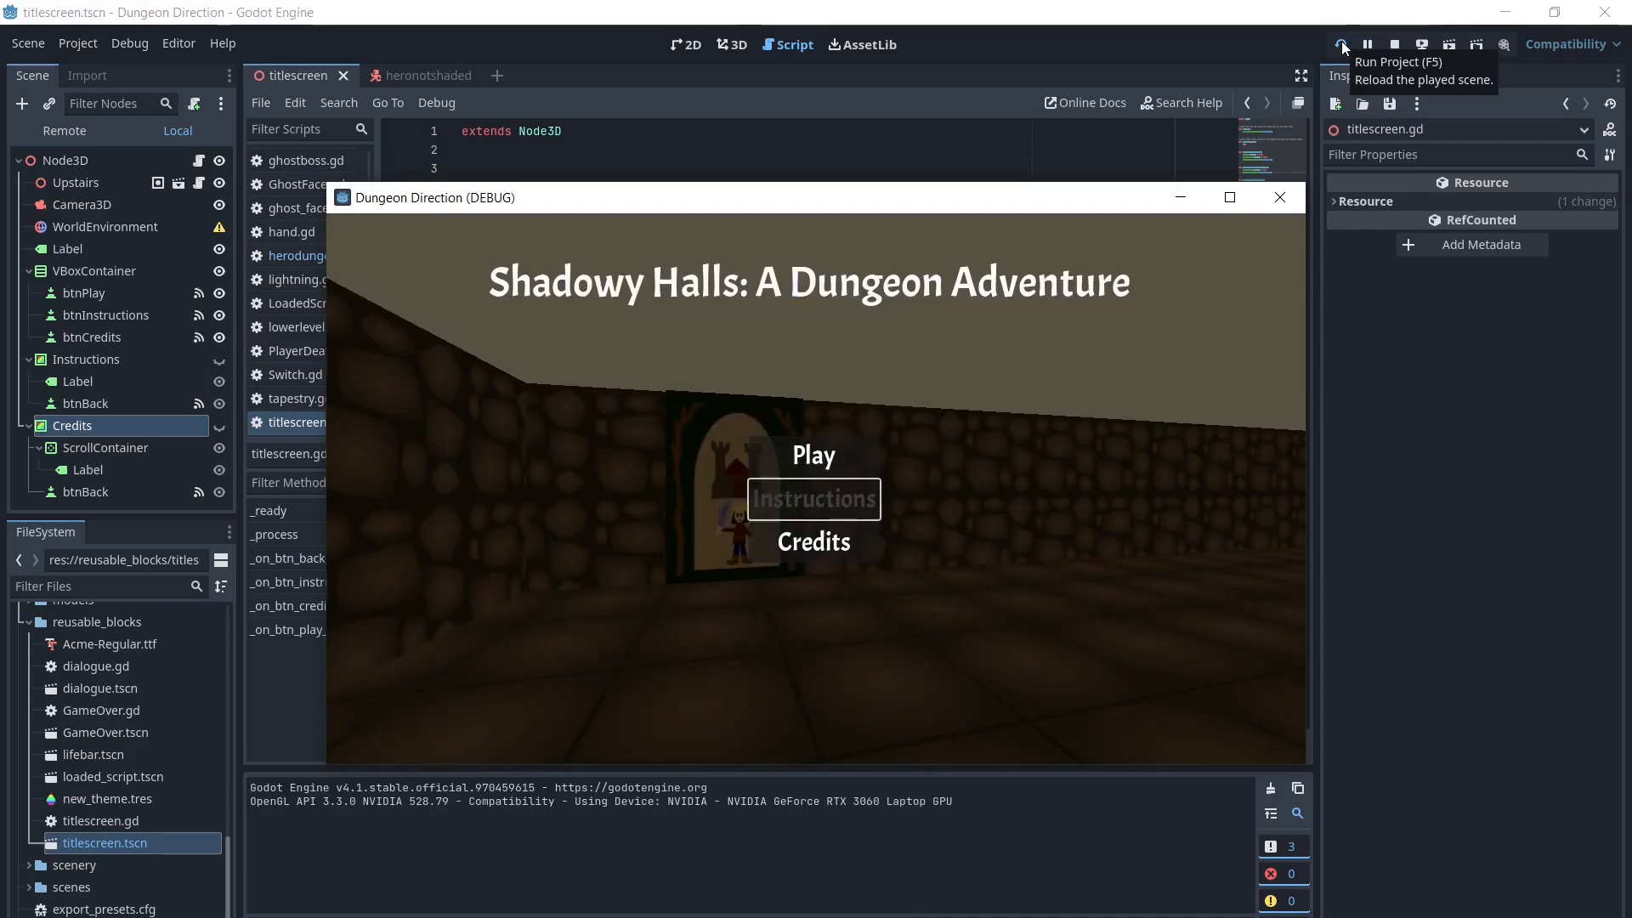
left_click(812, 542)
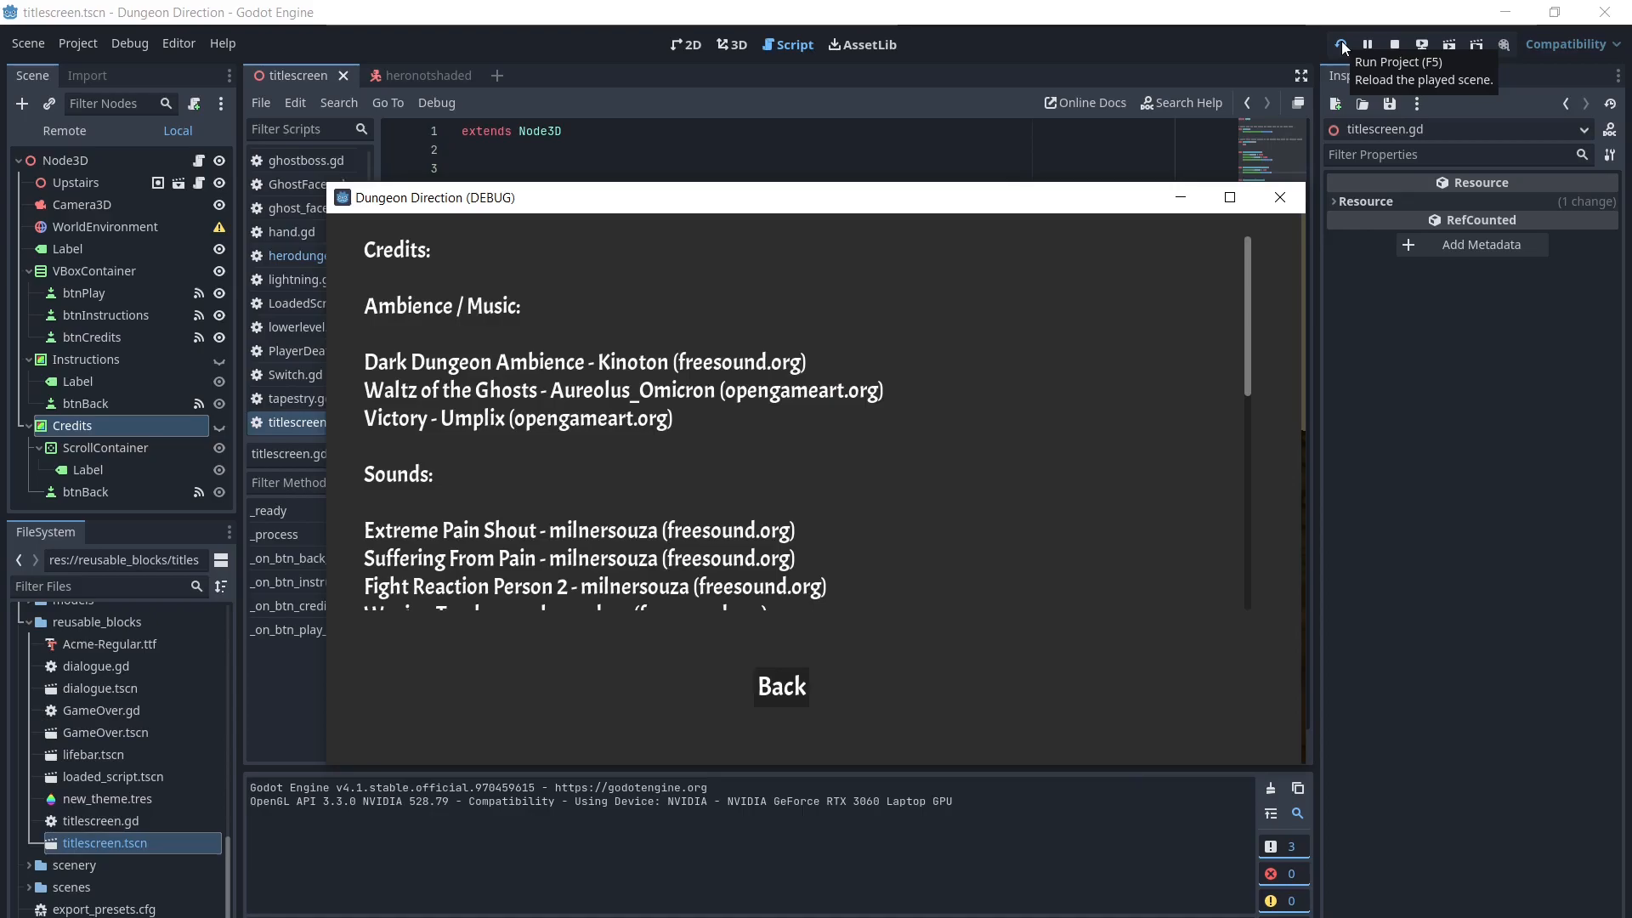
left_click(781, 686)
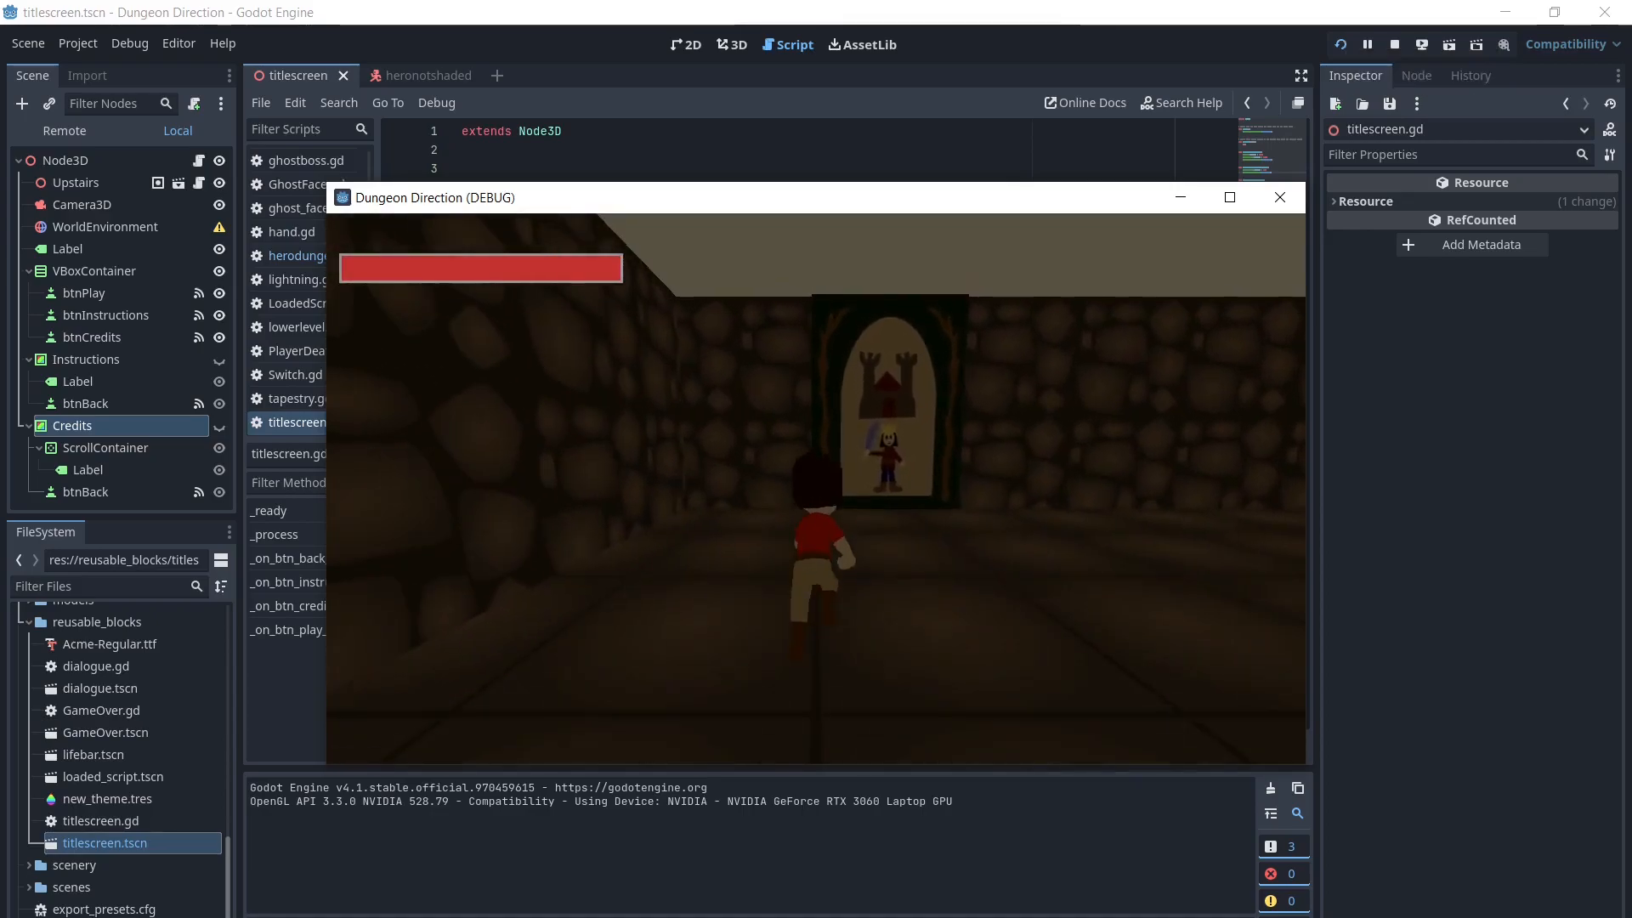